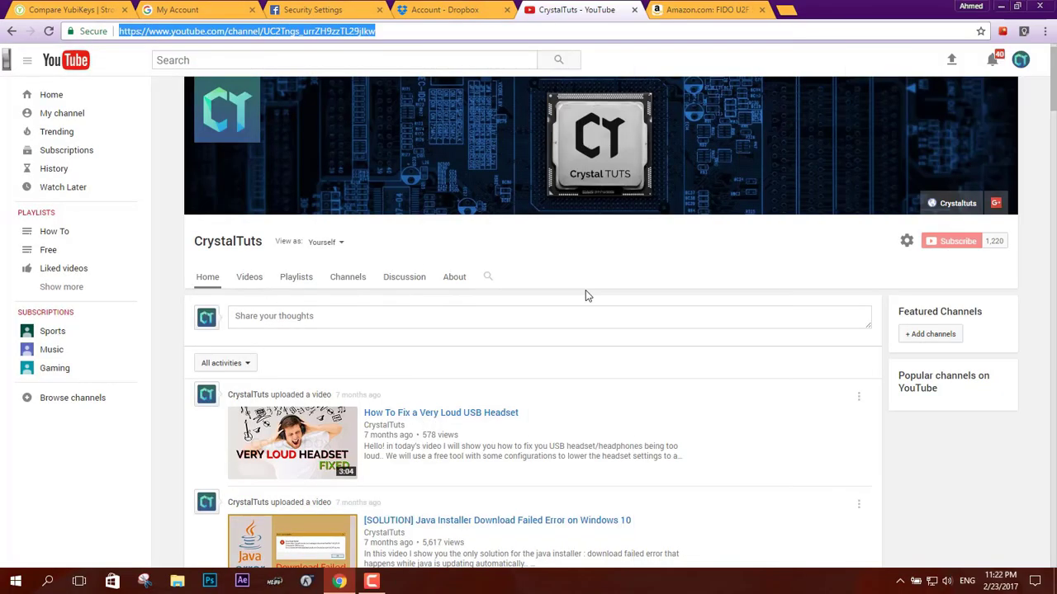
Step: Review the Amazon FIDO U2F Security Key listing by scrolling the product page
left_click(707, 10)
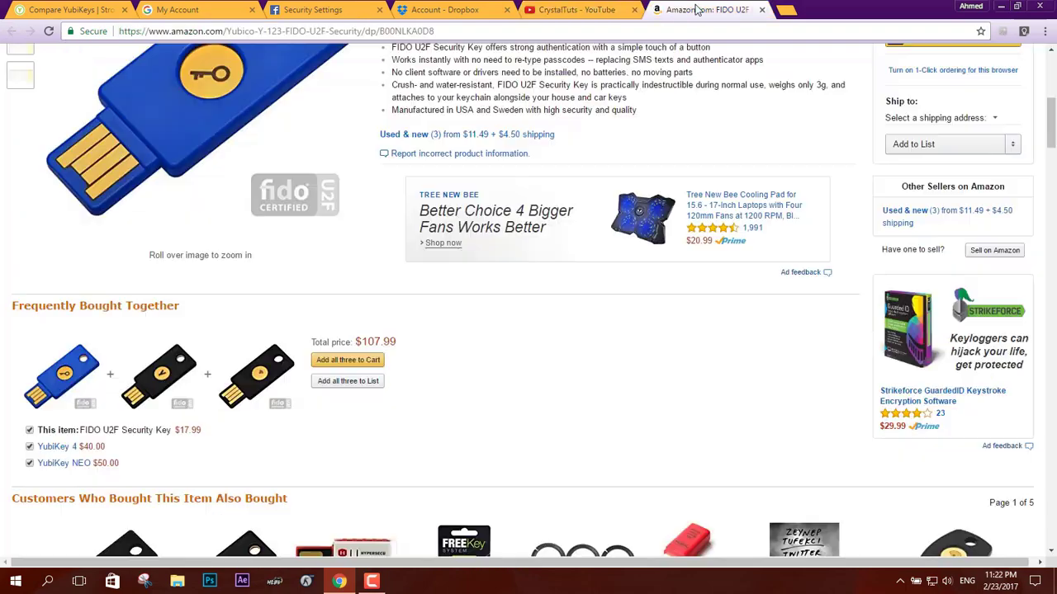
scroll("up", 3)
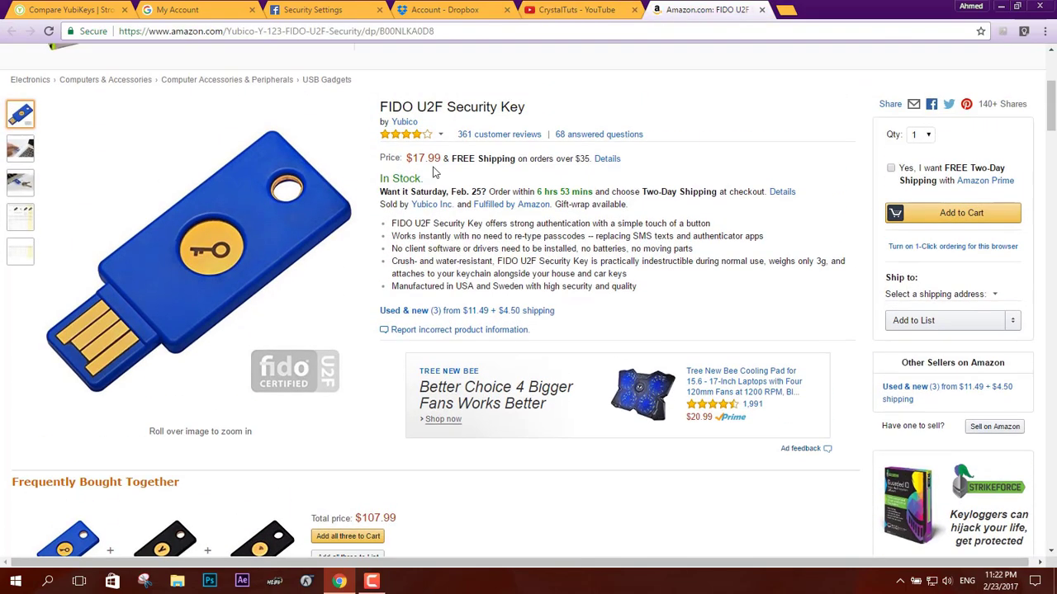
scroll("down", 3)
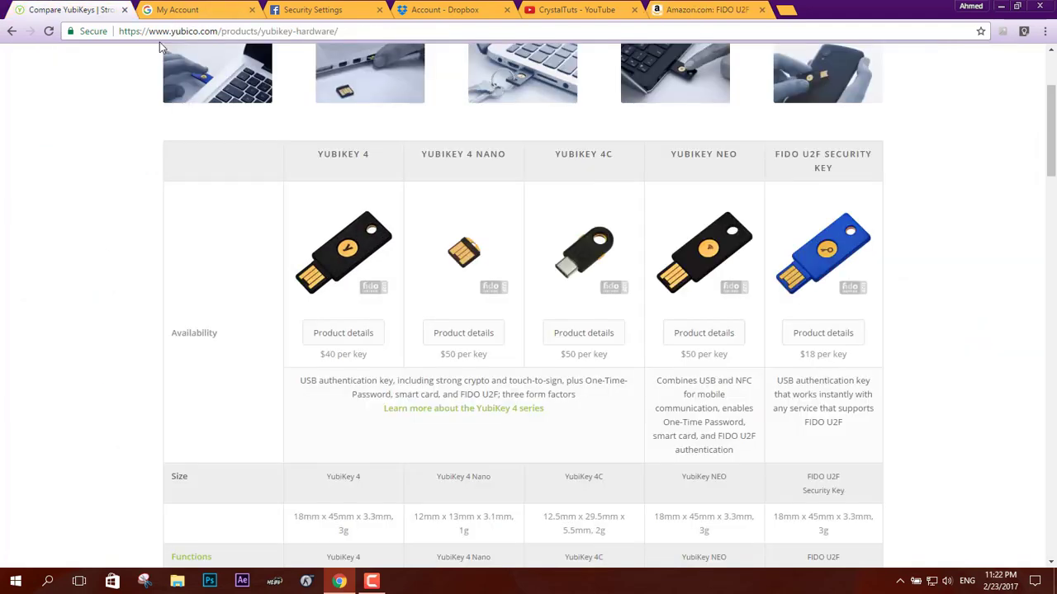
mouse_move(82, 264)
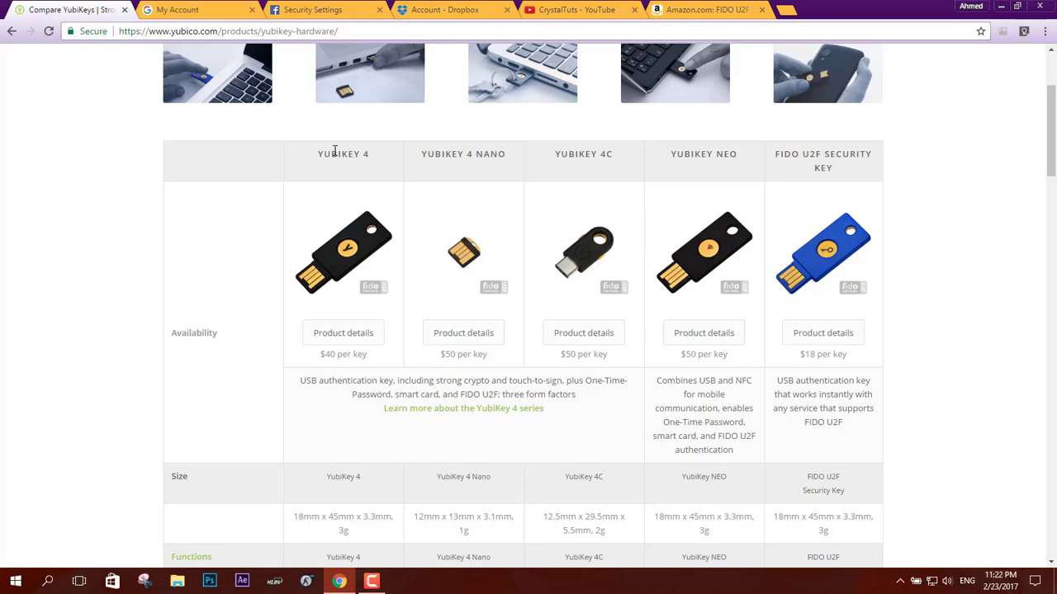
Step: Go to Sign-in & security and enter 2-Step Verification, reaching the password re-entry prompt
left_click(198, 9)
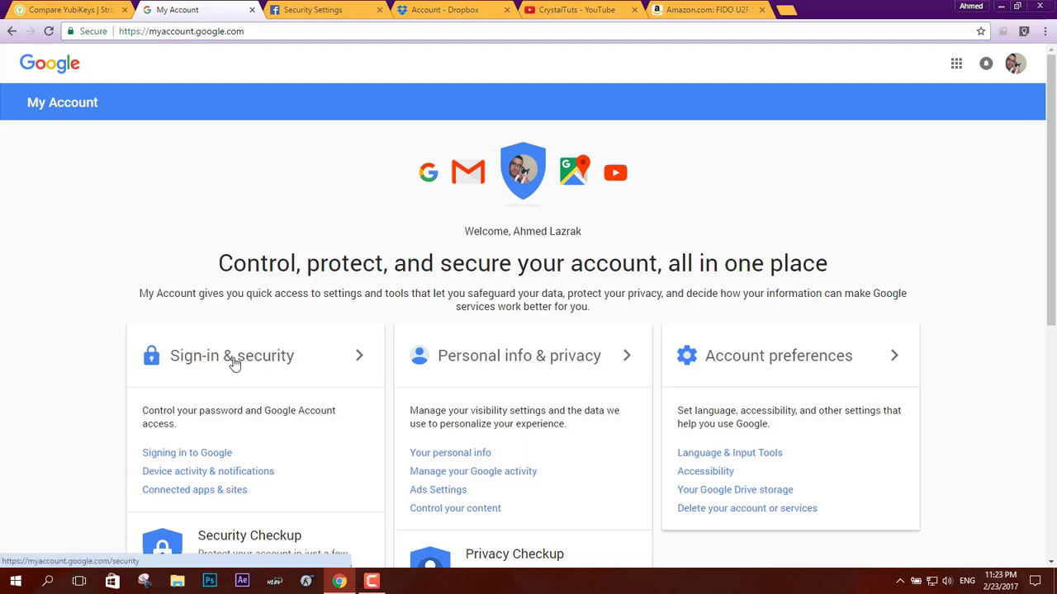
left_click(231, 356)
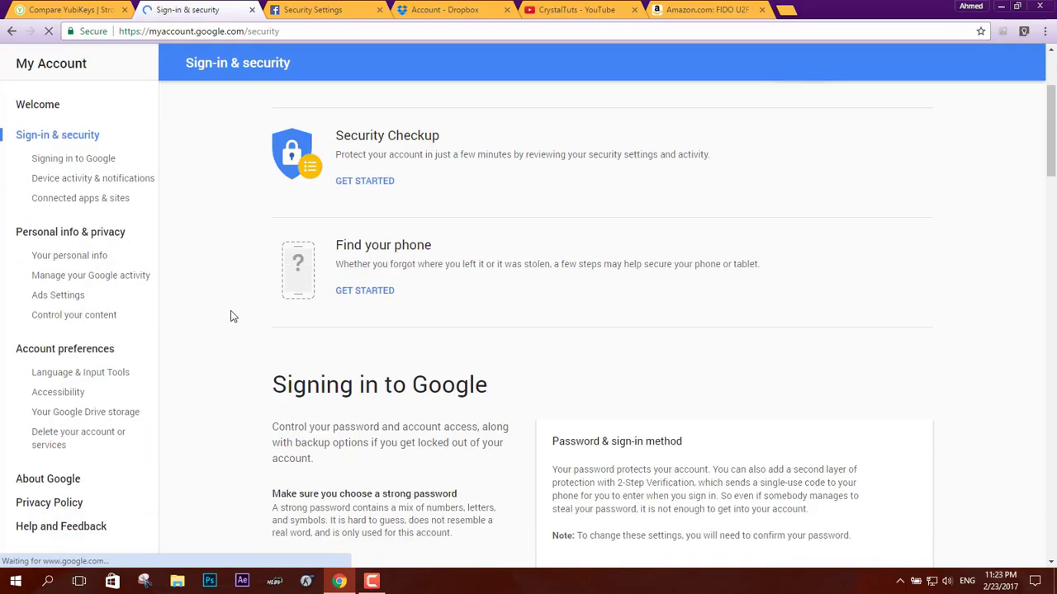
scroll("down", 3)
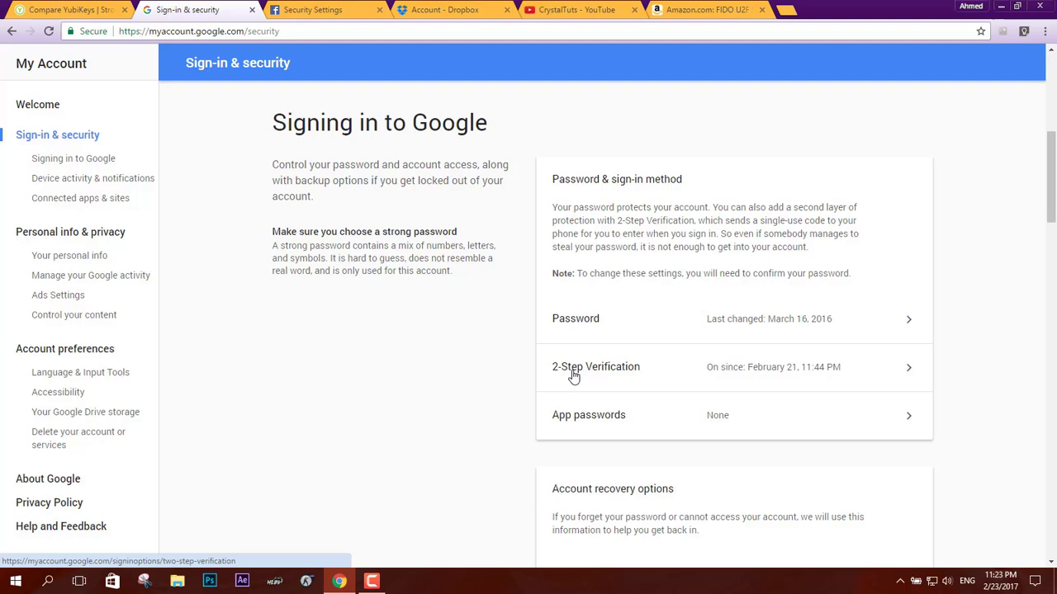
mouse_move(850, 368)
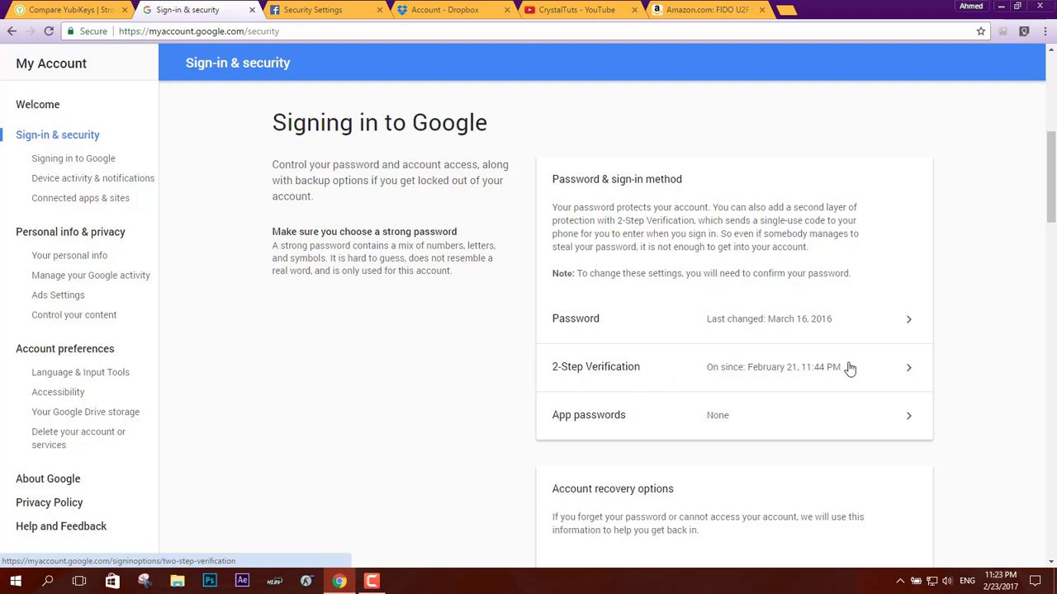
mouse_move(877, 367)
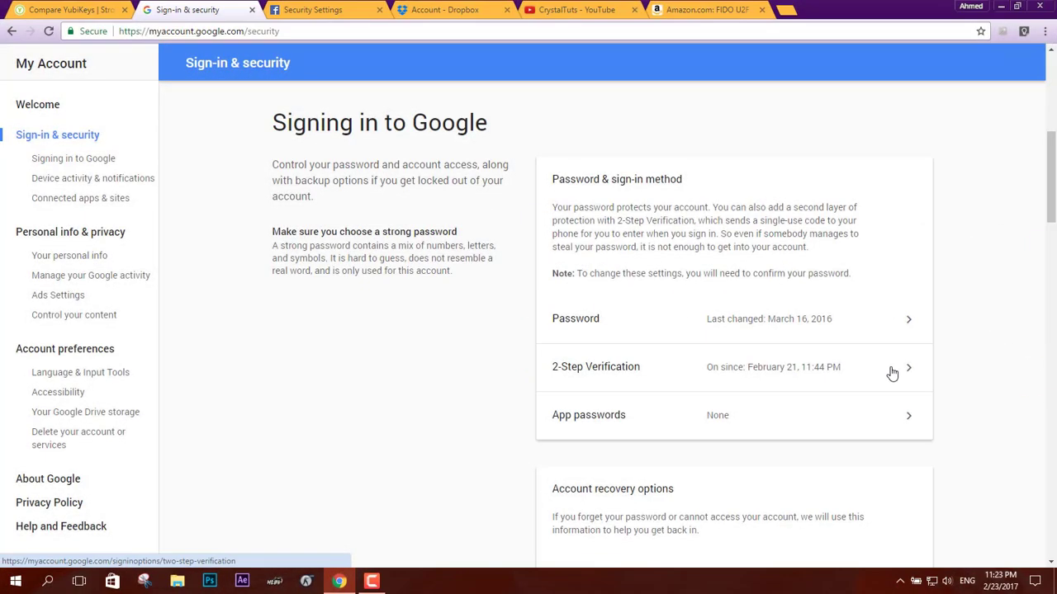
left_click(892, 367)
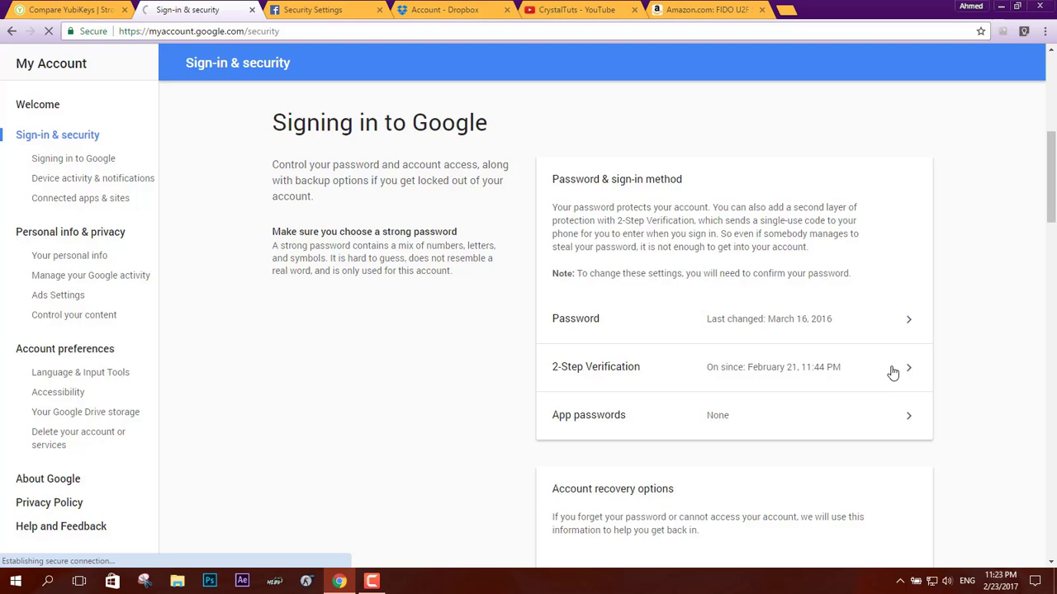
left_click(908, 367)
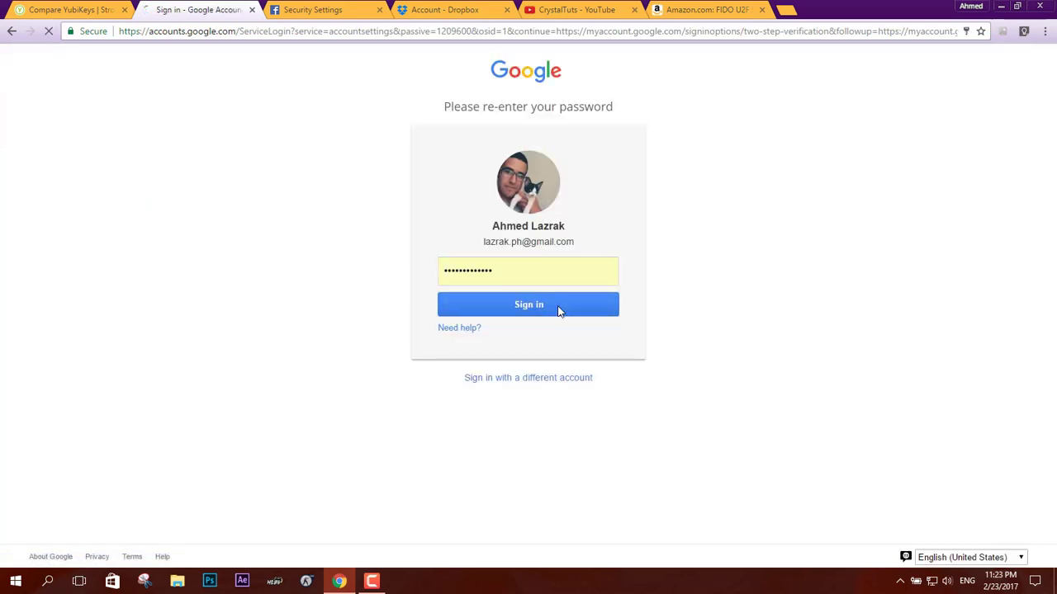
Step: Confirm the password and add the inserted YubiKey as a Google 2-Step Verification security key
left_click(528, 303)
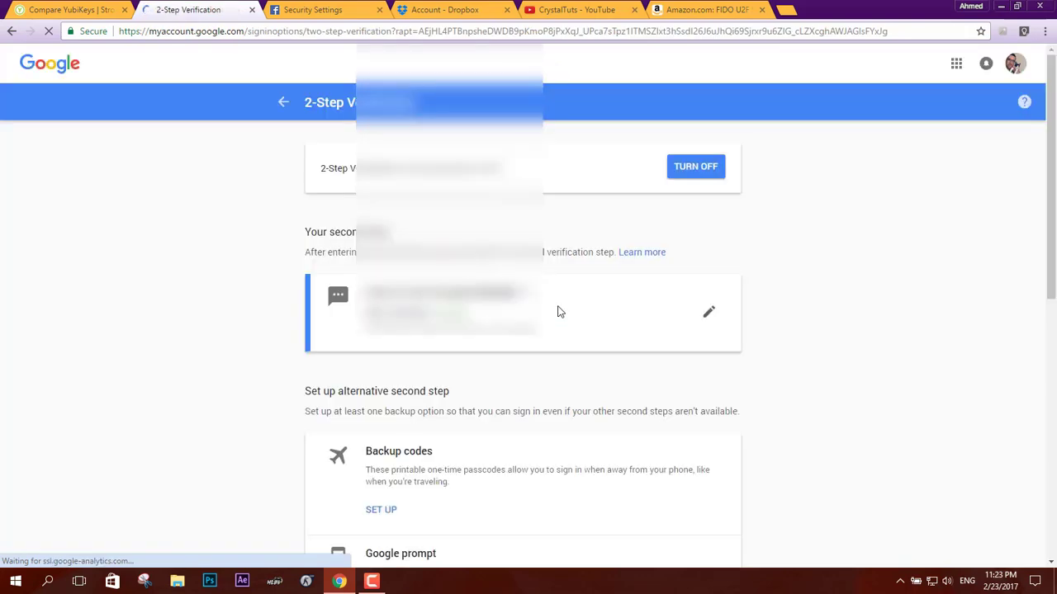
scroll("down", 3)
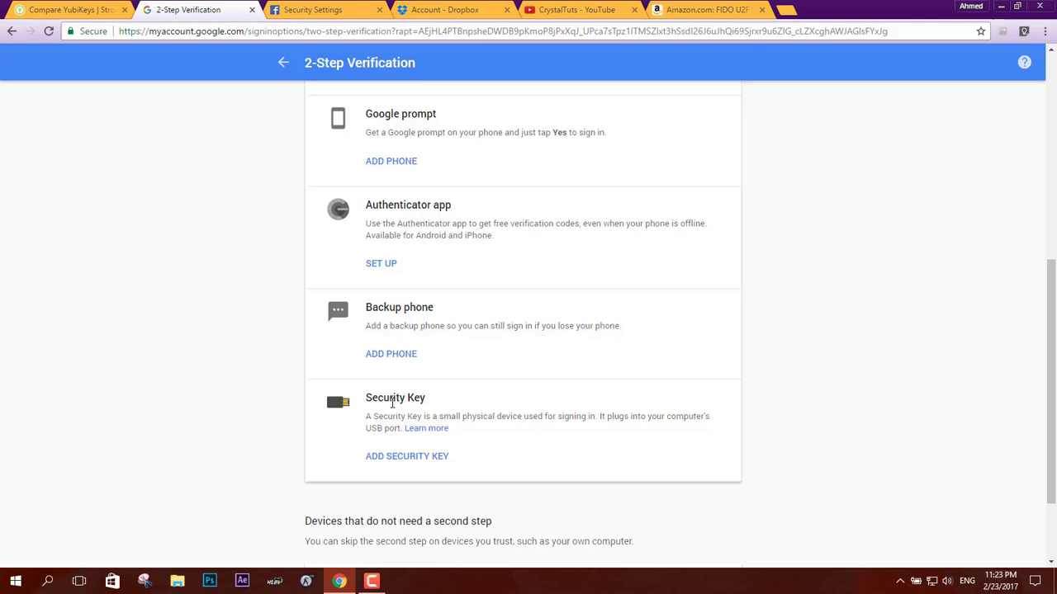
scroll("down", 3)
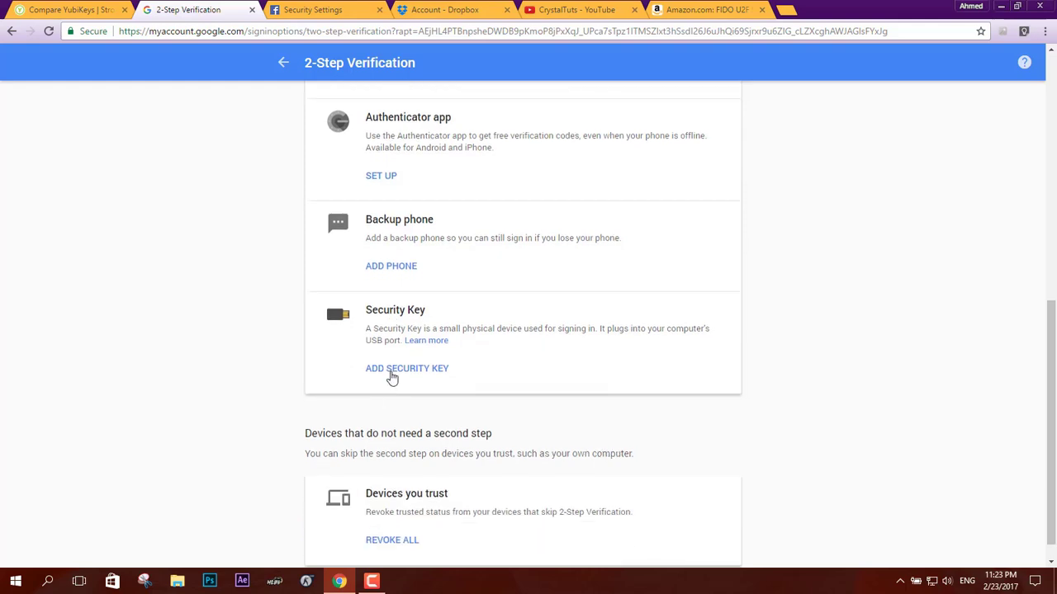
left_click(407, 369)
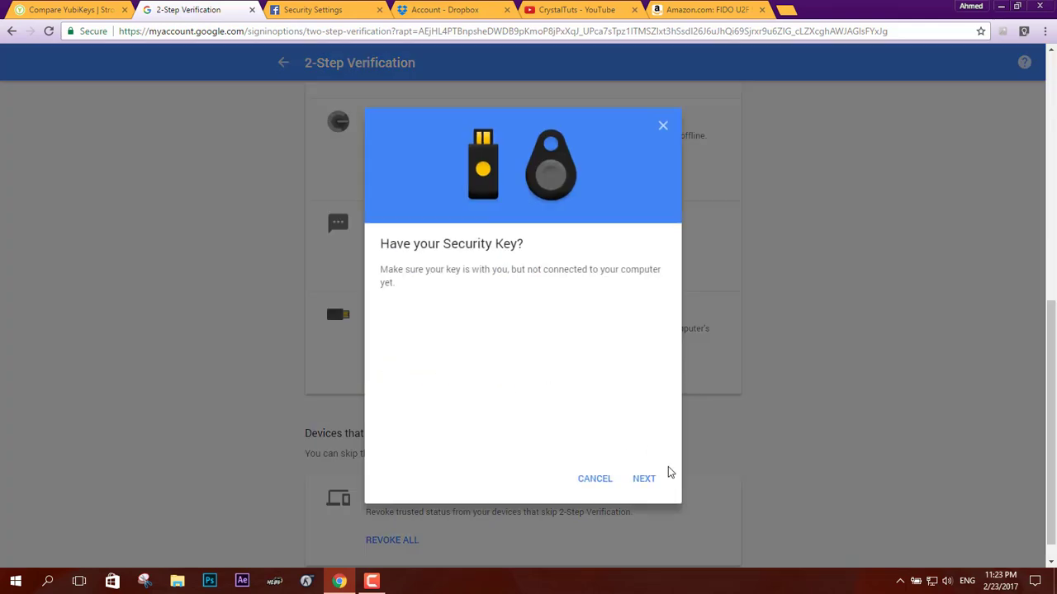
left_click(644, 478)
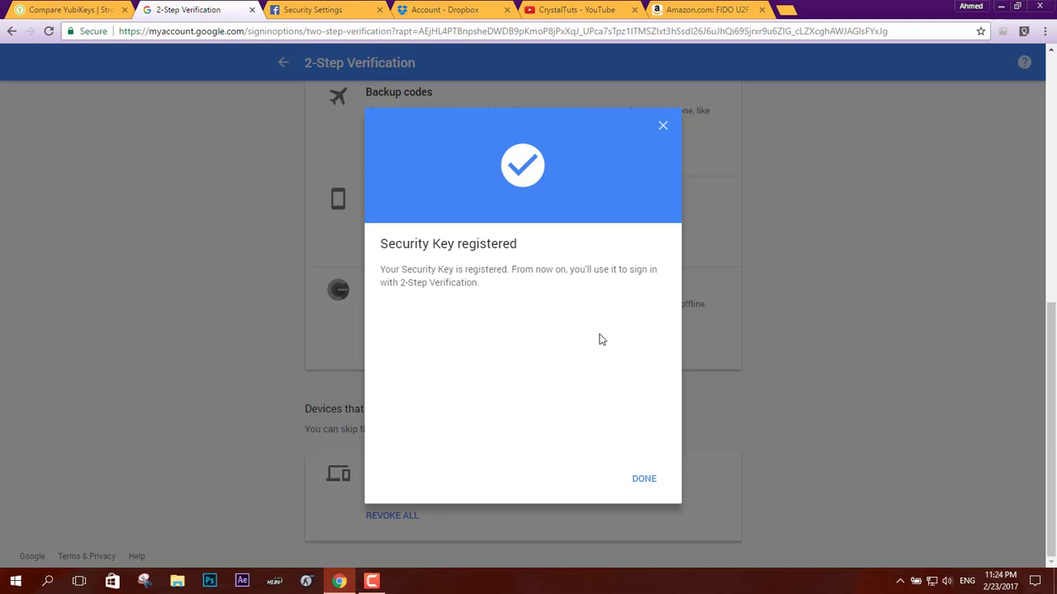
mouse_move(644, 479)
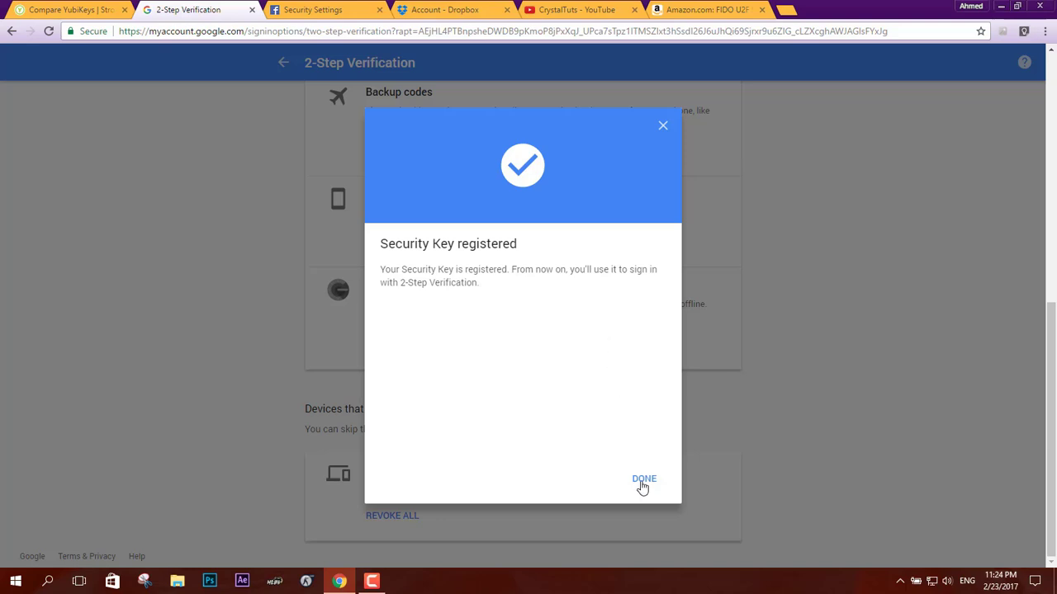
left_click(644, 479)
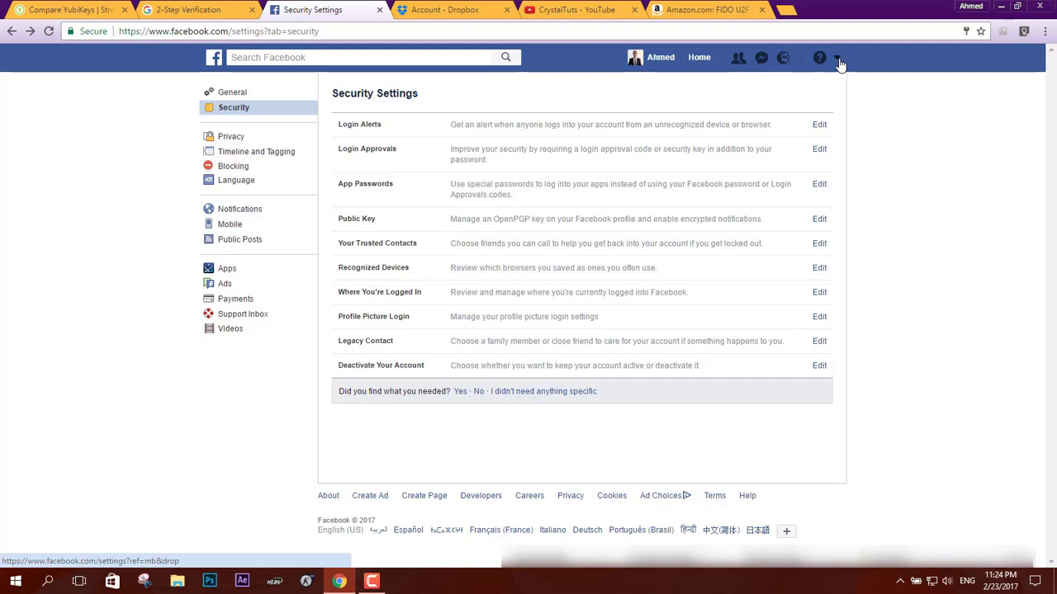
Step: From the Facebook account menu reach Security settings and expand Login Approvals
left_click(838, 56)
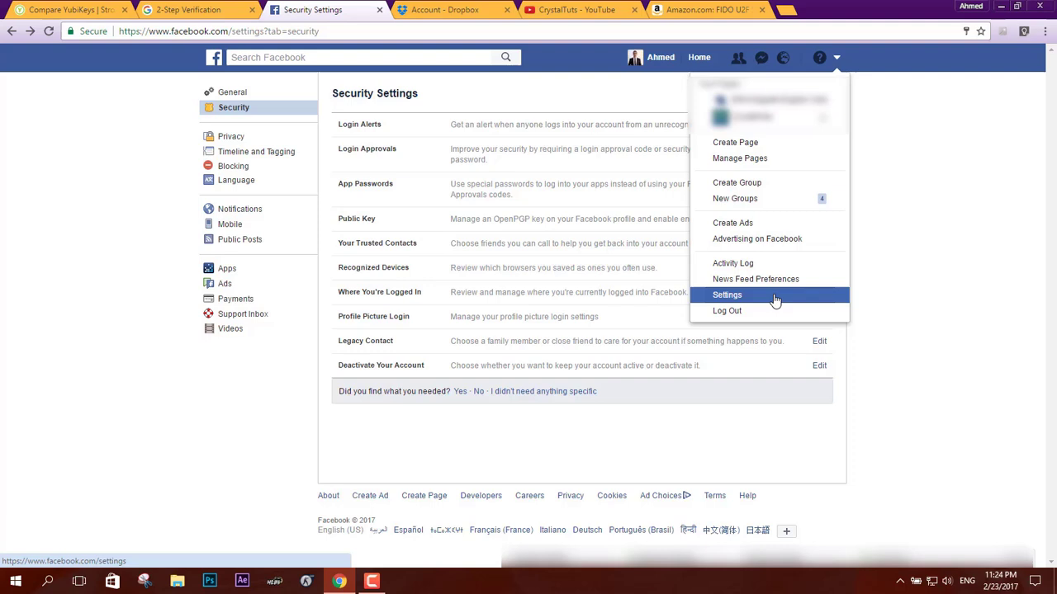
mouse_move(769, 301)
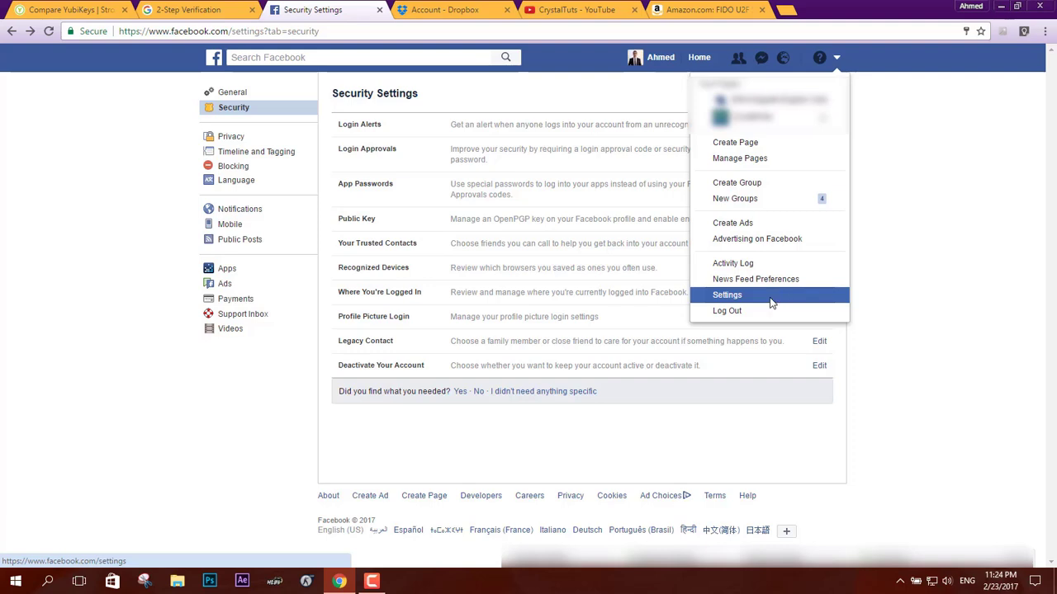
left_click(726, 294)
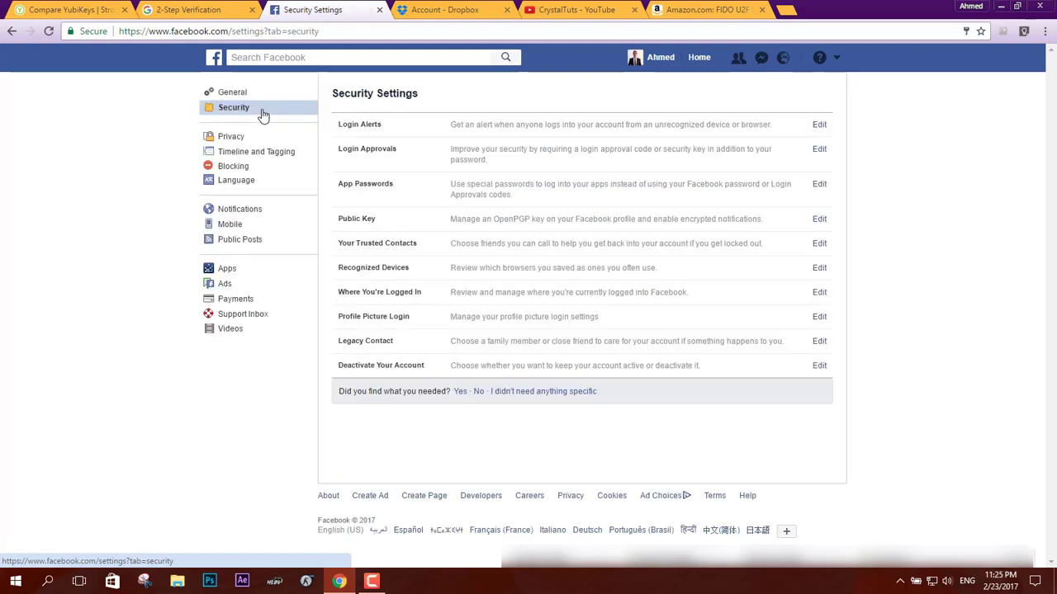
mouse_move(413, 158)
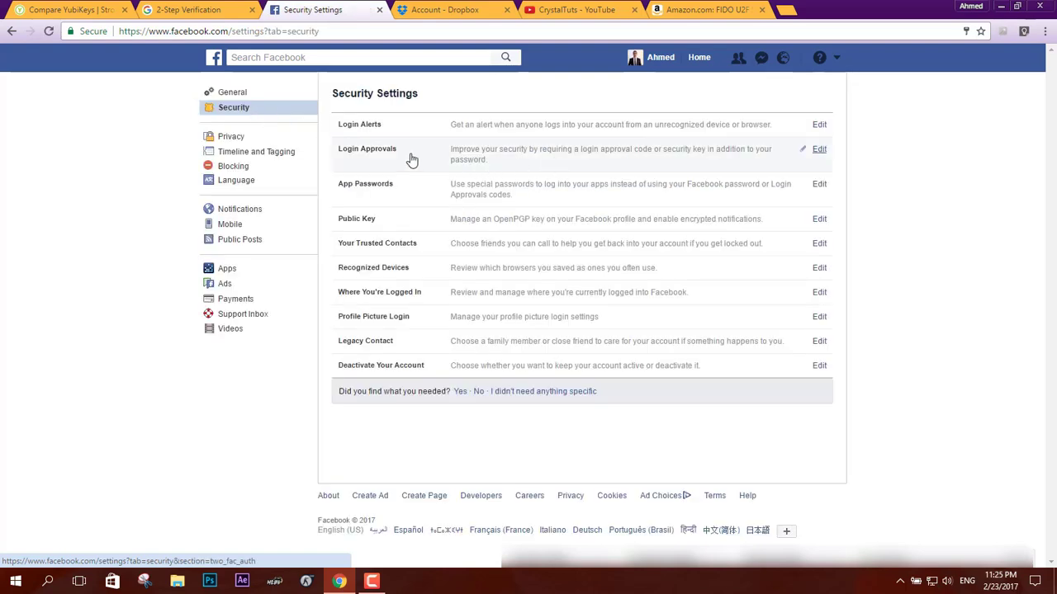
left_click(819, 148)
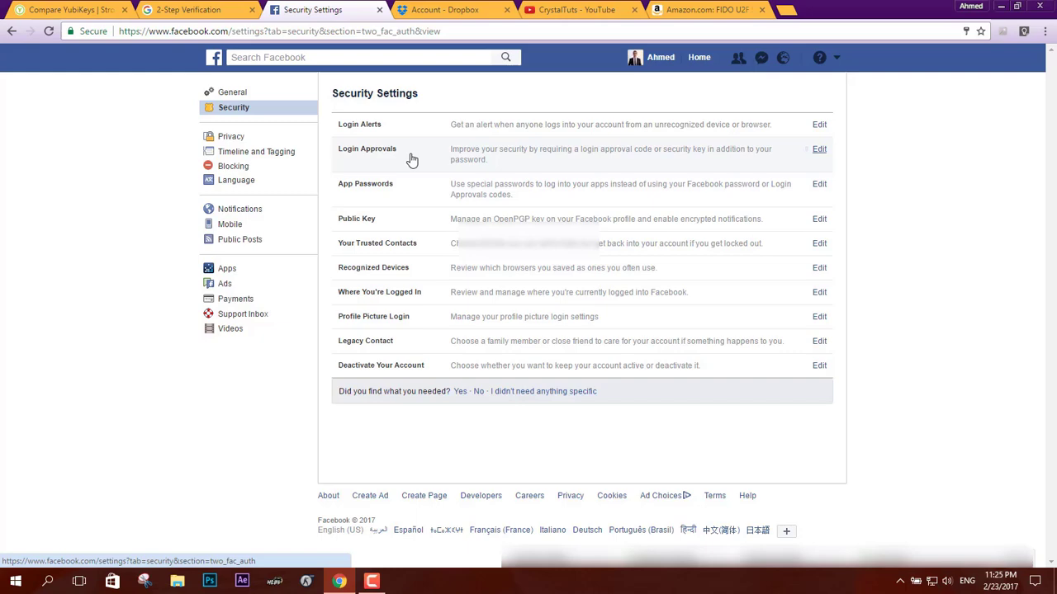
left_click(819, 149)
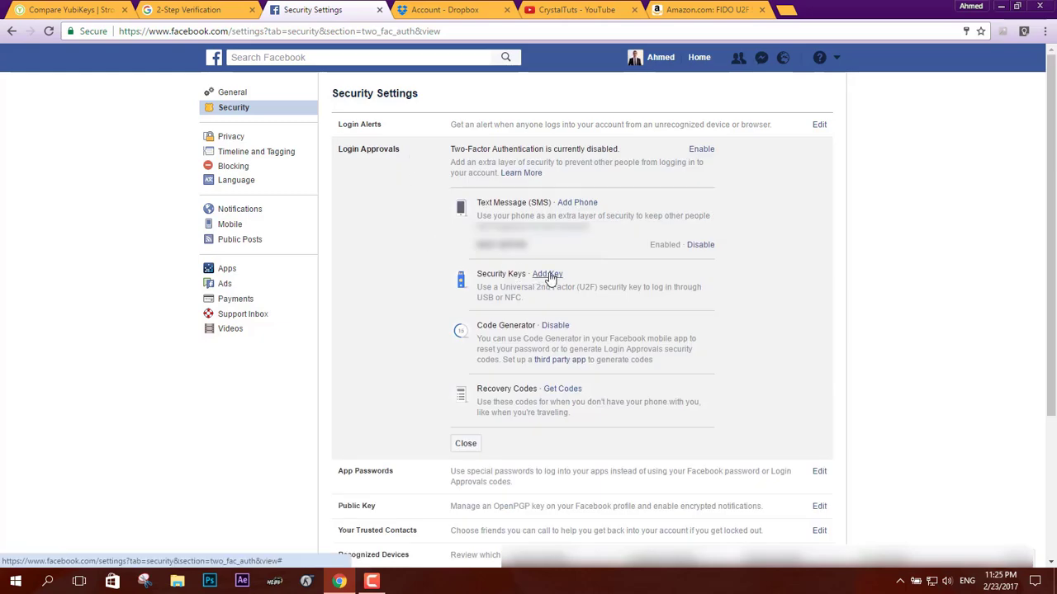
Step: Add the inserted key to Facebook, confirming the password, and name it YubiKey Edge
left_click(546, 274)
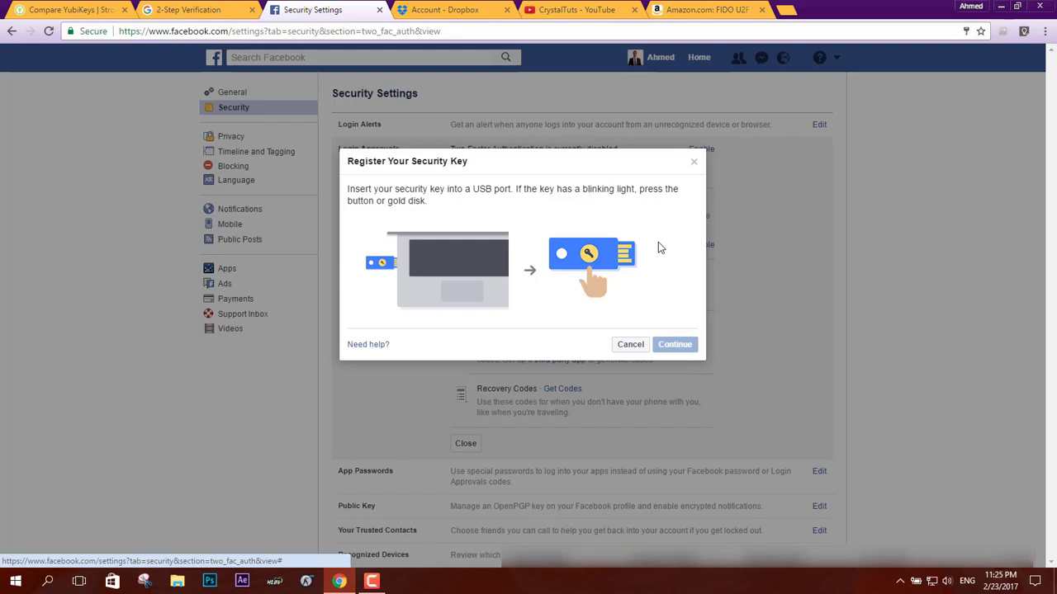
left_click(674, 345)
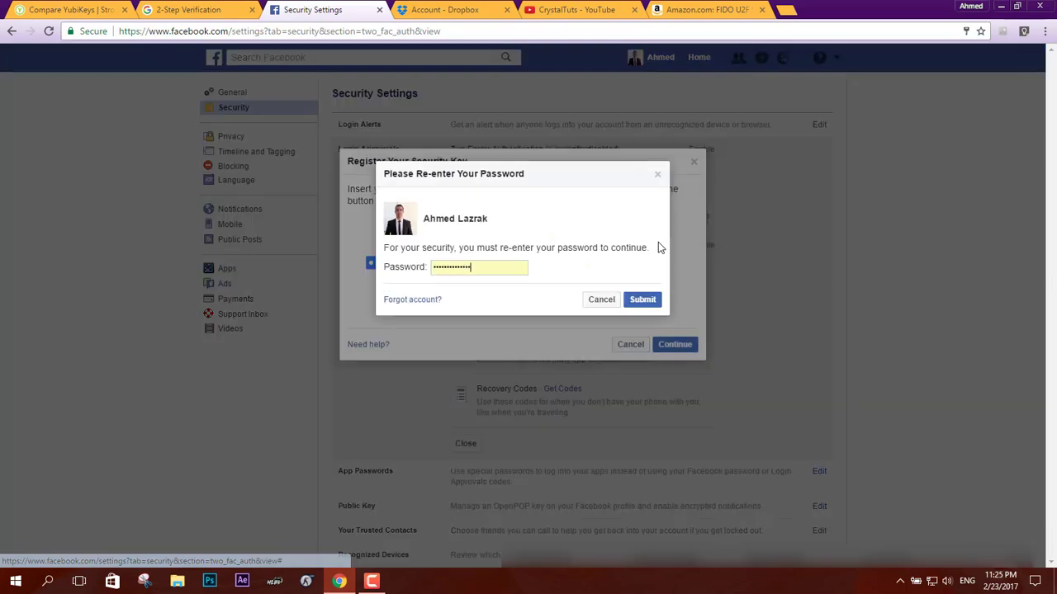
mouse_move(641, 271)
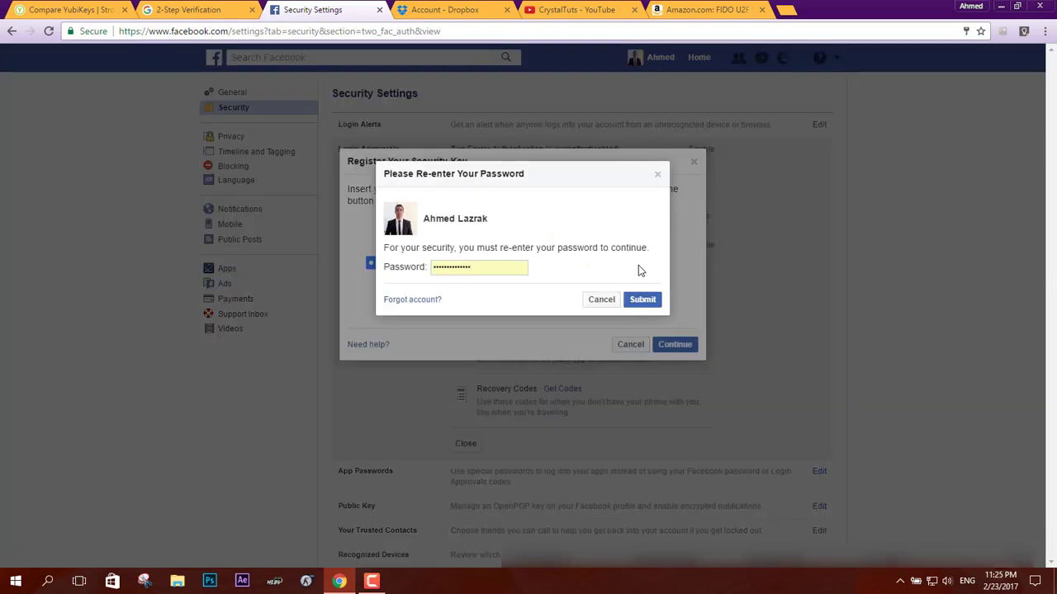
left_click(643, 299)
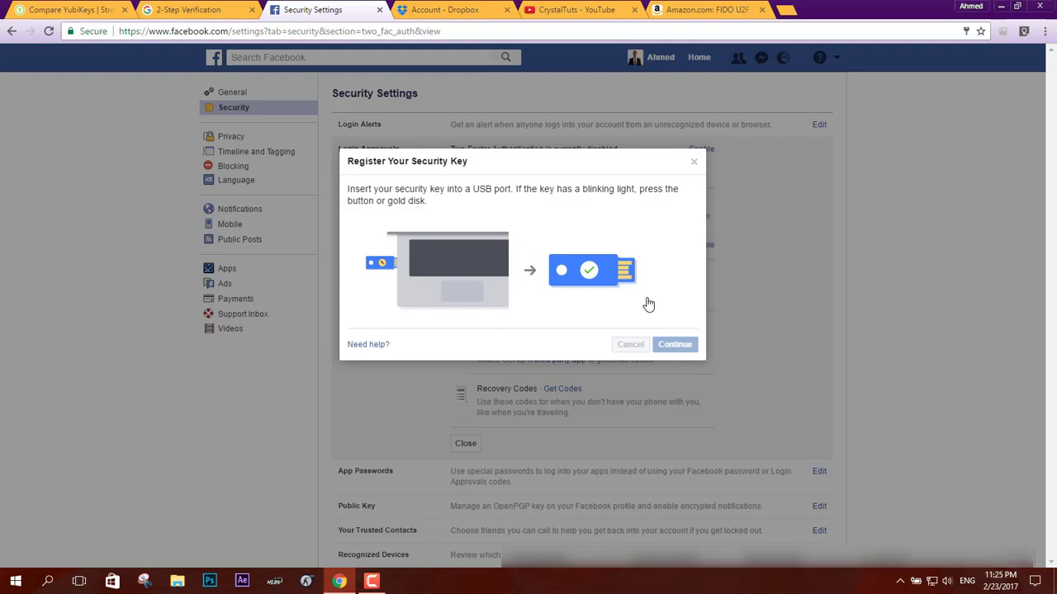
left_click(674, 345)
type("YubiKey Edge")
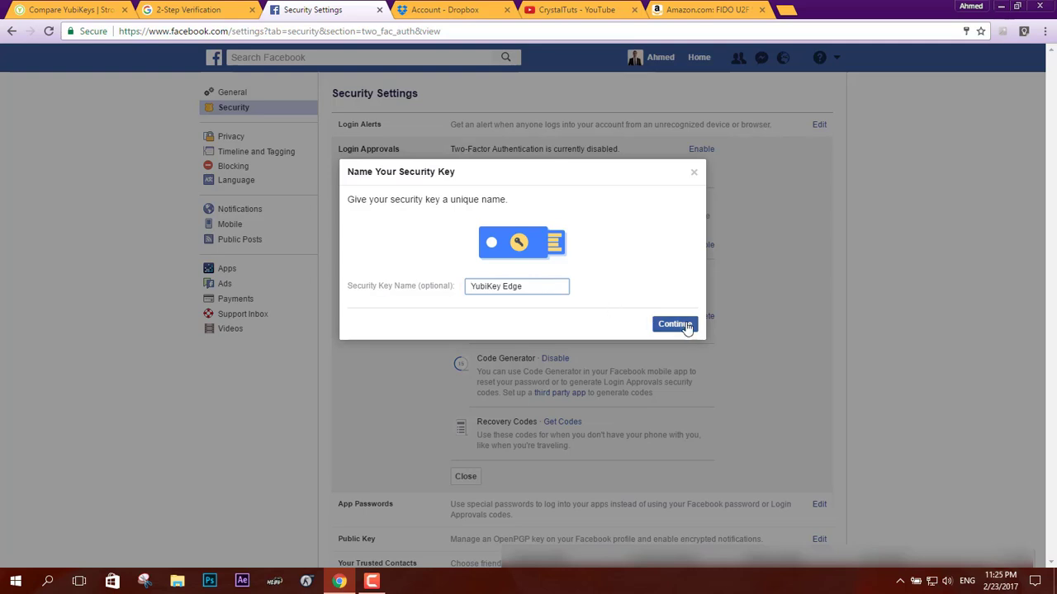
left_click(674, 324)
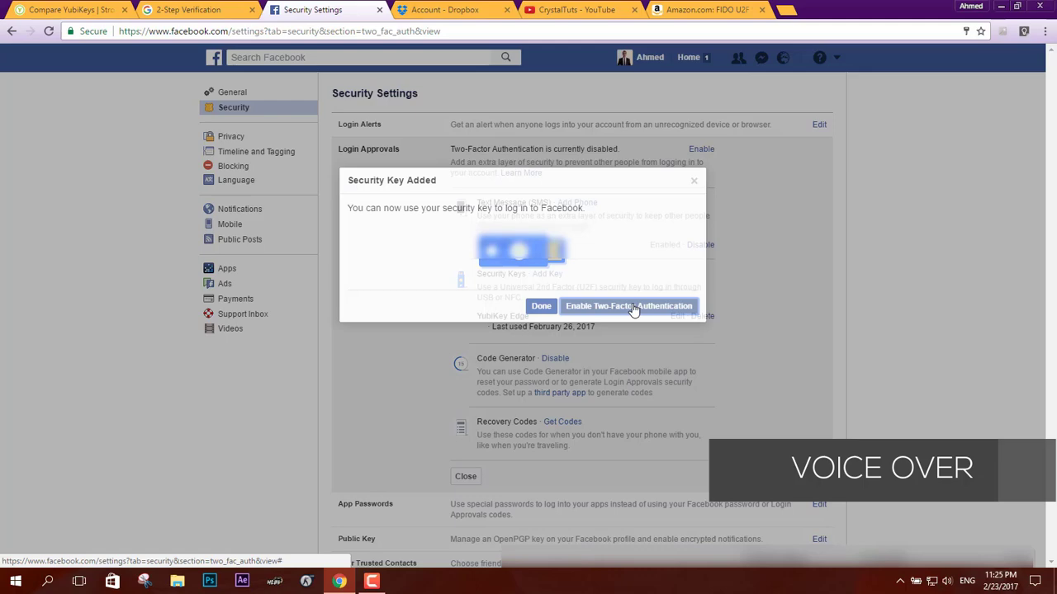
Step: Turn on Facebook two-factor authentication and confirm enabling login approvals
left_click(628, 305)
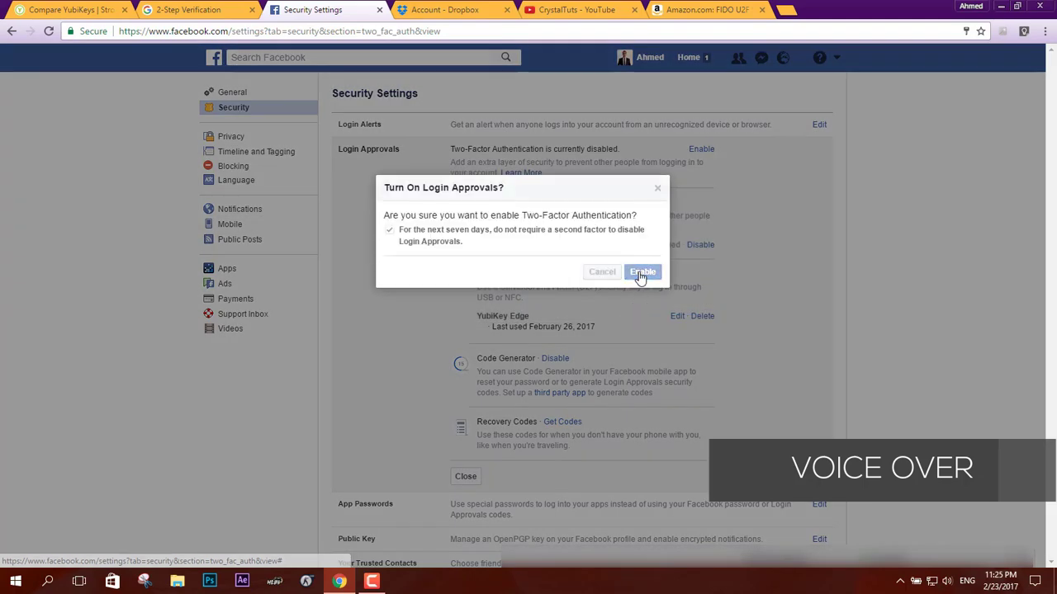
left_click(642, 271)
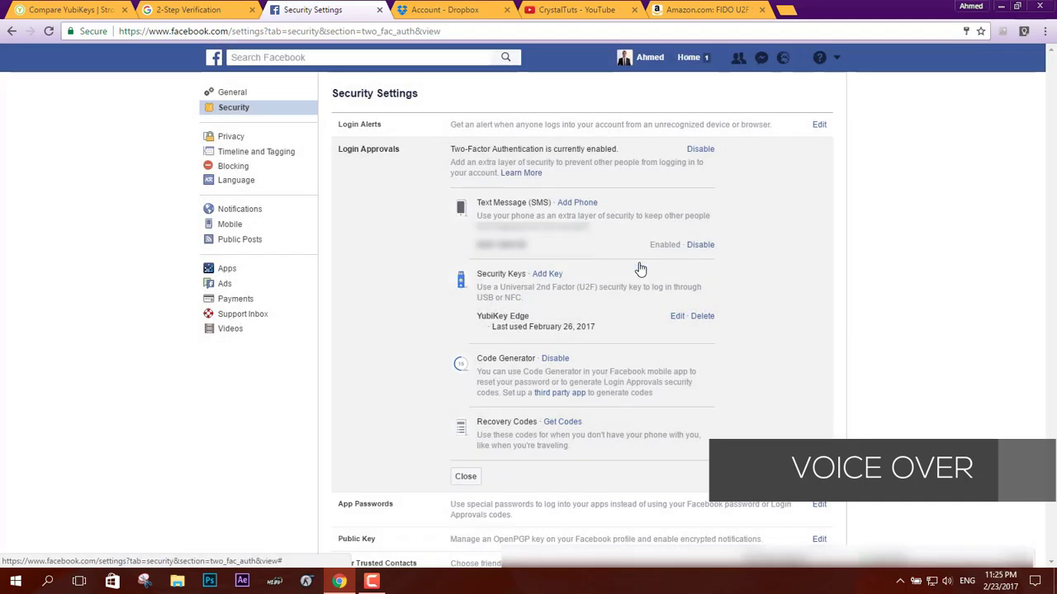
mouse_move(591, 284)
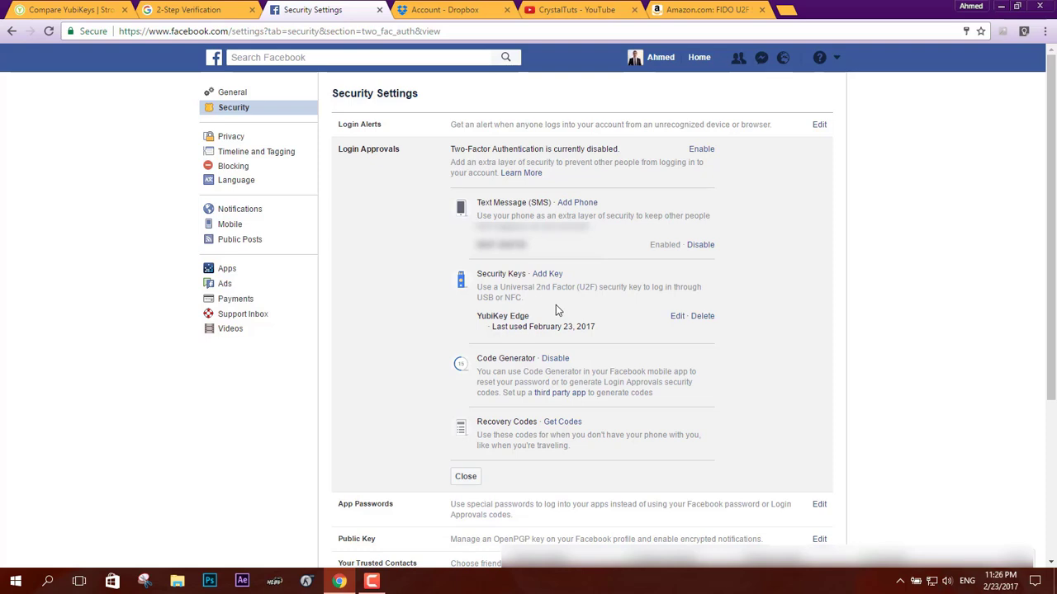
Step: Reach Dropbox Settings > Security and start two-step verification setup, confirming the account password
left_click(436, 10)
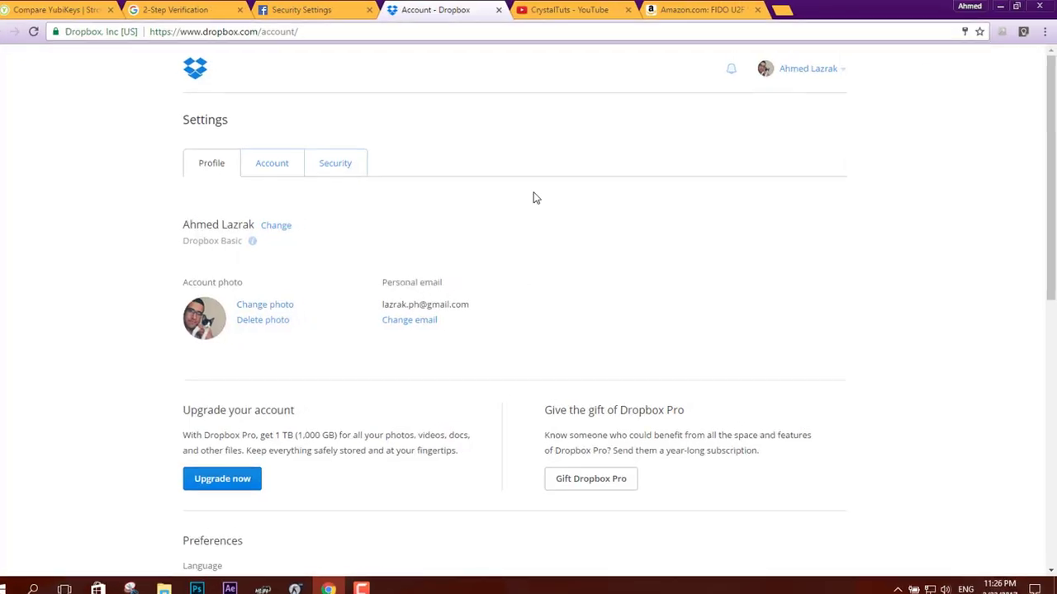
left_click(807, 67)
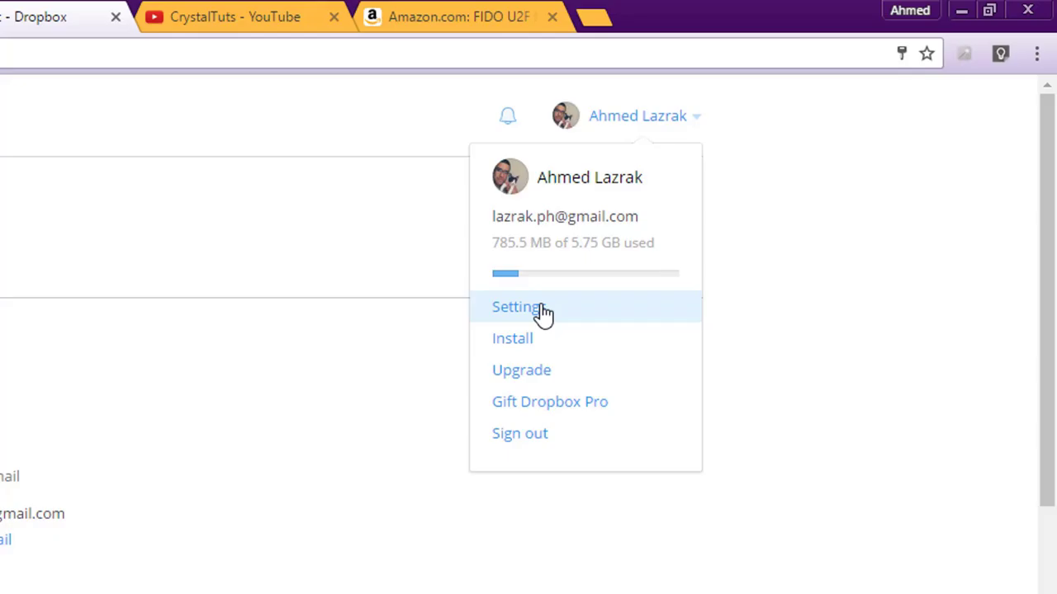
left_click(515, 305)
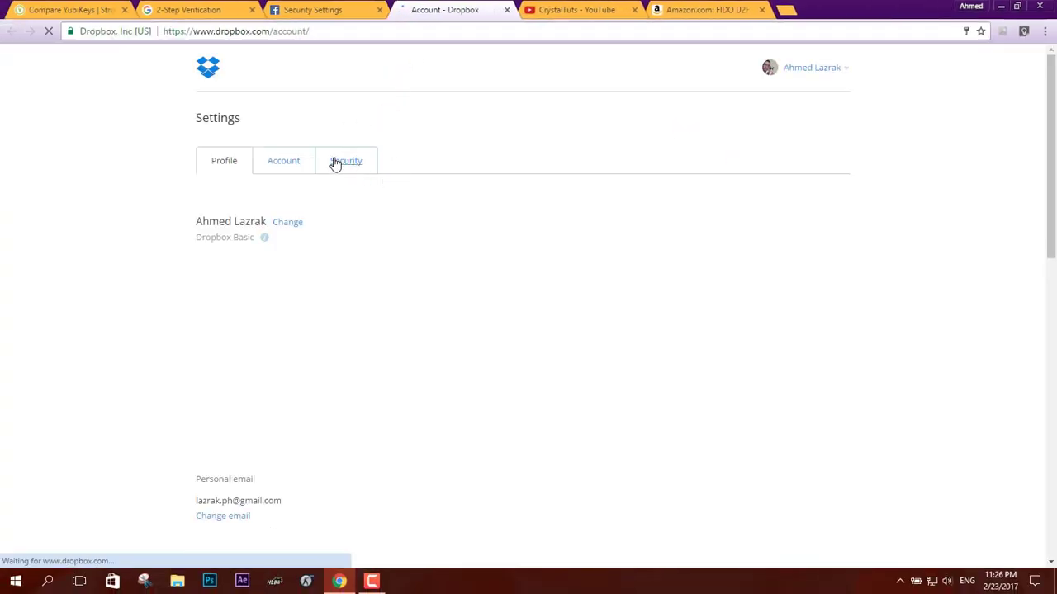
left_click(346, 160)
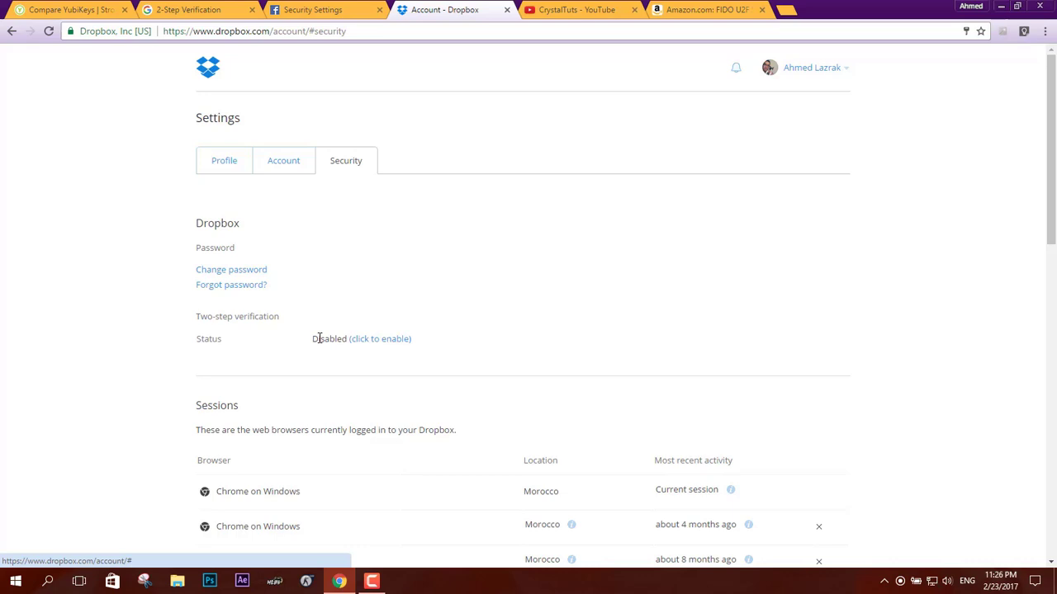
left_click(380, 338)
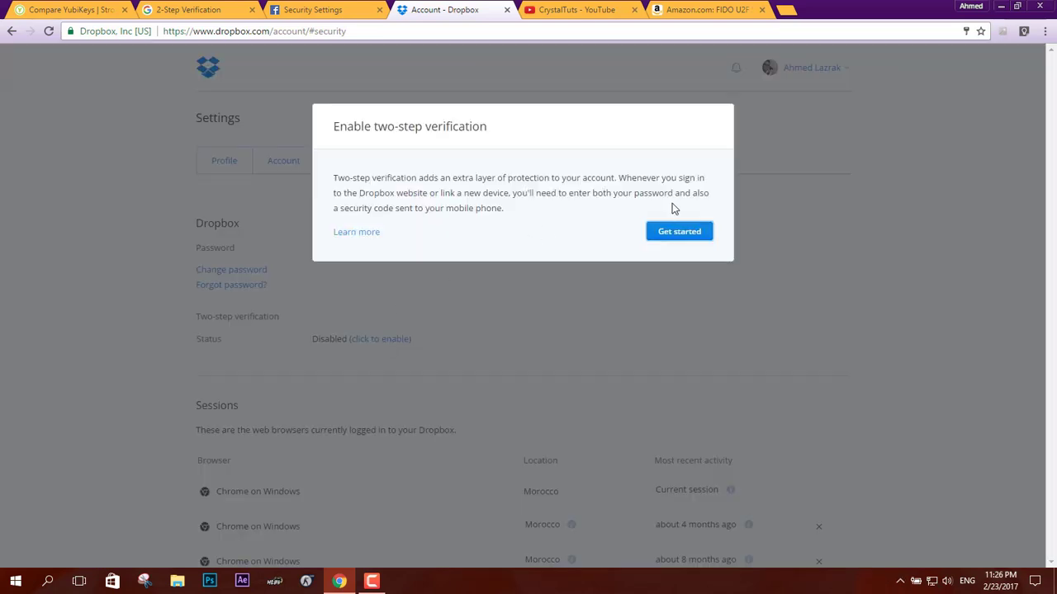
left_click(679, 231)
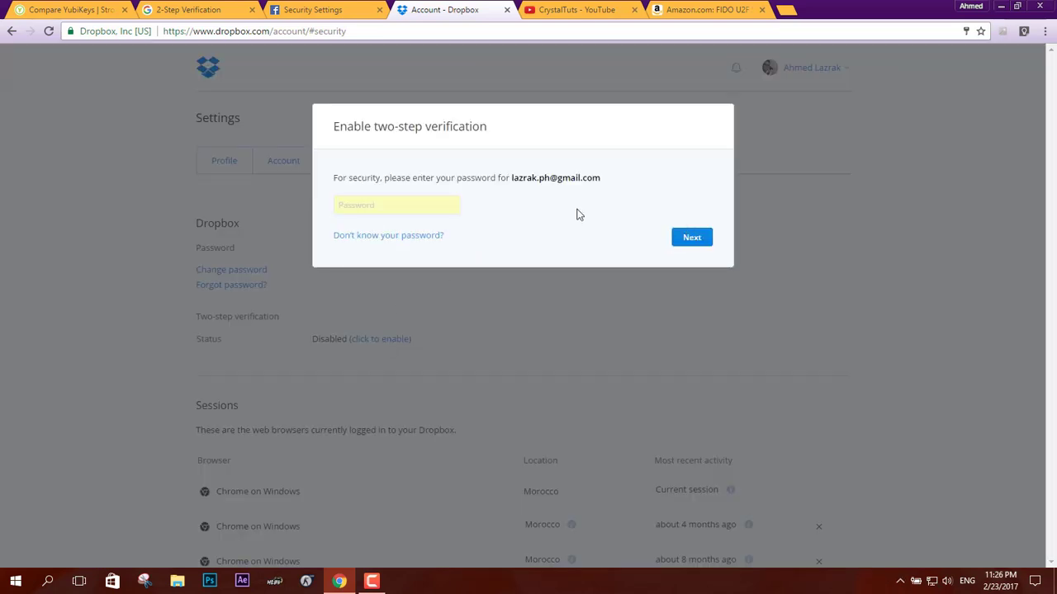
left_click(396, 204)
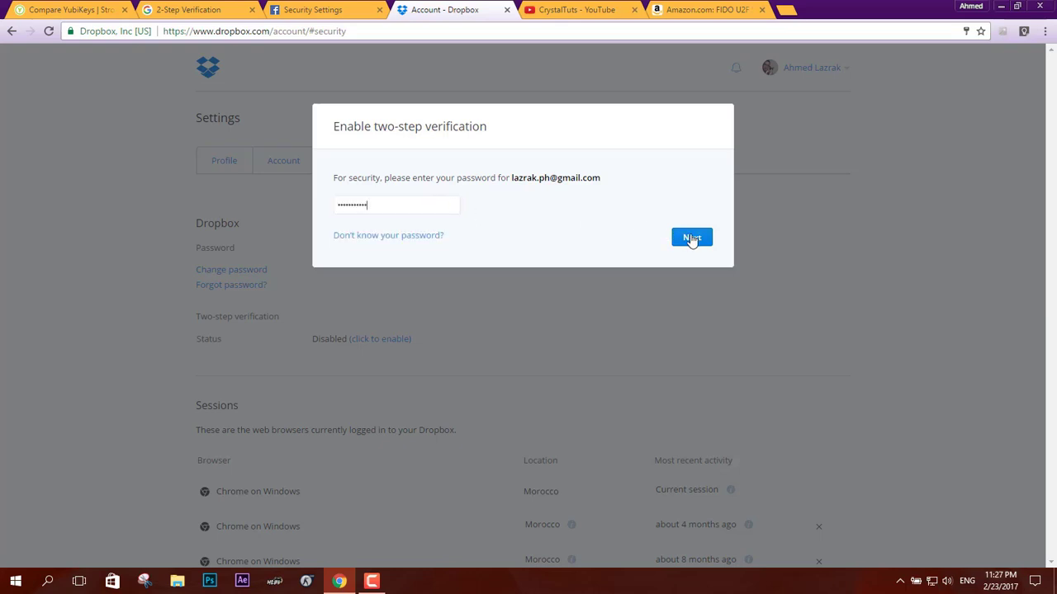
left_click(690, 237)
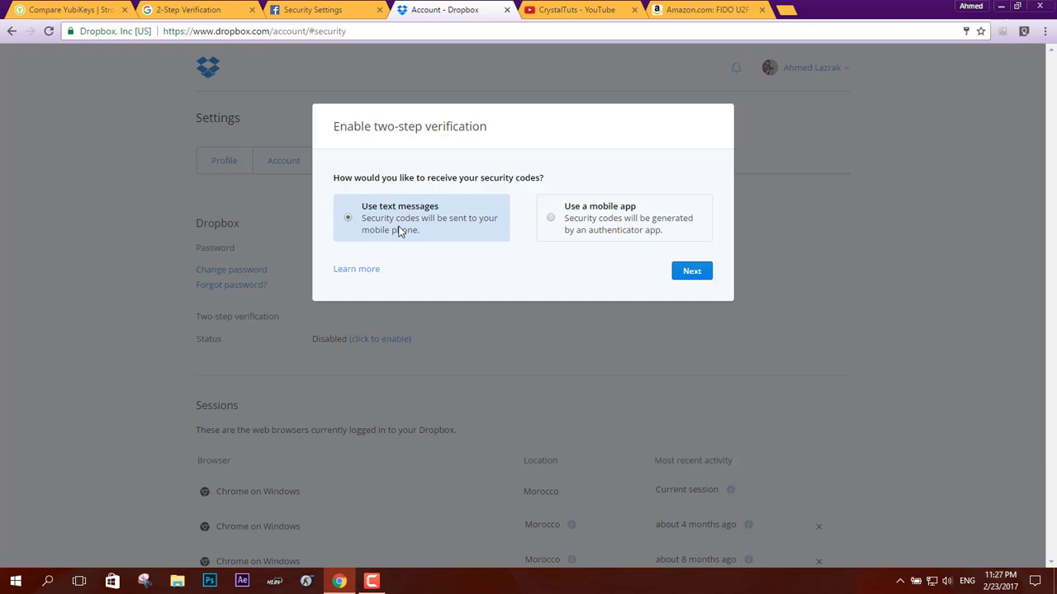
mouse_move(711, 274)
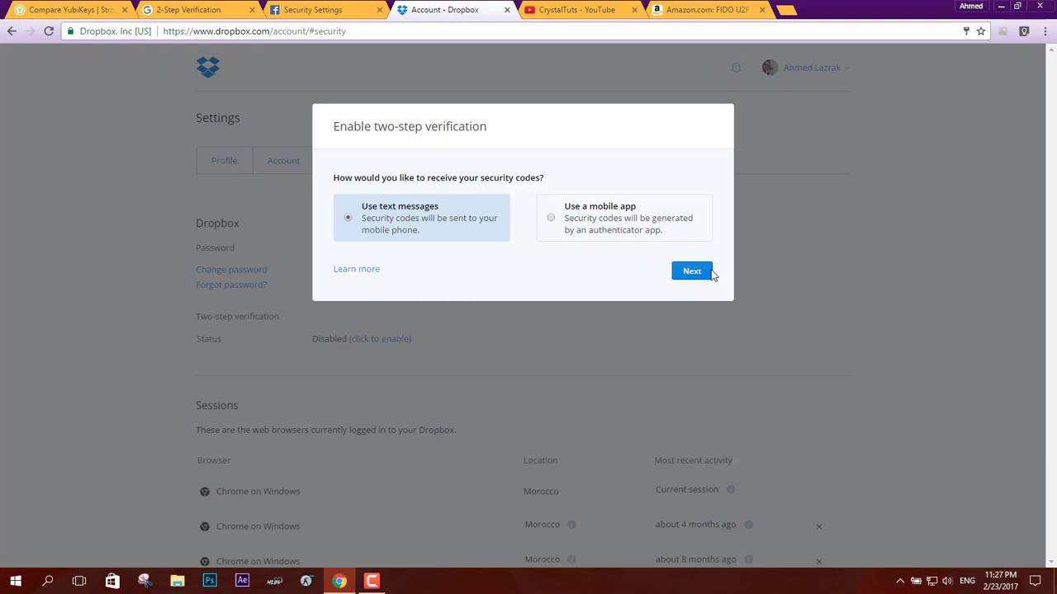
Step: Choose text-message codes, verify the phone with the received code, skip the backup number and enable
left_click(690, 271)
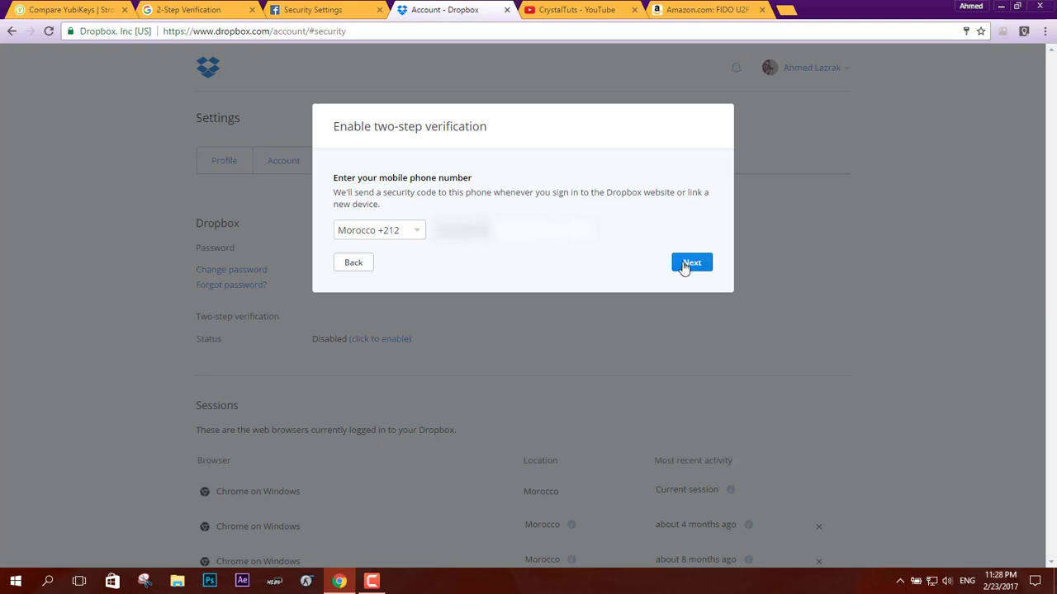
left_click(690, 263)
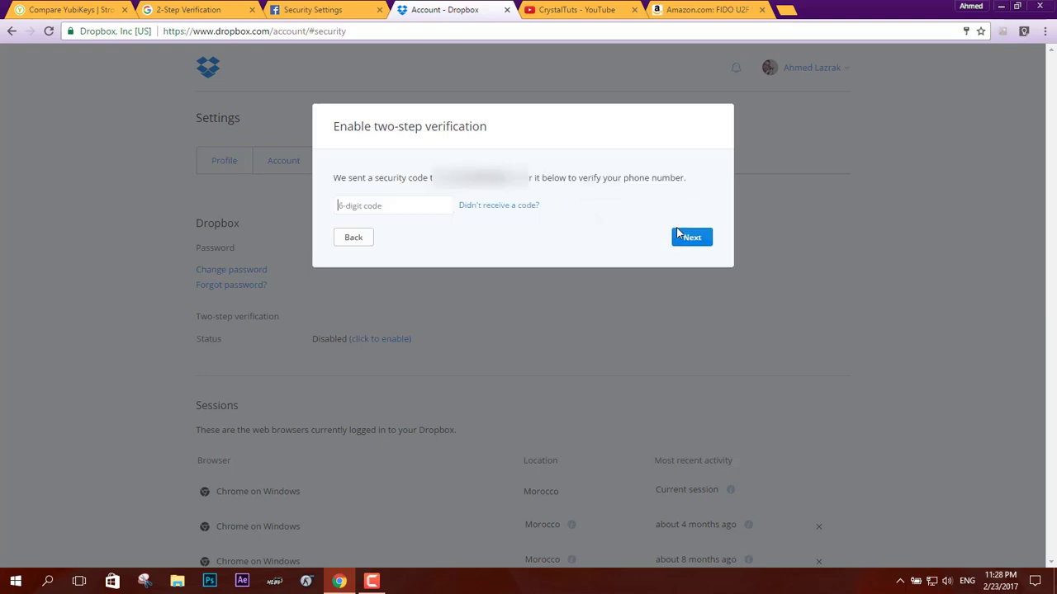
mouse_move(624, 232)
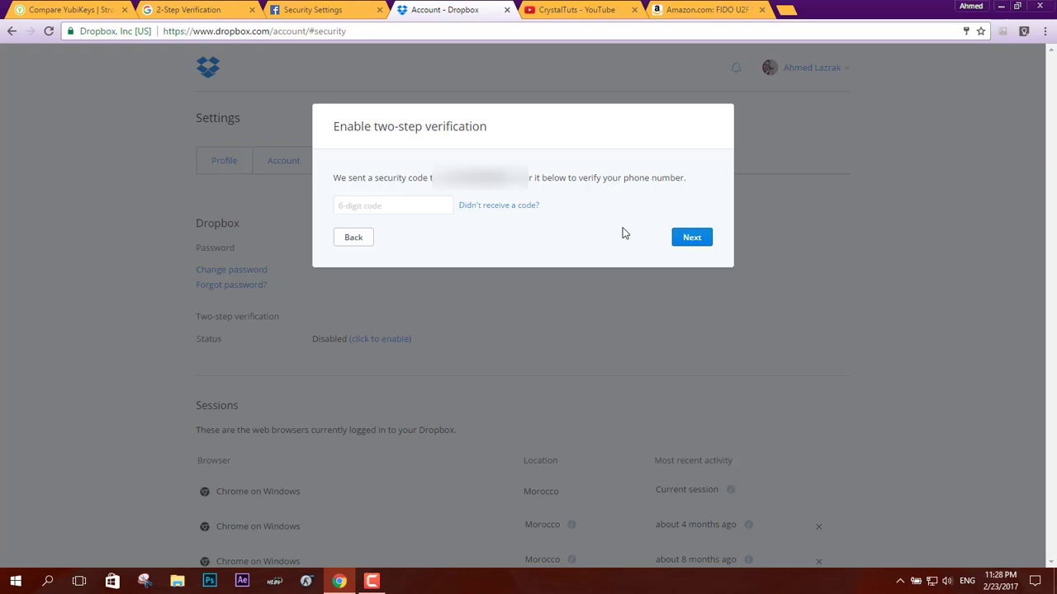
left_click(393, 204)
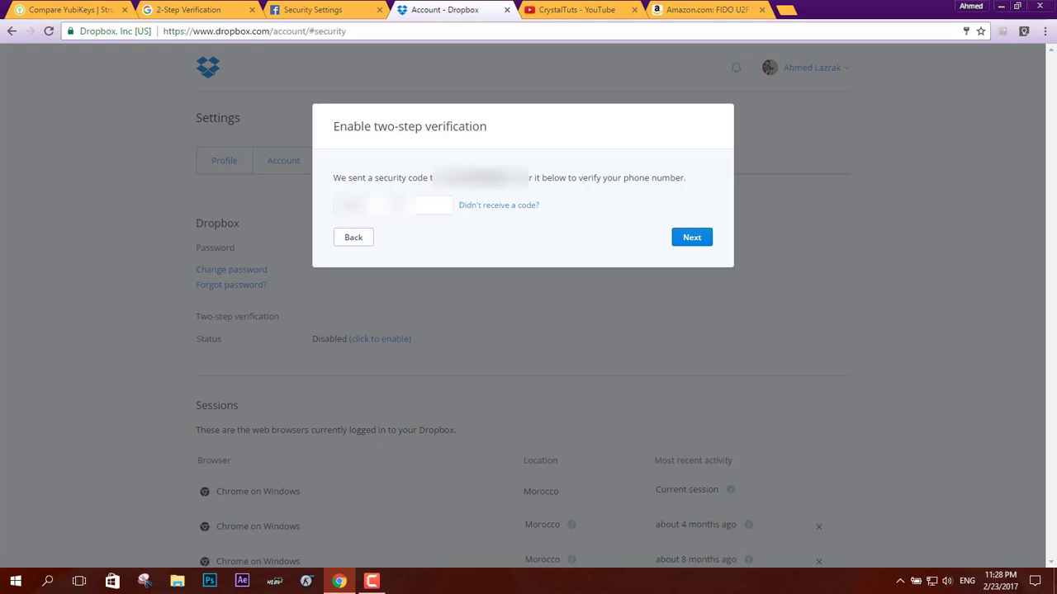
left_click(690, 238)
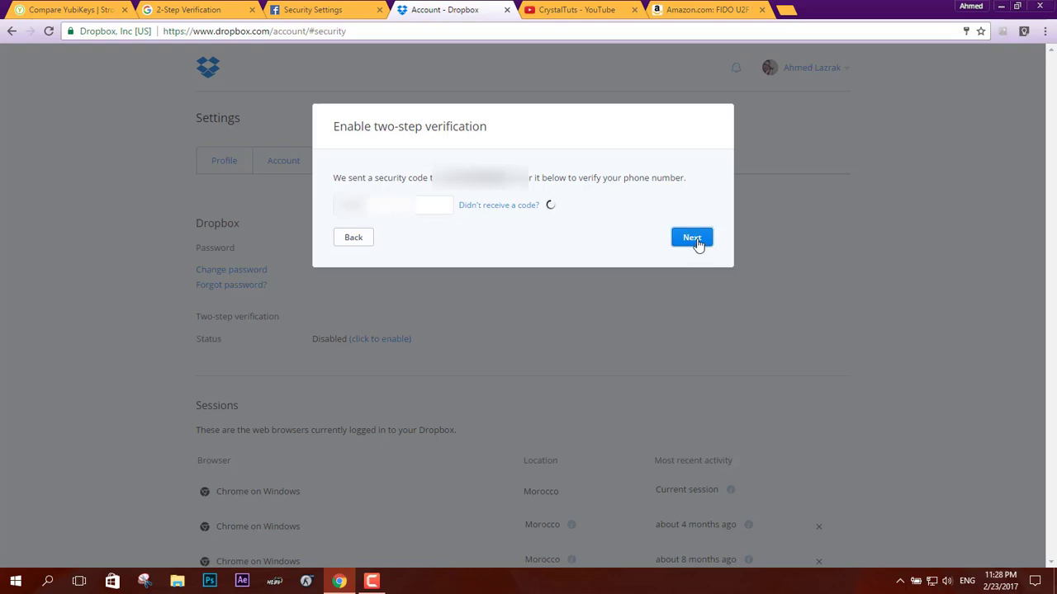
left_click(692, 238)
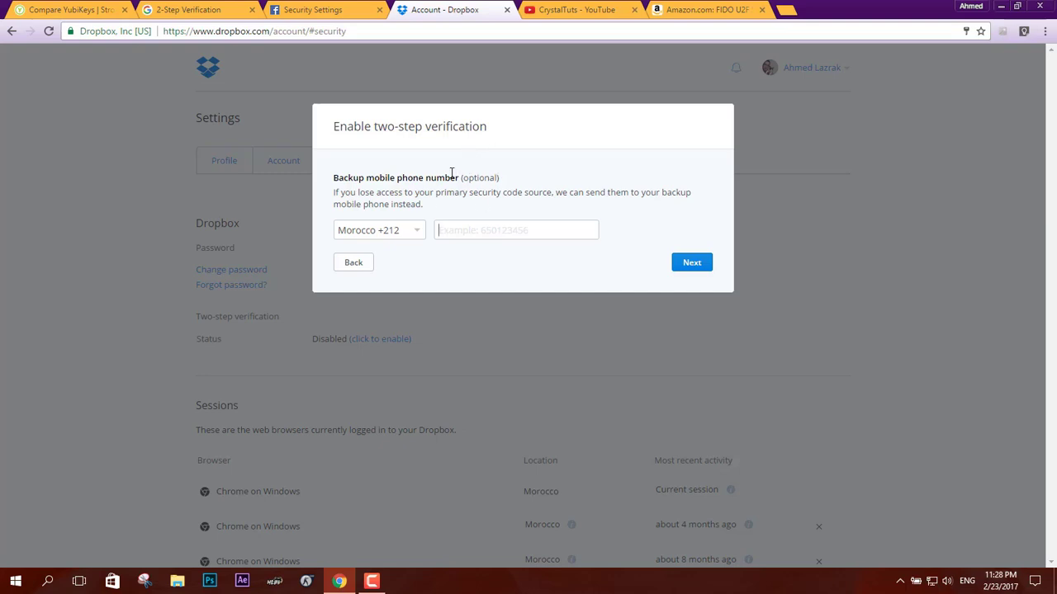
left_click(690, 261)
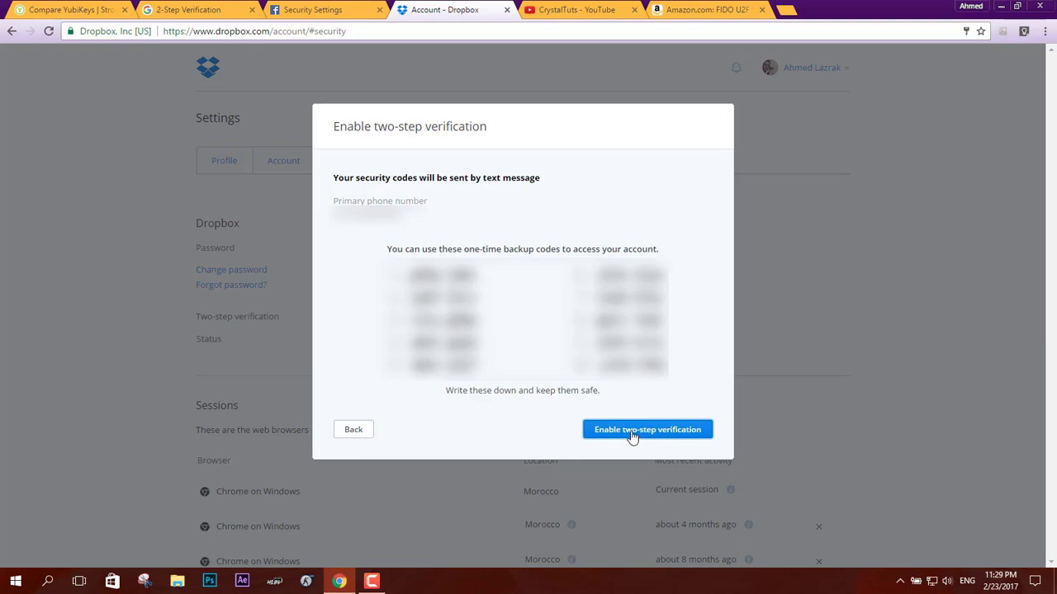
left_click(647, 429)
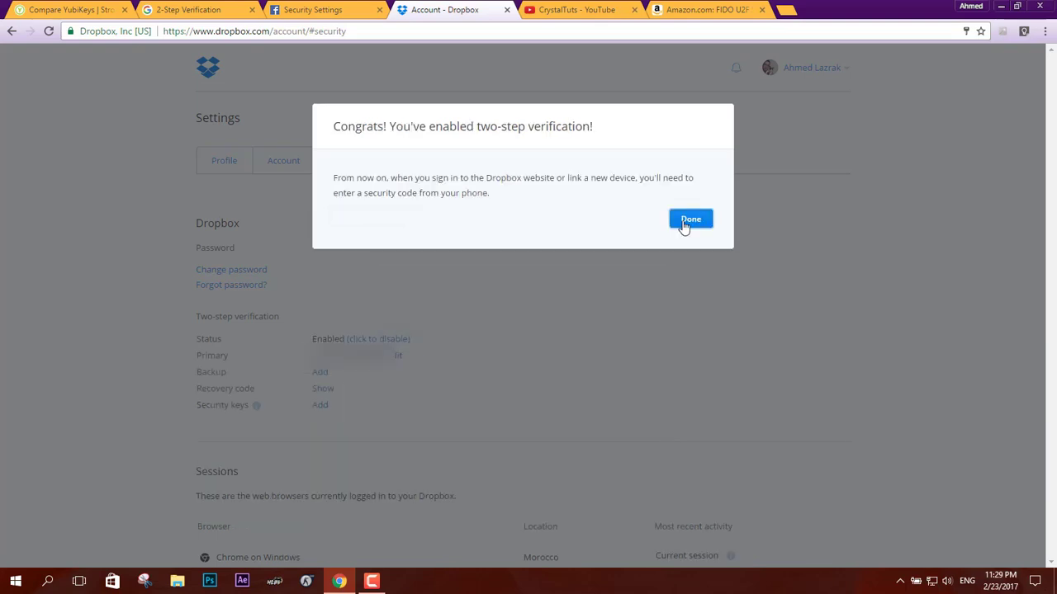
left_click(690, 218)
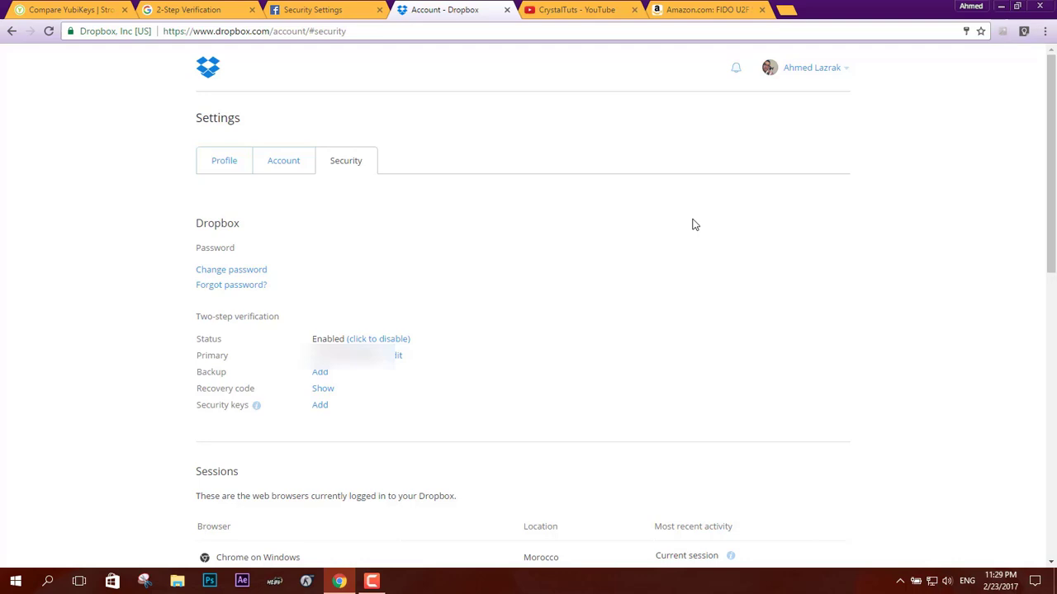
mouse_move(459, 291)
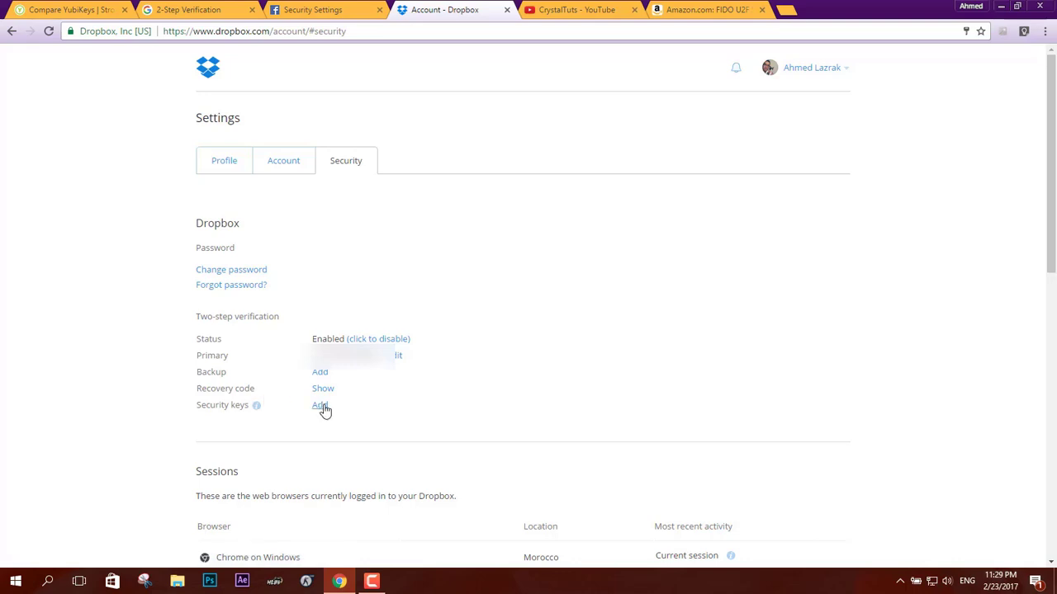
Step: Add the plugged-in USB security key to Dropbox two-step verification after confirming the password
left_click(320, 404)
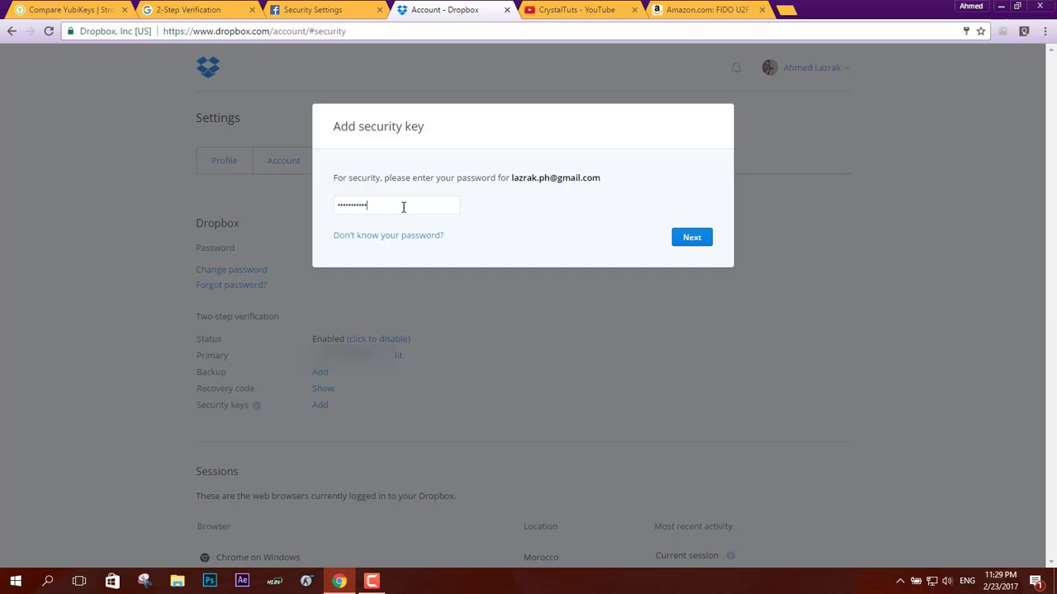
left_click(690, 238)
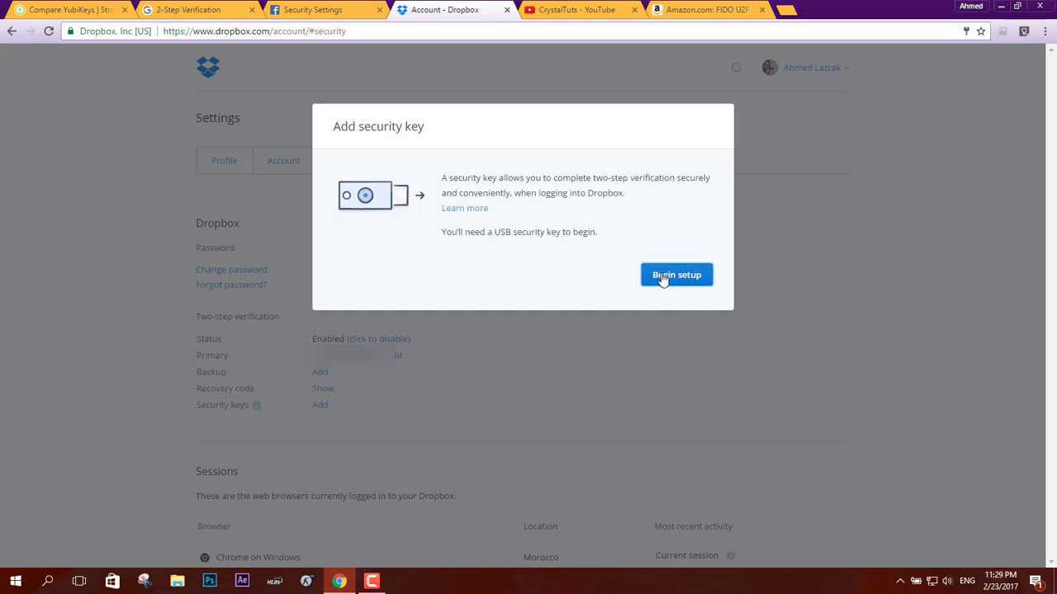
left_click(677, 274)
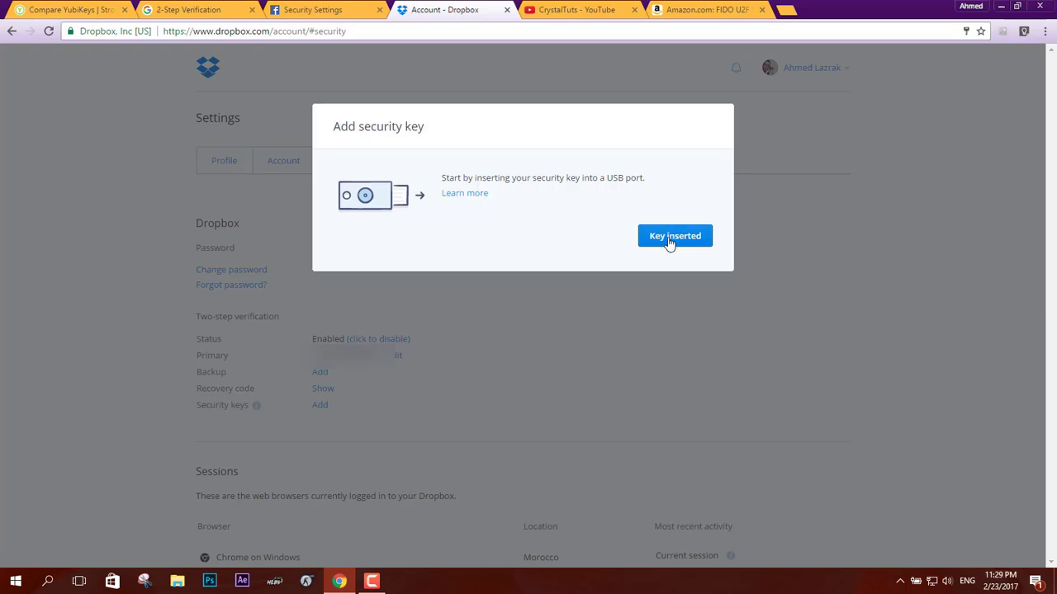
left_click(674, 234)
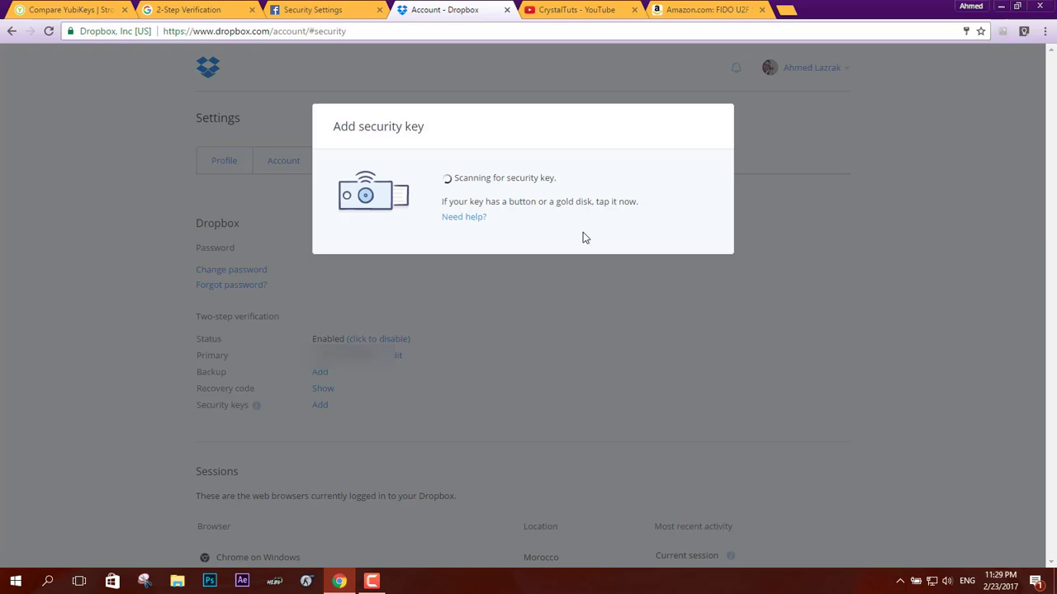
mouse_move(628, 233)
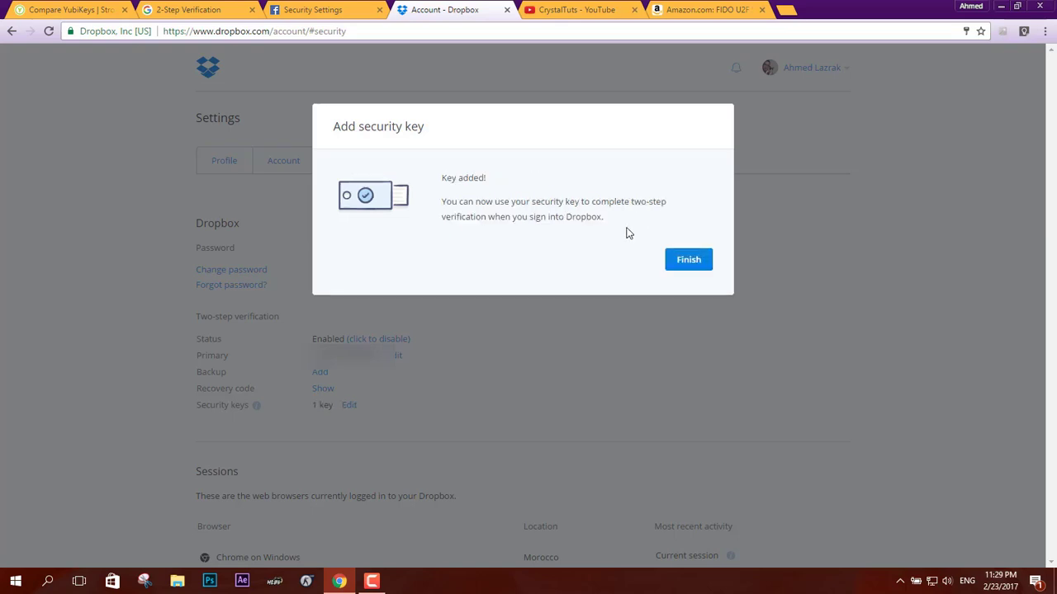
left_click(687, 259)
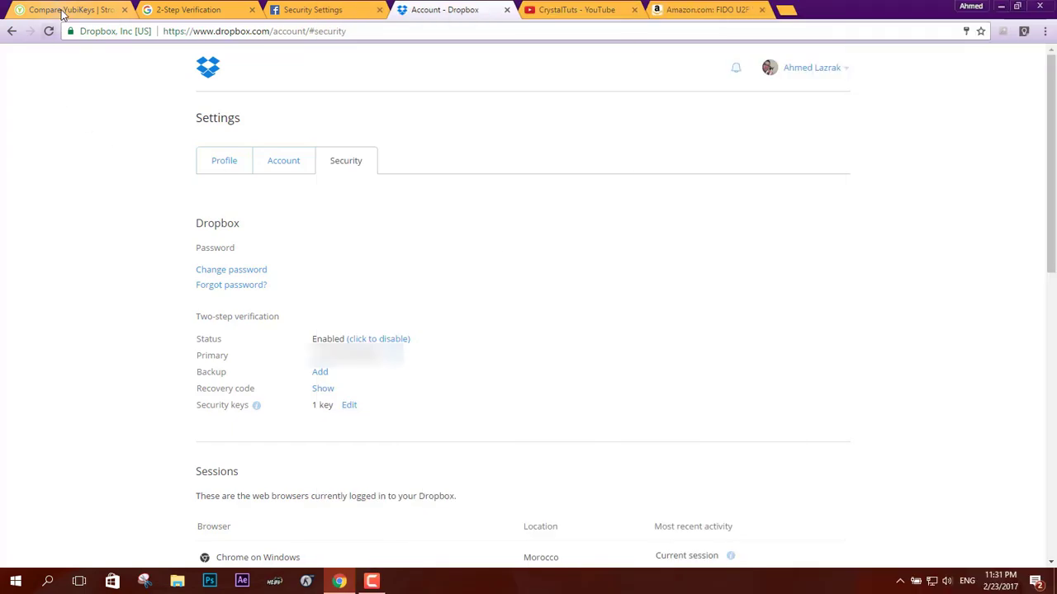
Step: From the Yubico comparison page go via Services & Software to the Tools and Utilities downloads
left_click(70, 10)
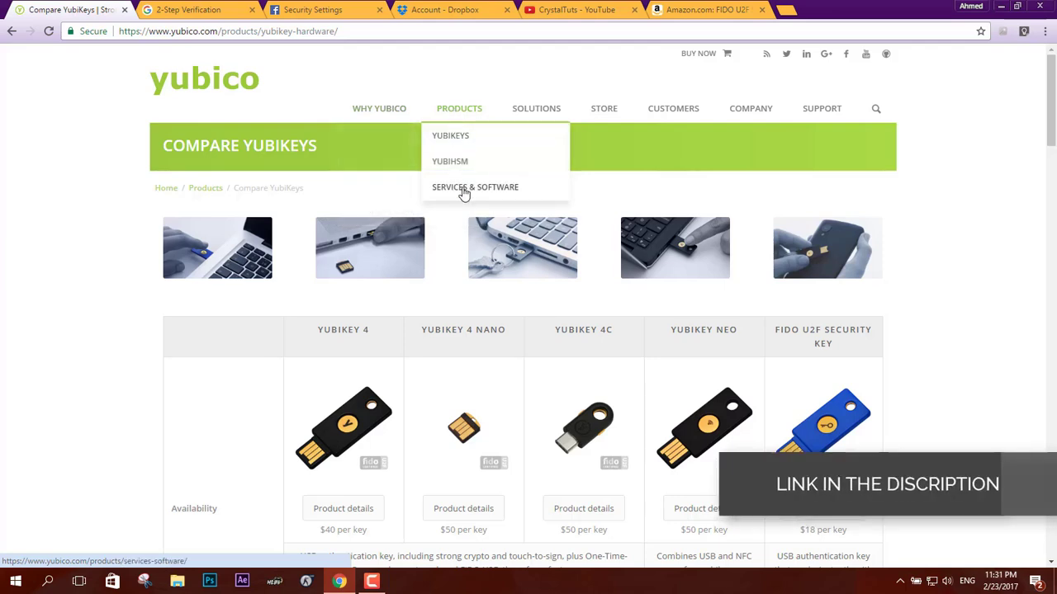
left_click(475, 186)
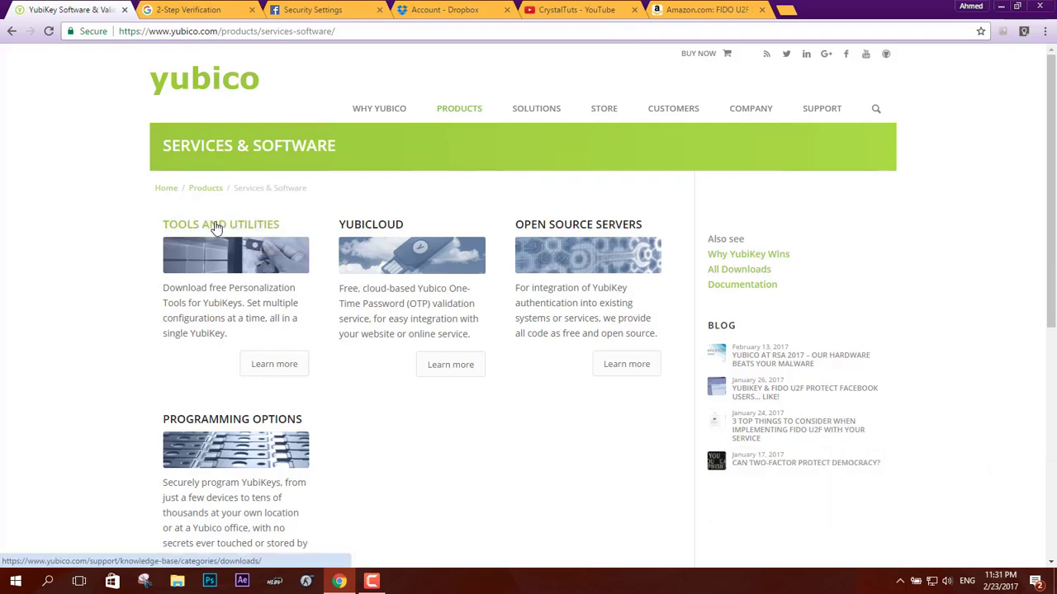
left_click(222, 225)
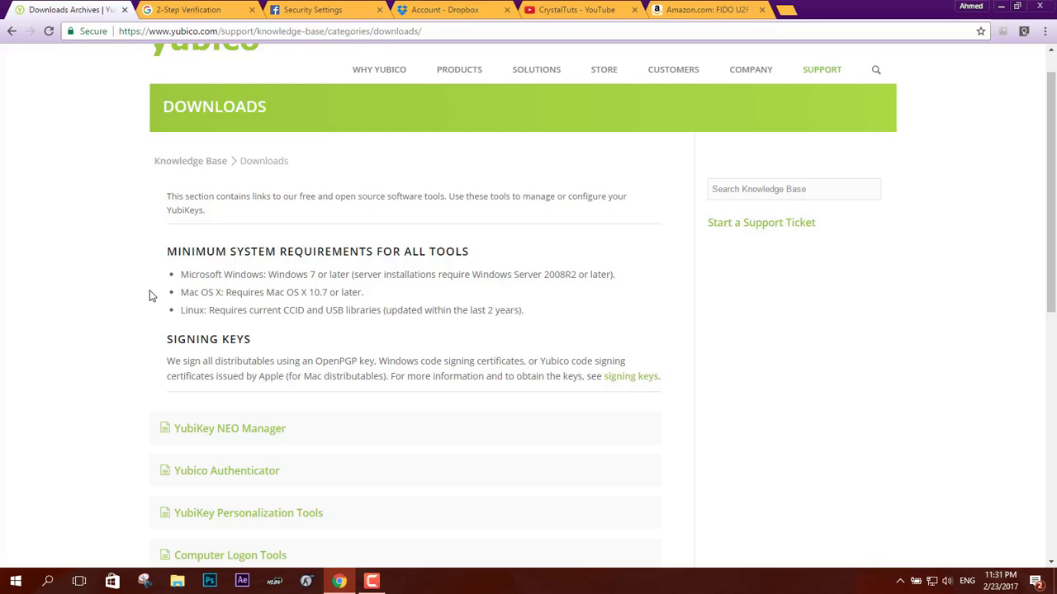
scroll("down", 3)
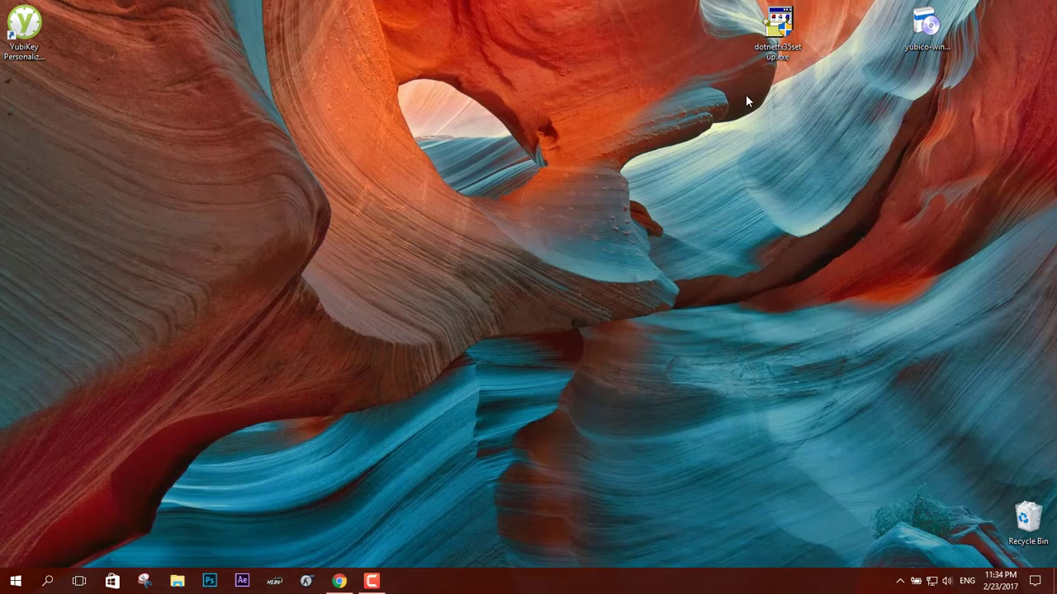
mouse_move(829, 43)
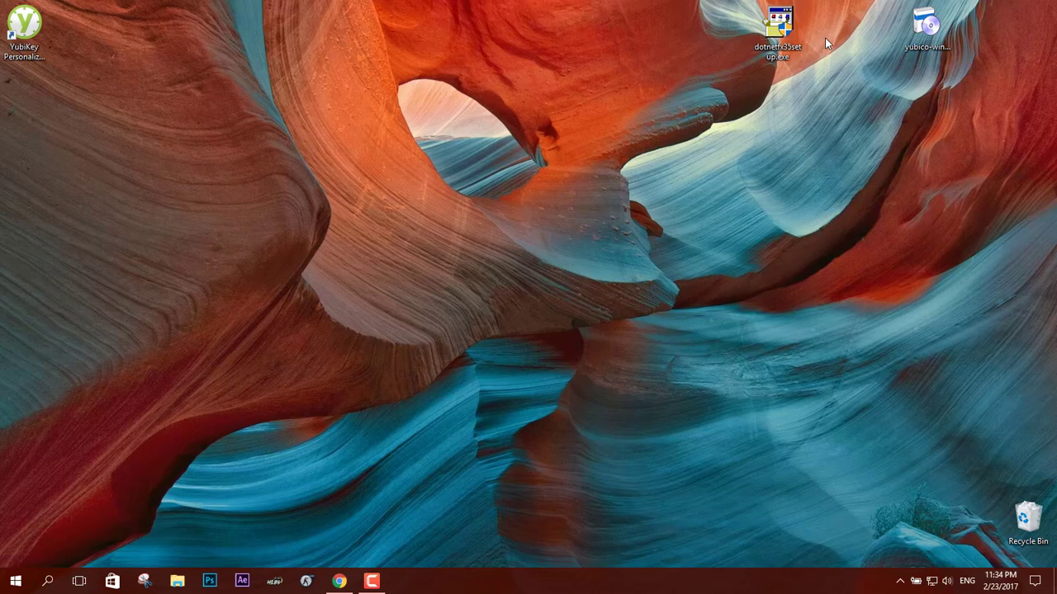
mouse_move(717, 107)
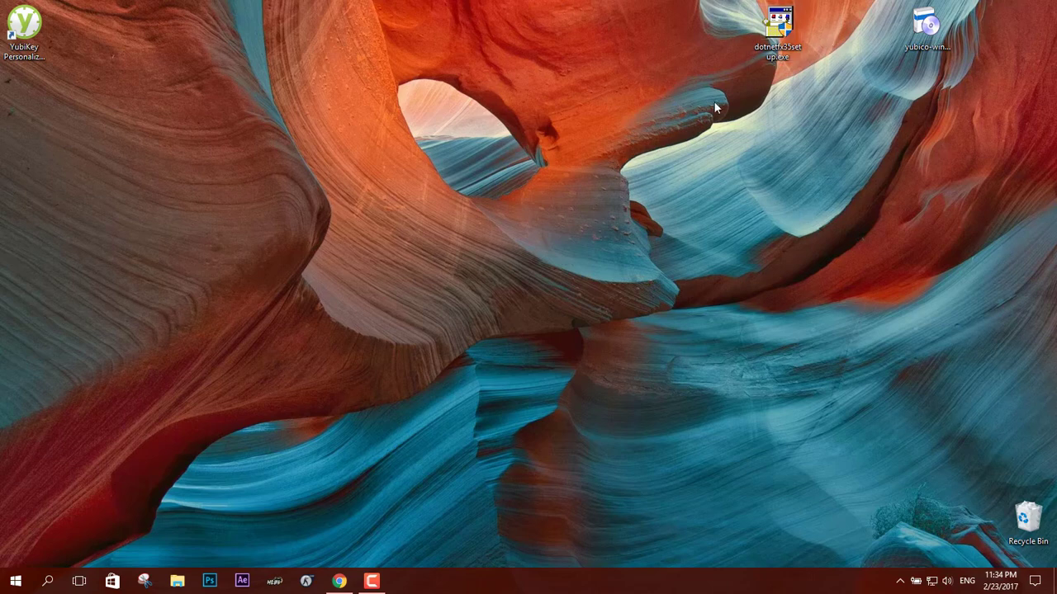
mouse_move(822, 8)
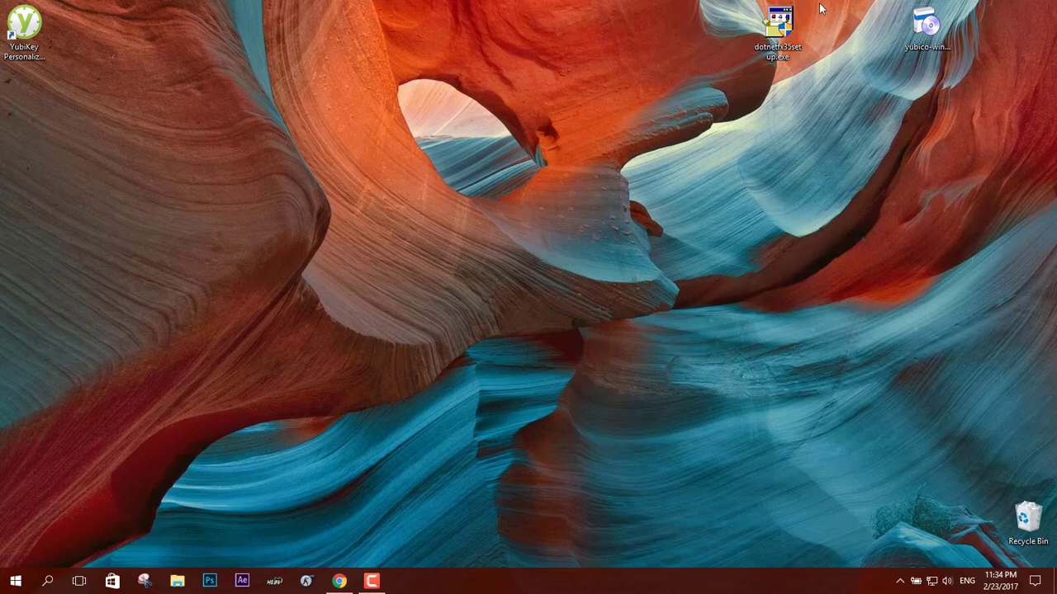
left_click(776, 23)
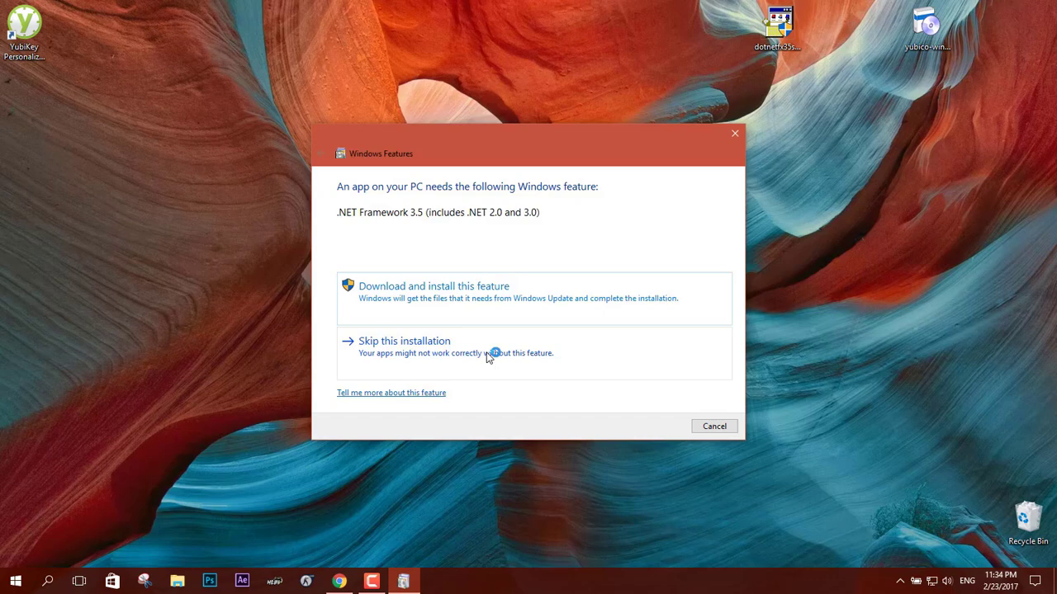
left_click(432, 286)
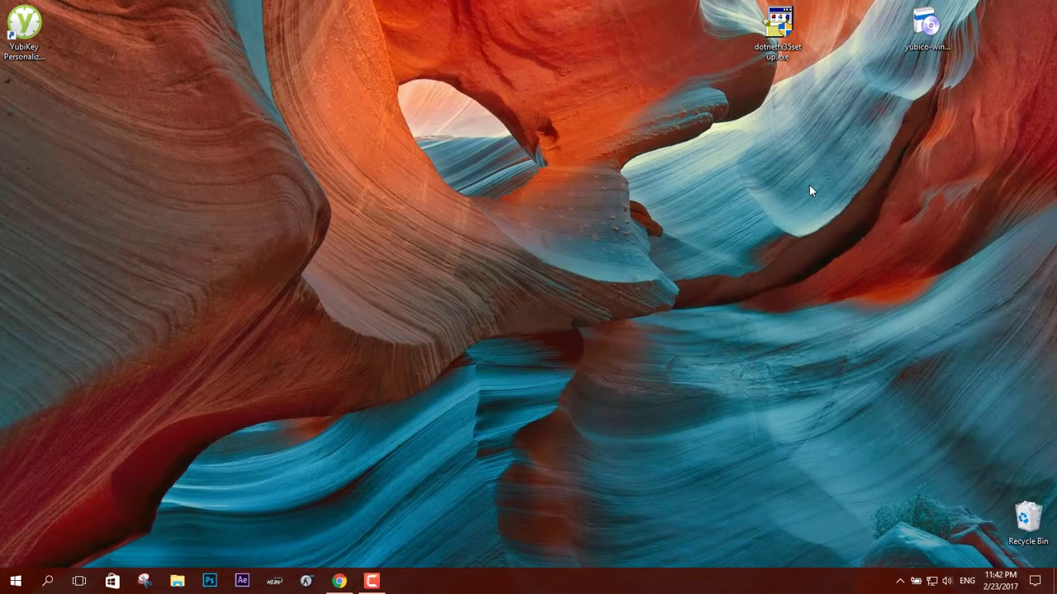
mouse_move(908, 77)
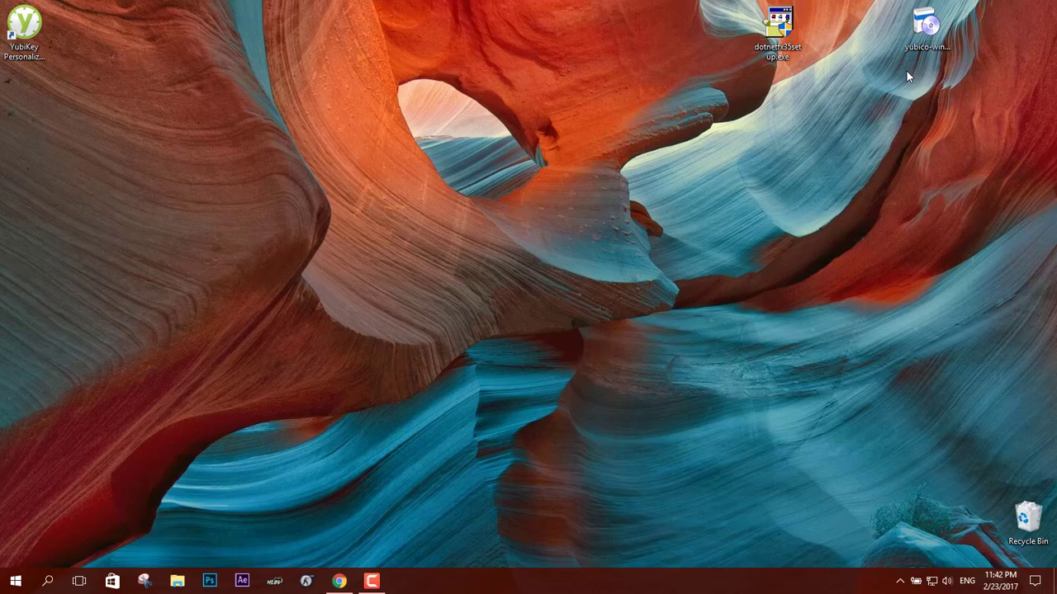
Step: Run the YubiKey Logon Installer through the Client API wizard with defaults to the success message
double_click(926, 18)
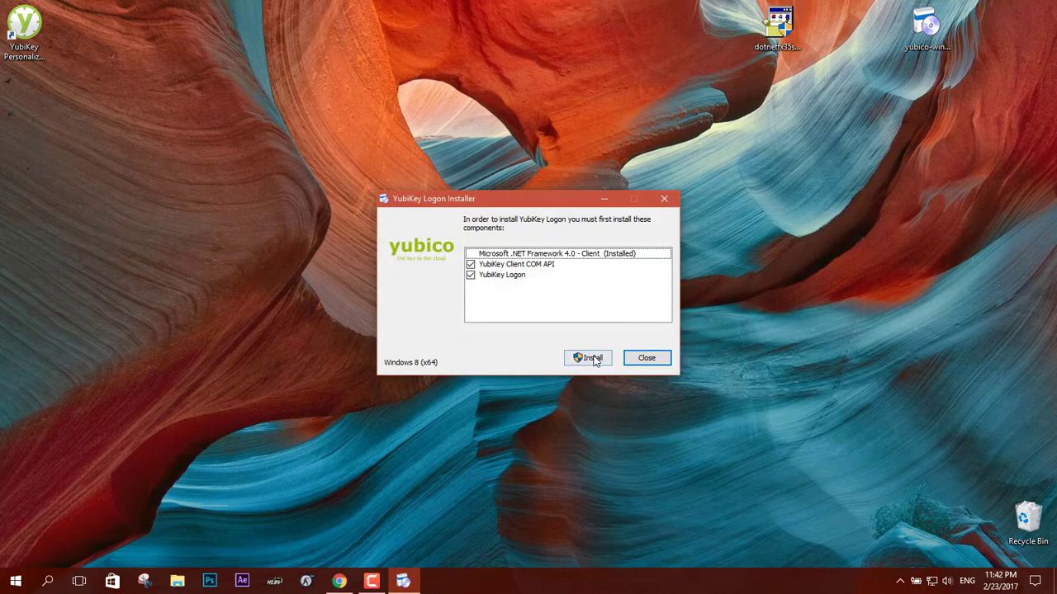
left_click(588, 357)
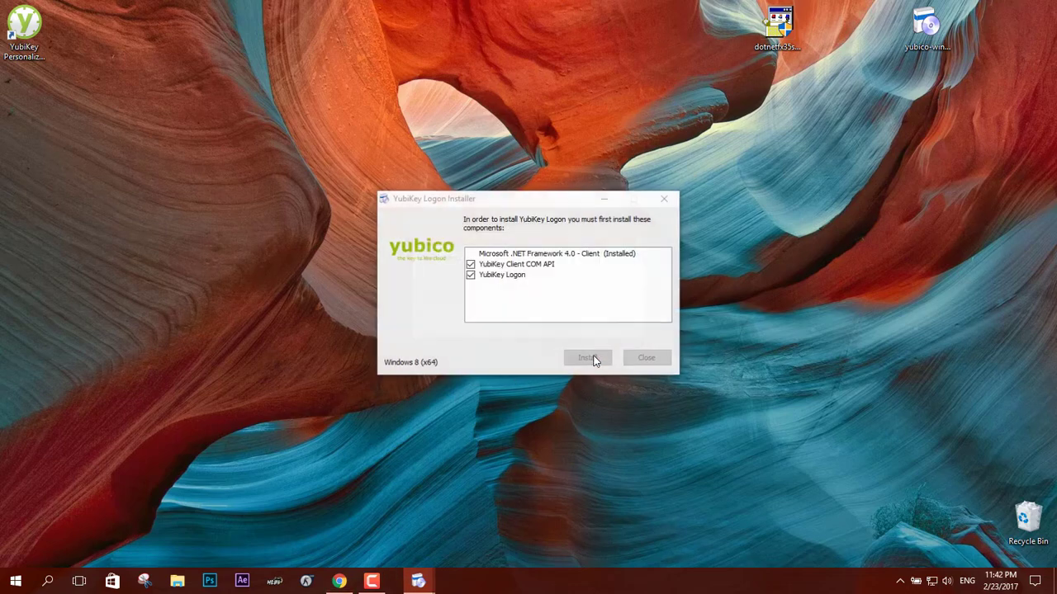
left_click(588, 357)
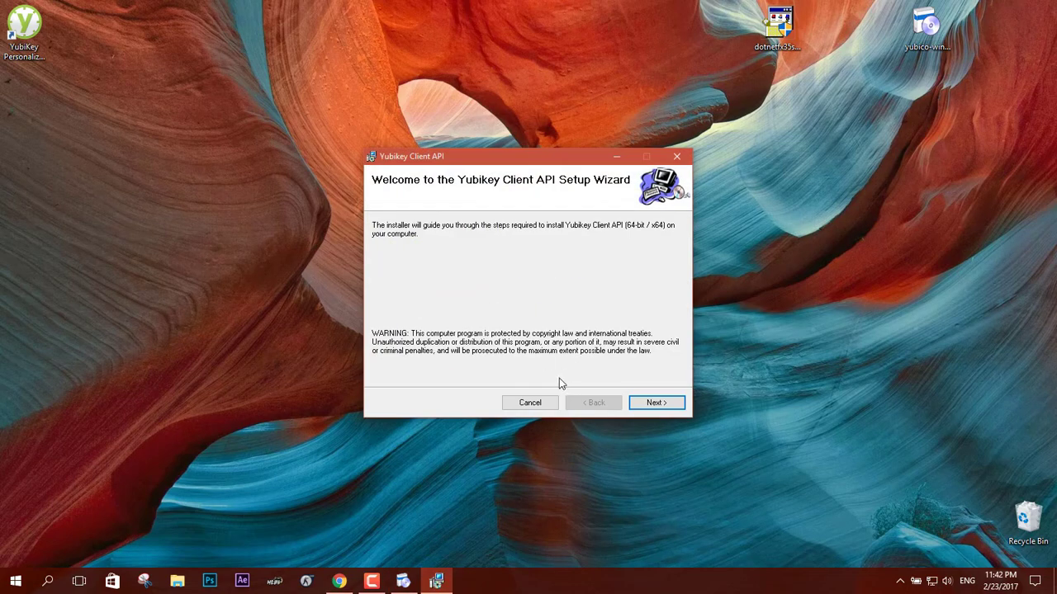
left_click(657, 403)
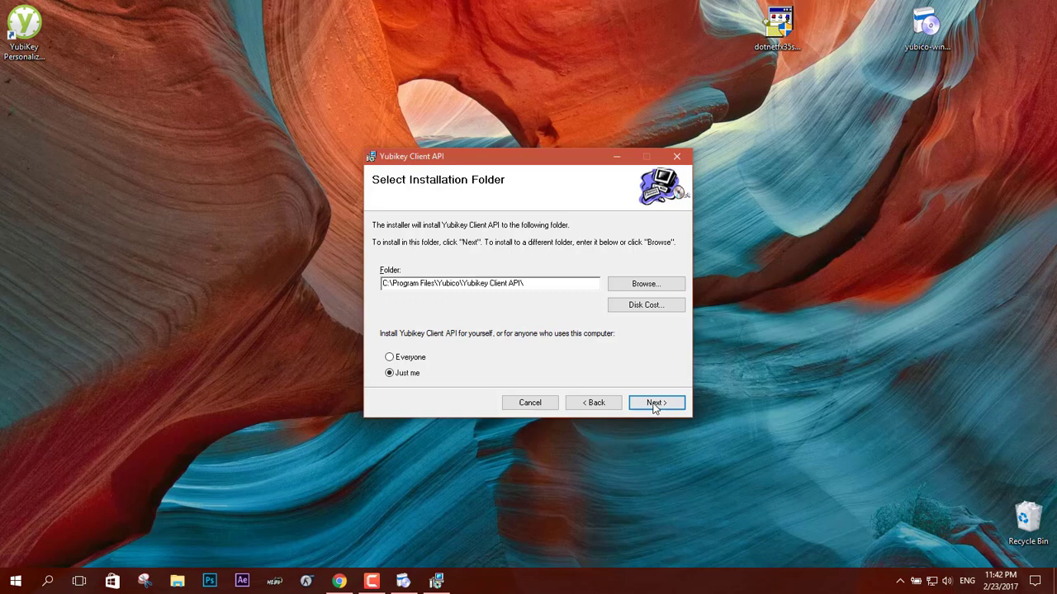
left_click(657, 403)
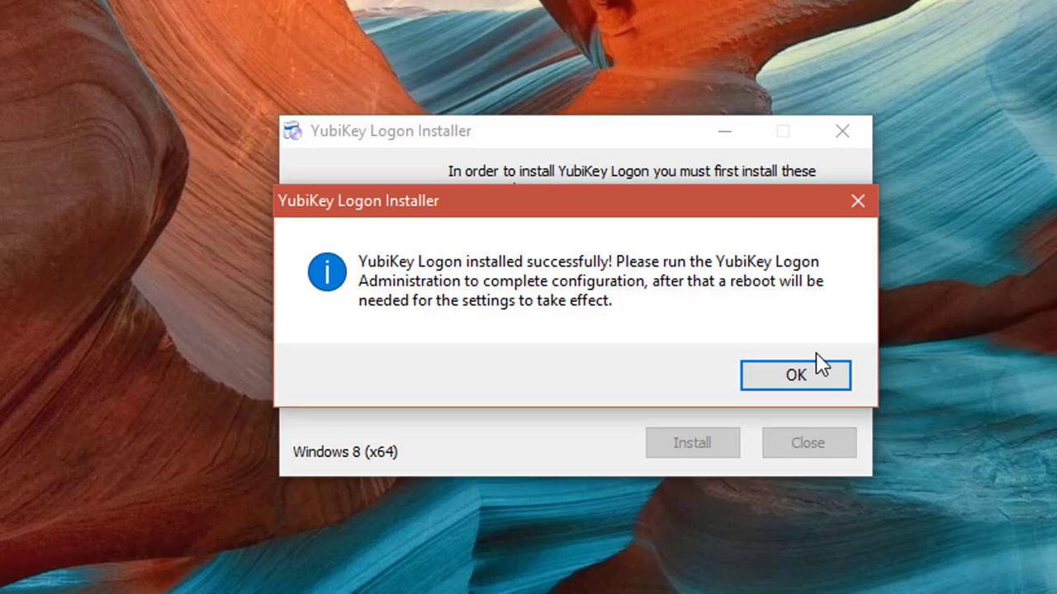
left_click(796, 375)
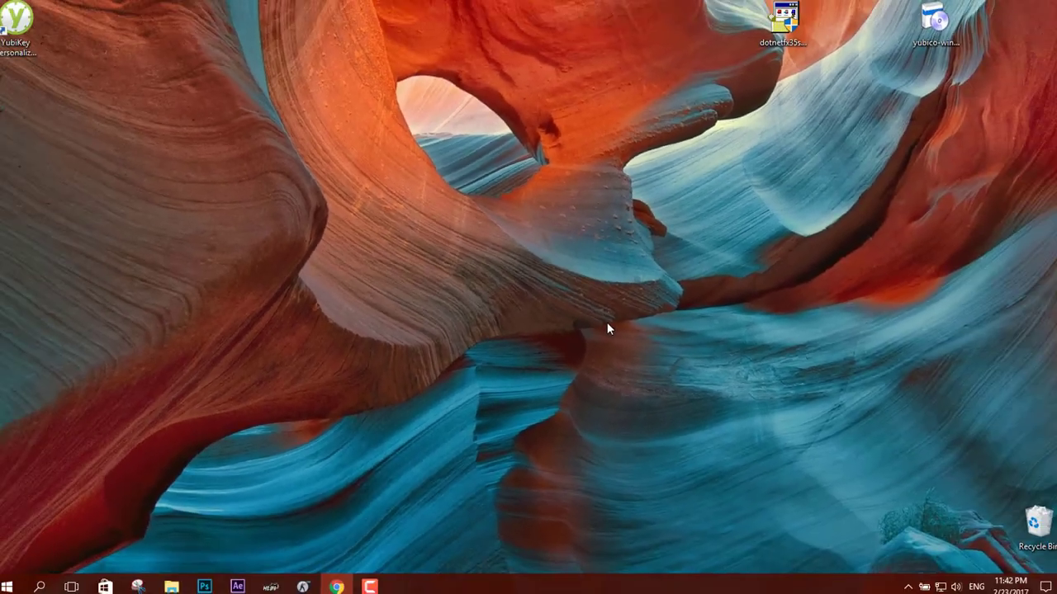
Step: Agree to enable YubiKey logon and acknowledge the reboot notice
left_click(13, 586)
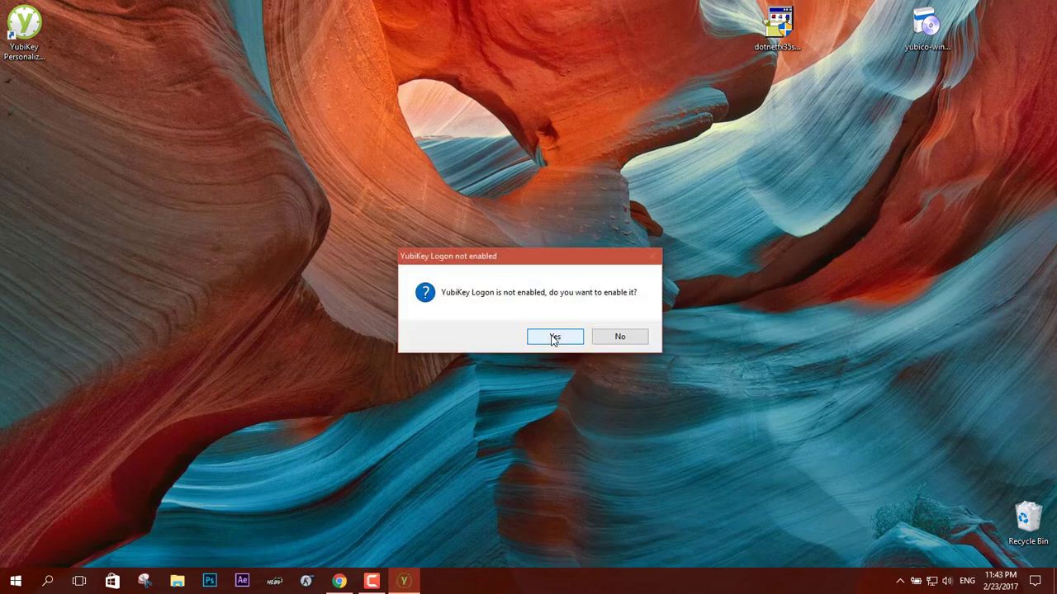
left_click(555, 337)
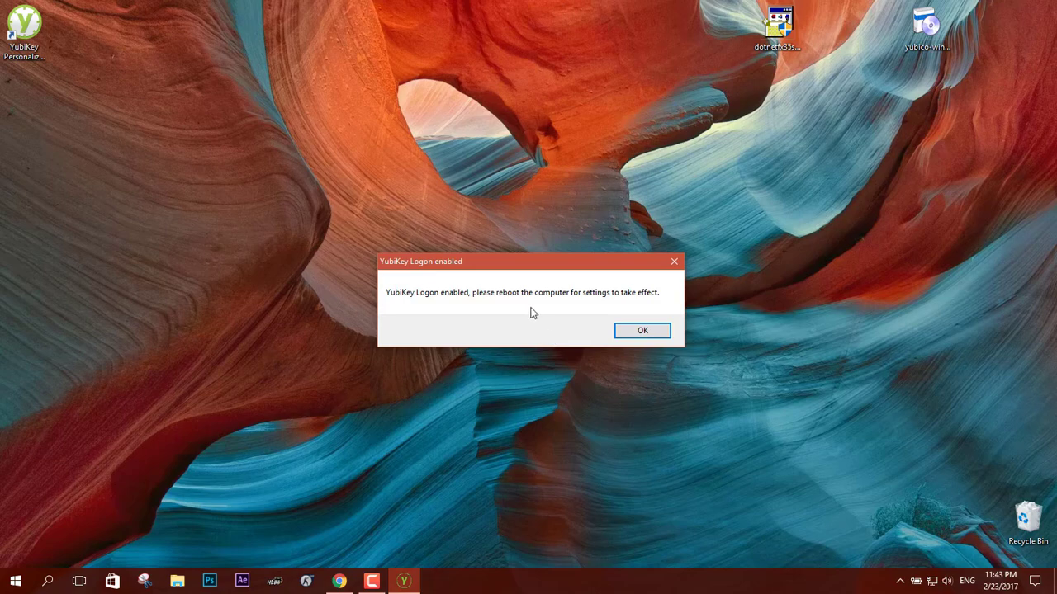
left_click(640, 330)
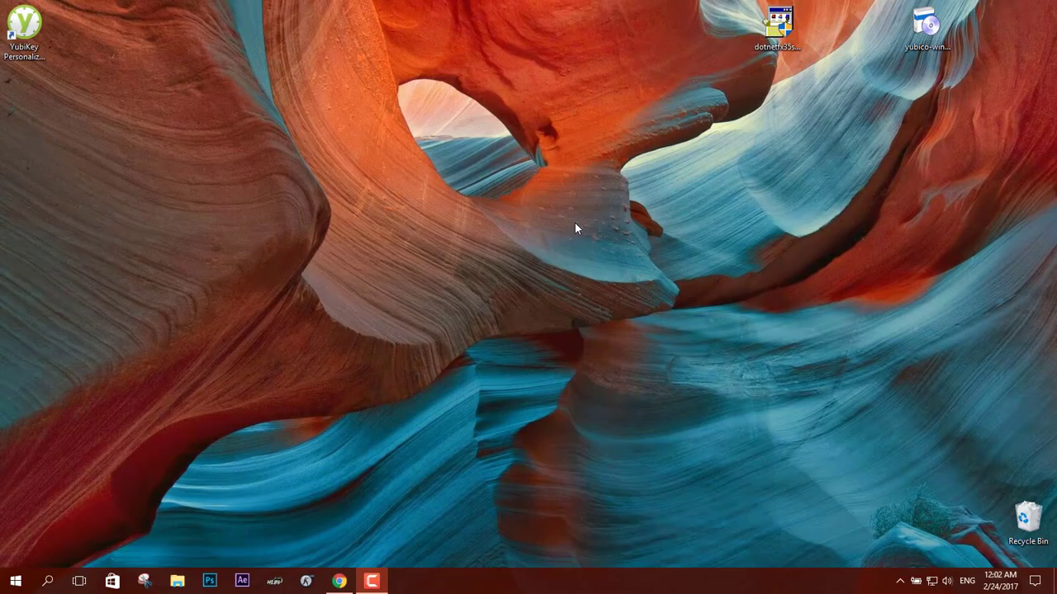
mouse_move(8, 475)
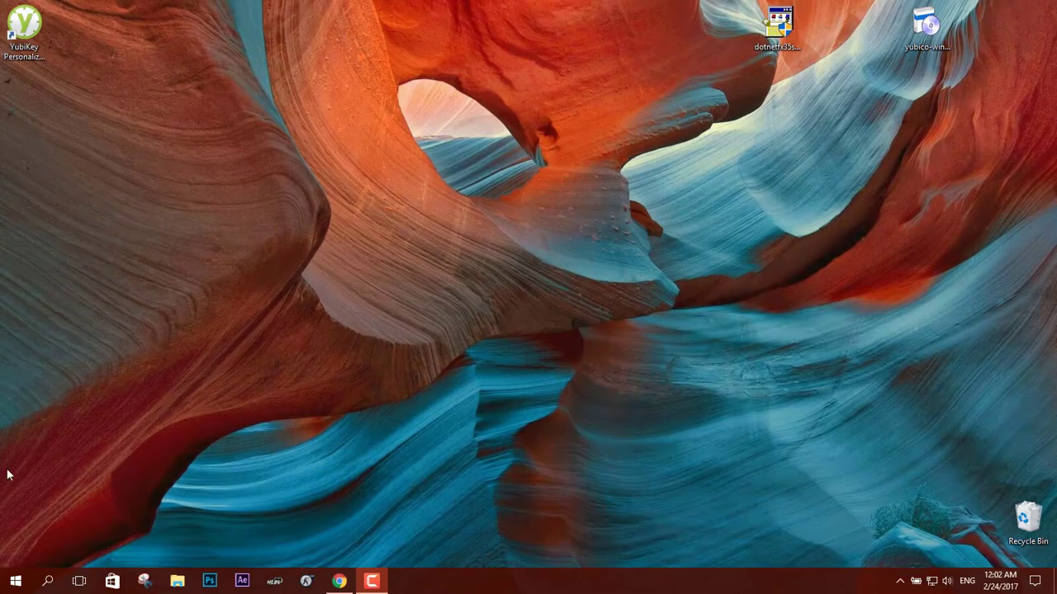
Step: After reboot, in YubiKey Logon Administration pick the Windows account and start configuring it for the key
left_click(15, 582)
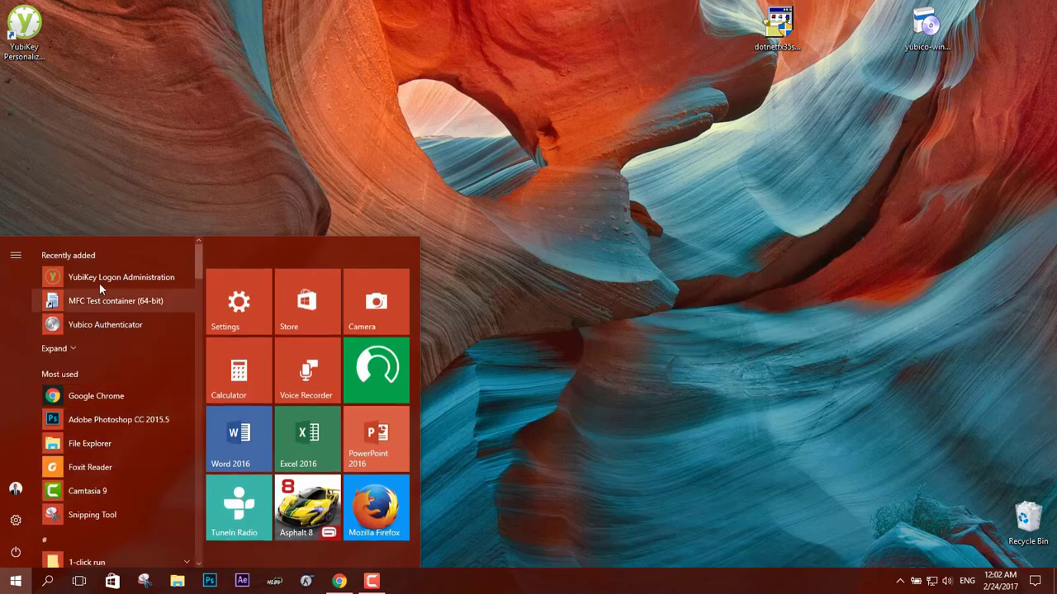
mouse_move(120, 278)
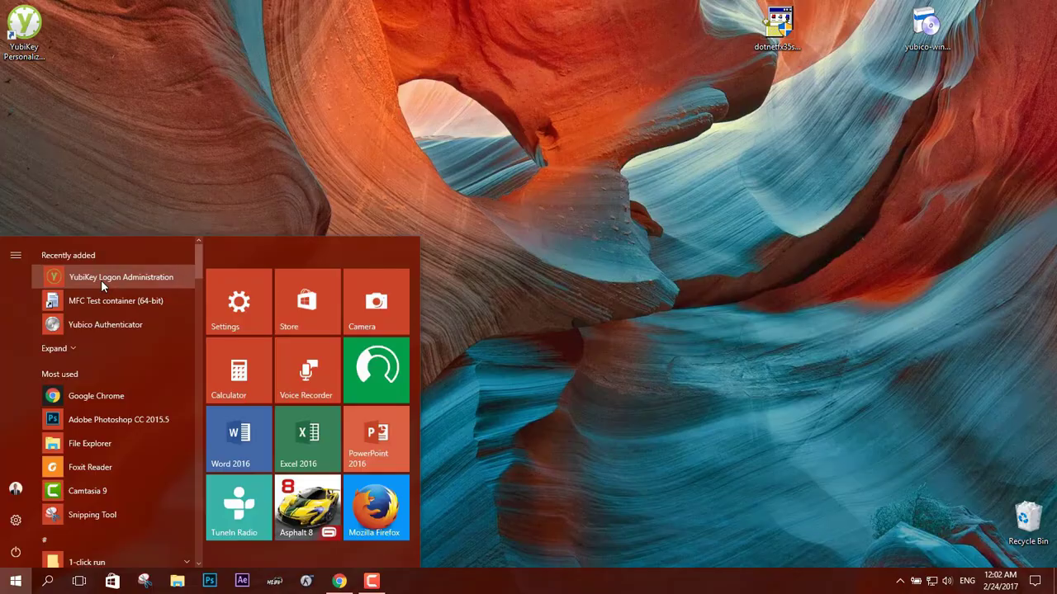
left_click(120, 277)
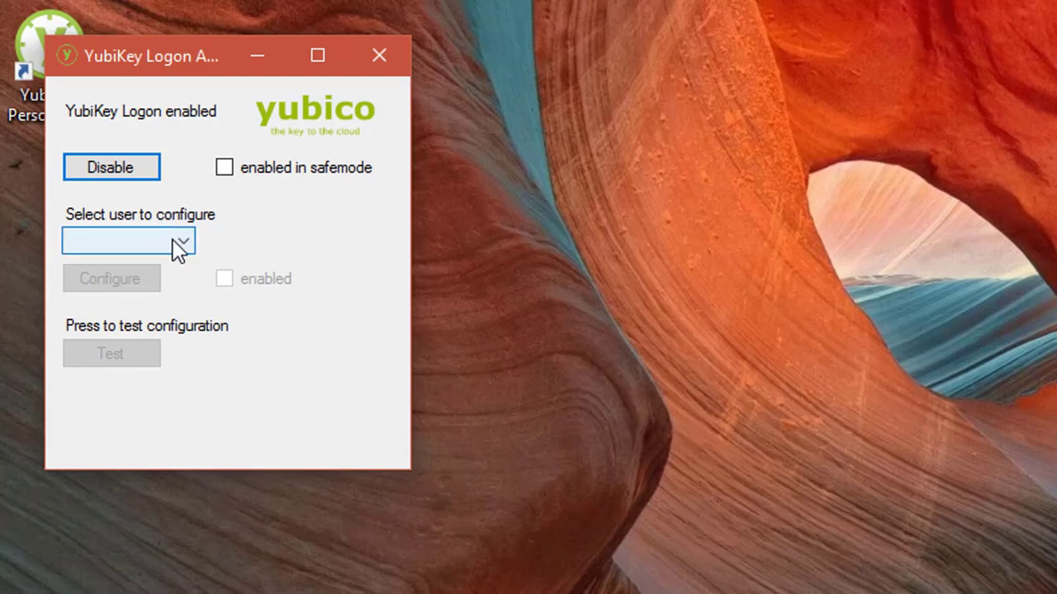
left_click(128, 241)
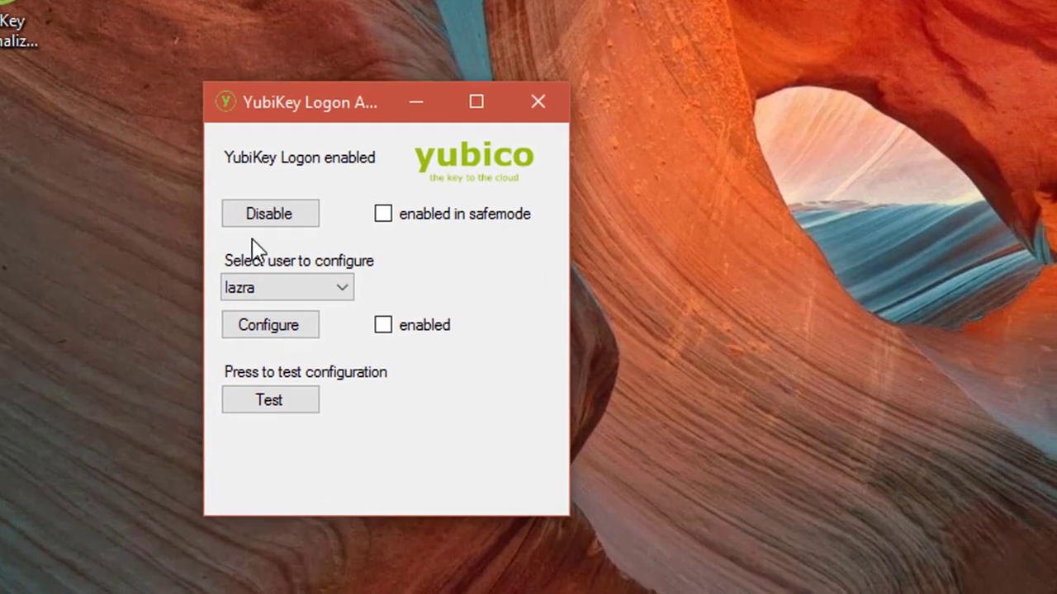
left_click(271, 324)
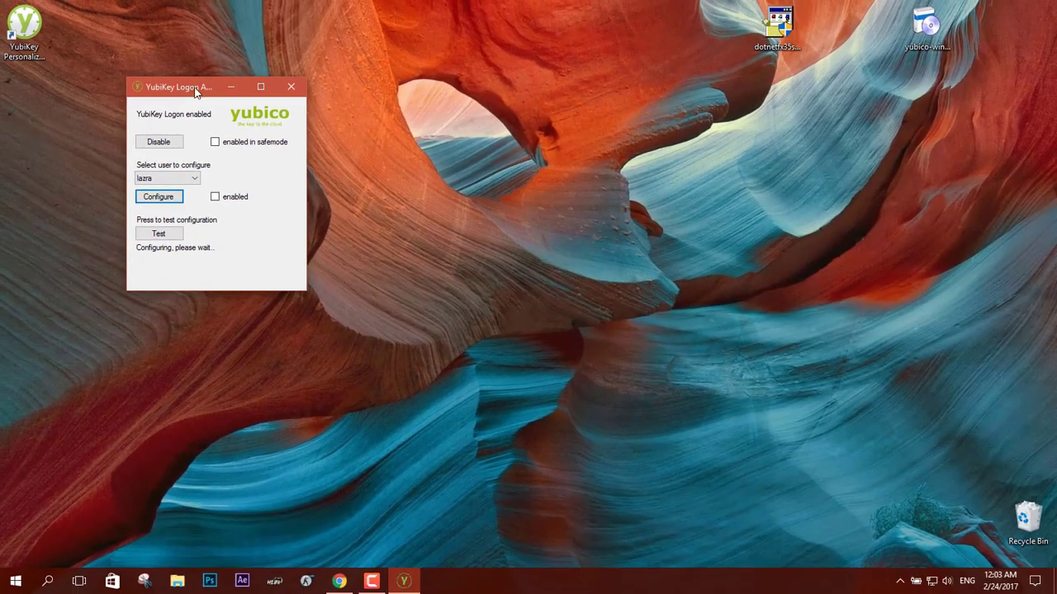
left_click(290, 86)
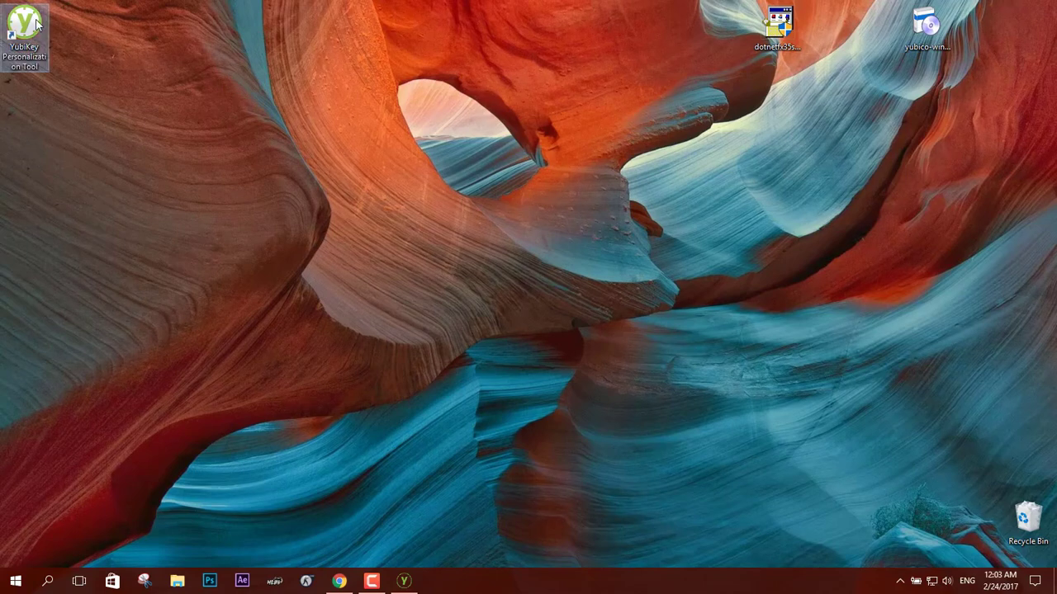
mouse_move(139, 106)
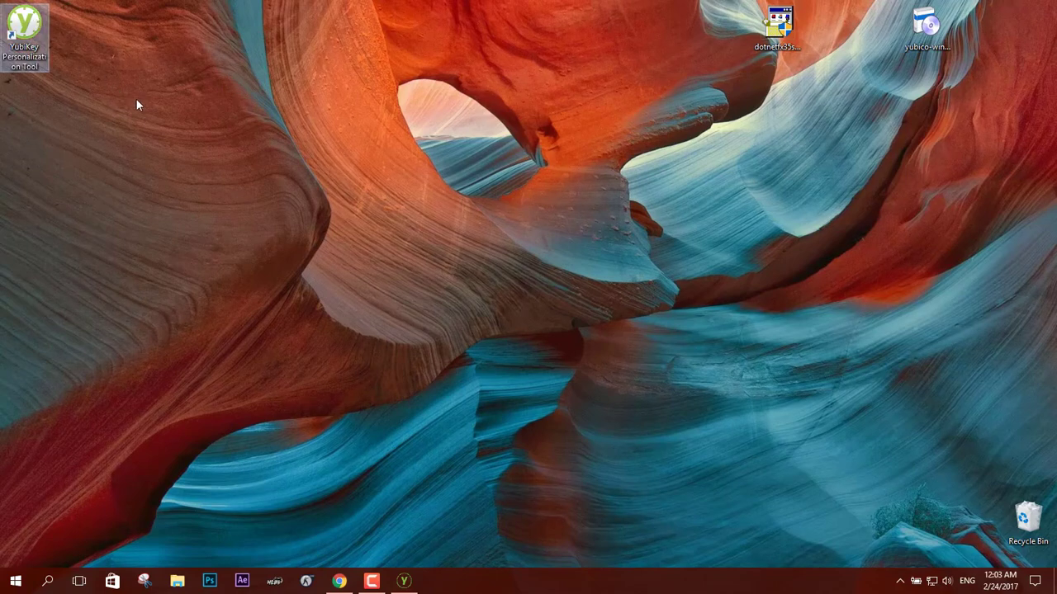
mouse_move(149, 126)
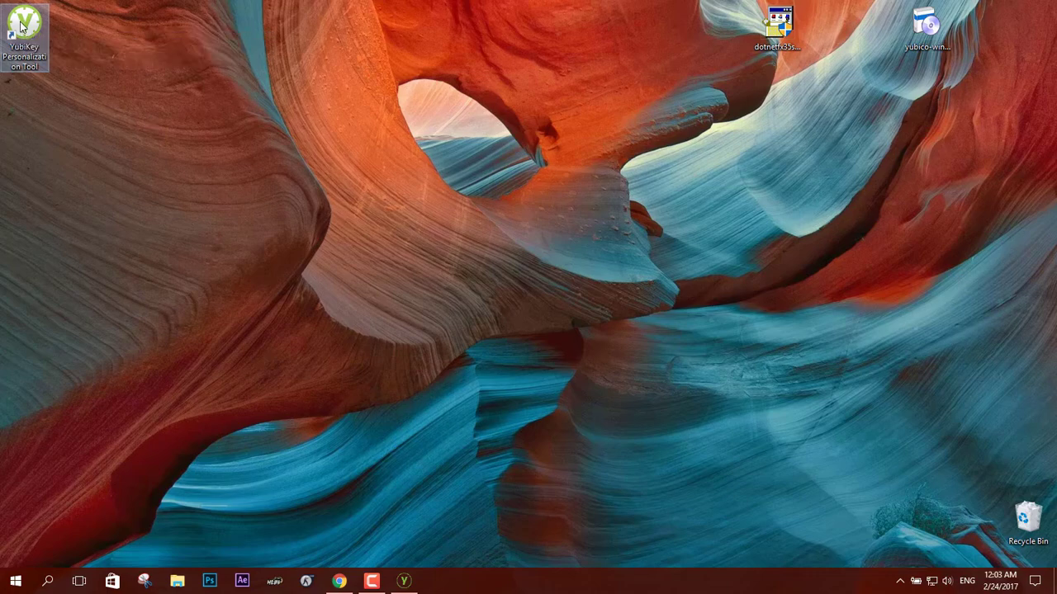
Step: Write an HMAC-SHA1 challenge-response configuration to the YubiKey's configuration slot 2
double_click(25, 33)
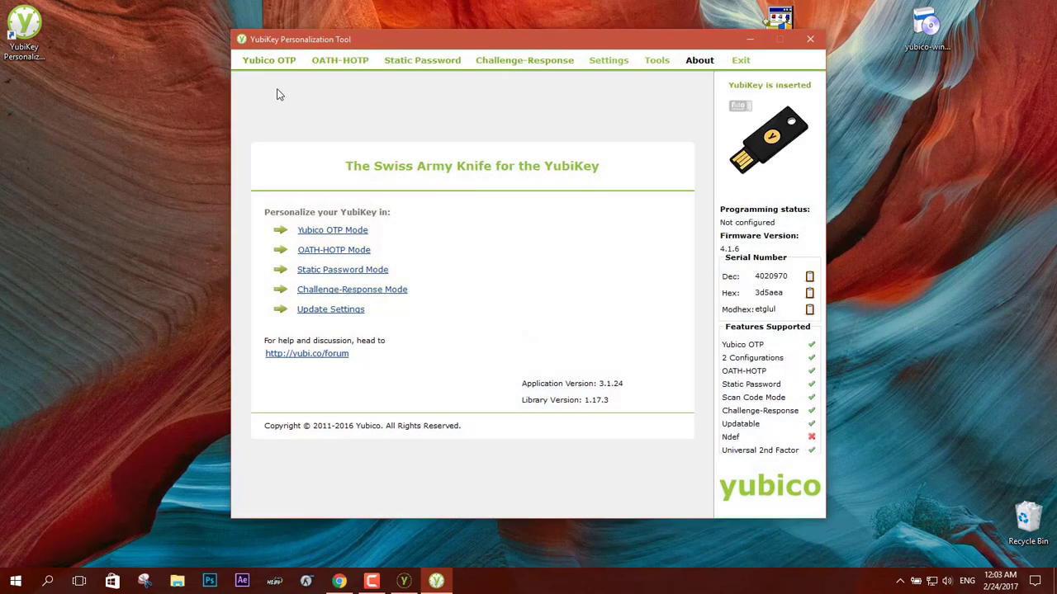
left_click(525, 60)
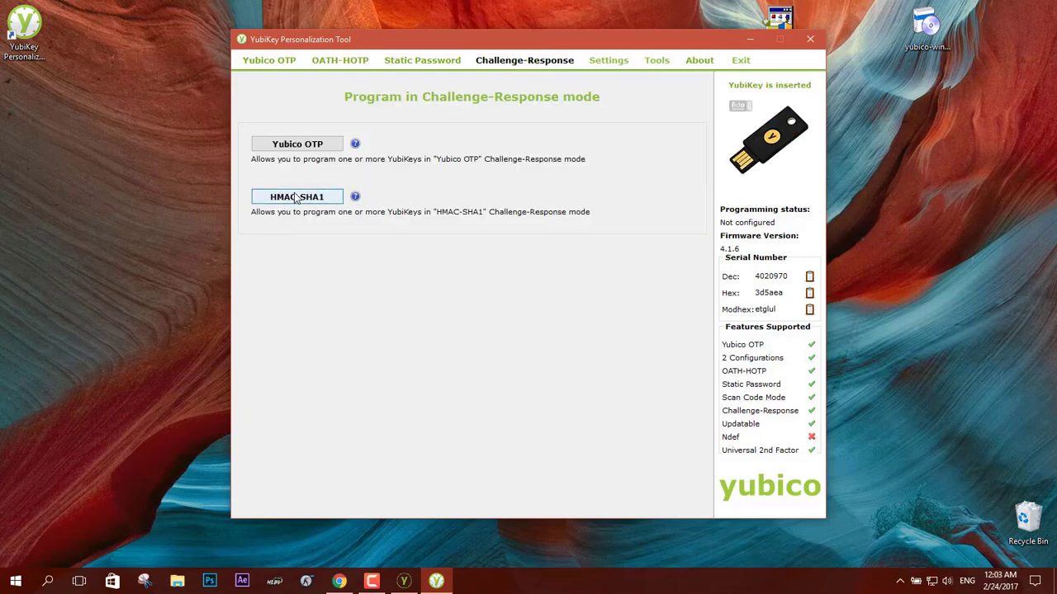
left_click(297, 197)
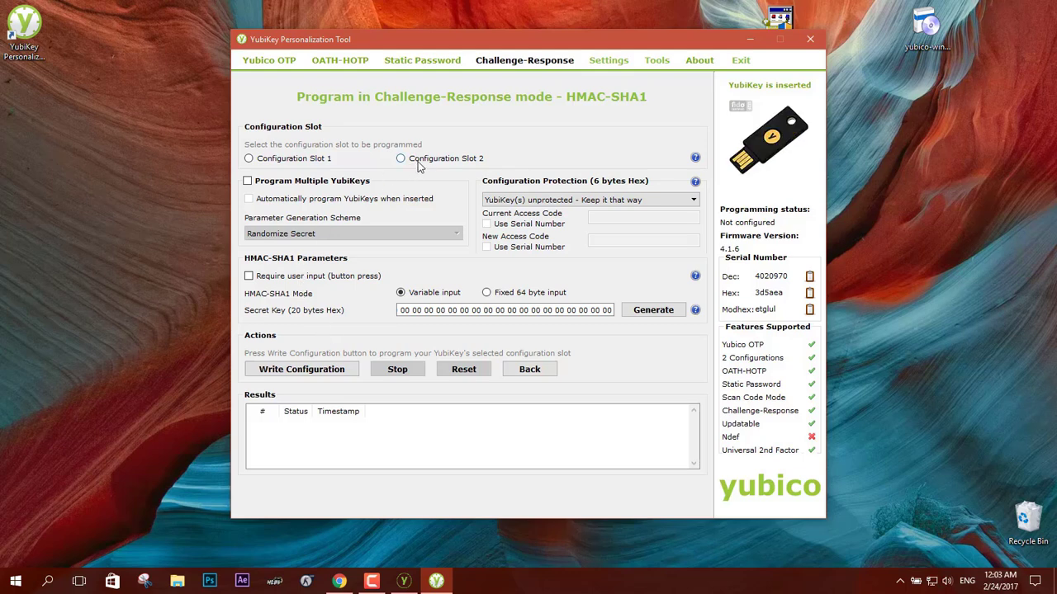
left_click(399, 159)
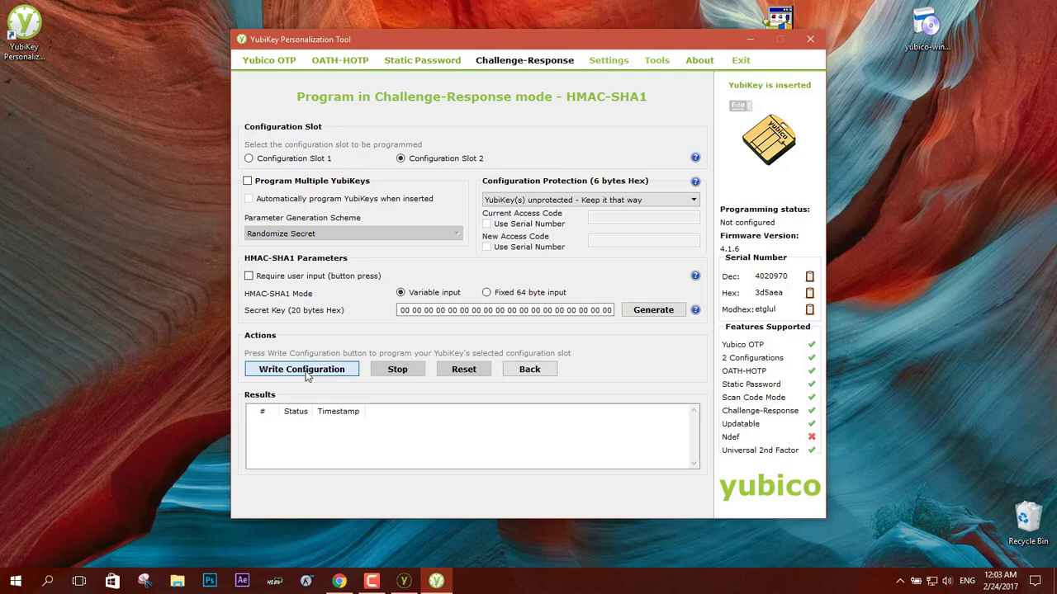
left_click(300, 370)
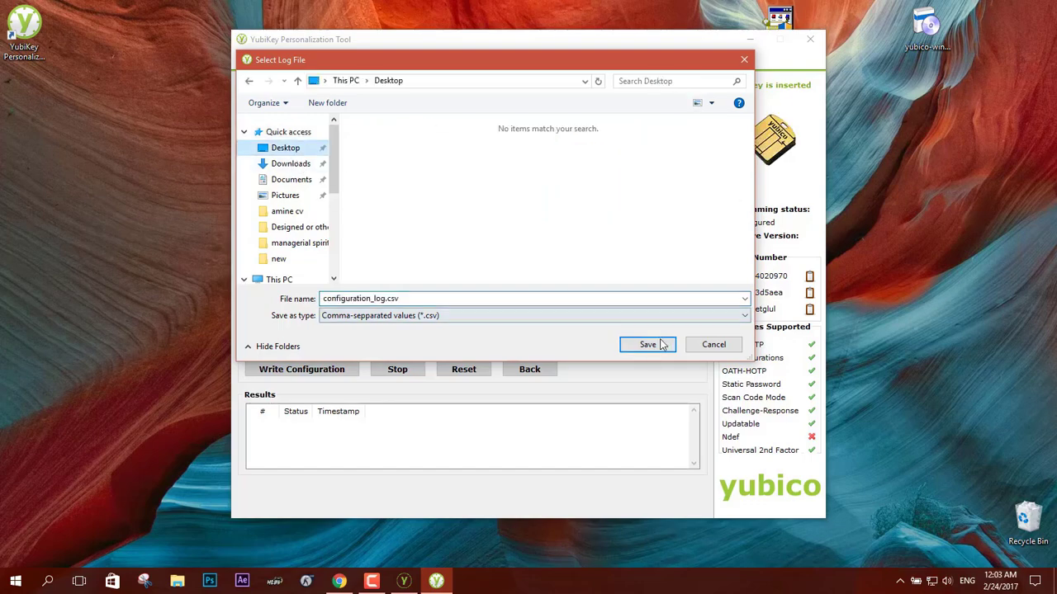
Step: Save the configuration log file and close the personalization tool
left_click(648, 345)
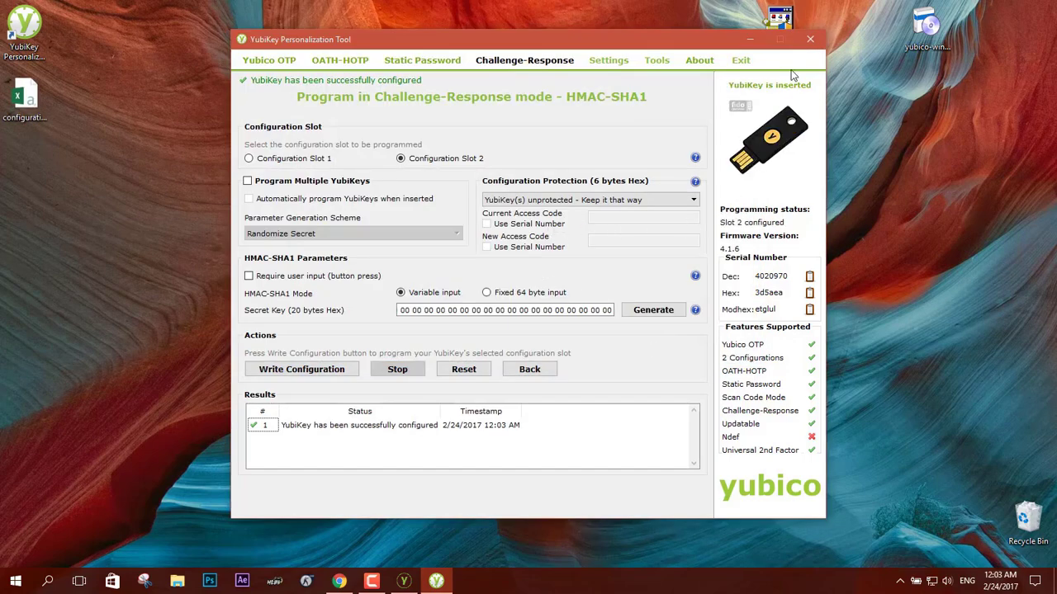
left_click(809, 40)
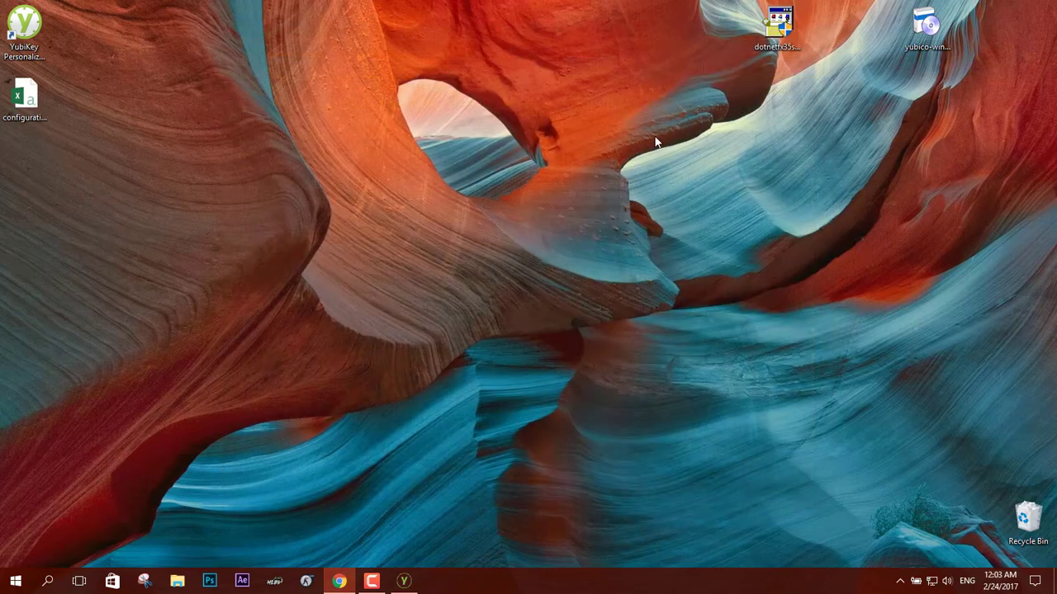
mouse_move(538, 402)
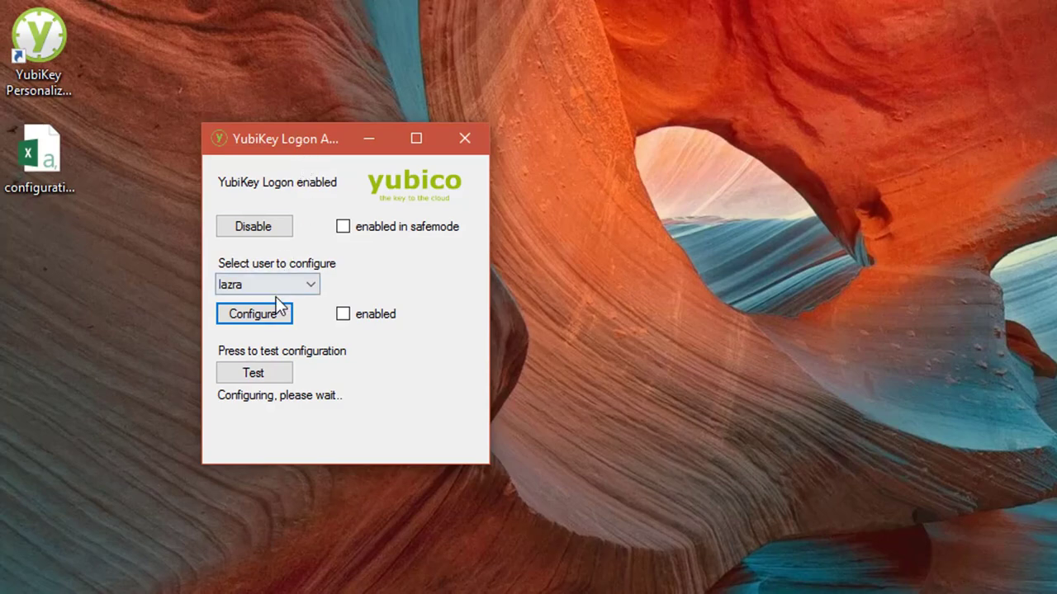
Step: Configure and enable YubiKey logon for the chosen Windows user
left_click(255, 314)
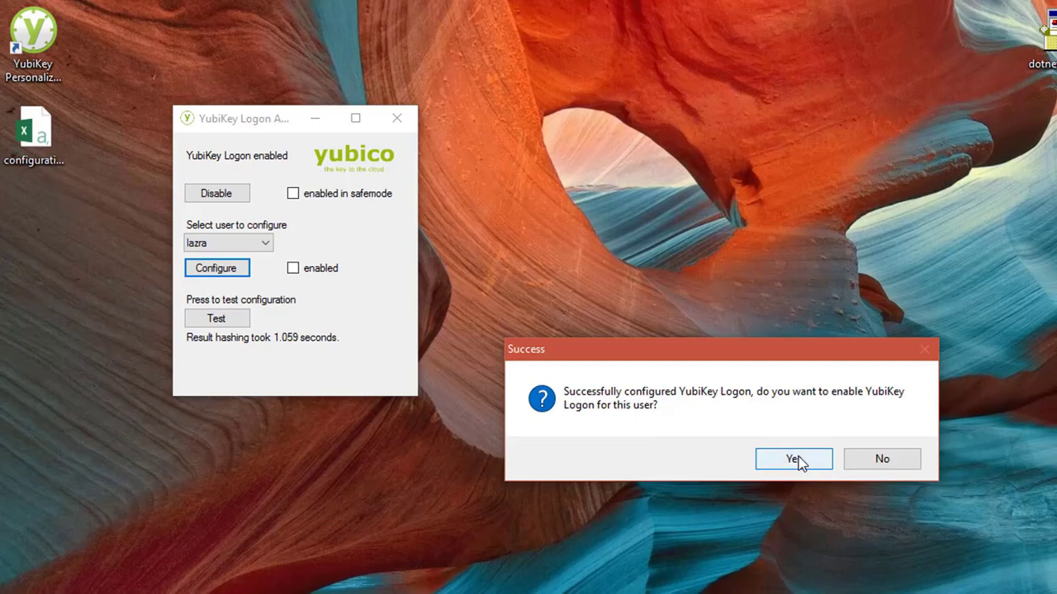
left_click(792, 460)
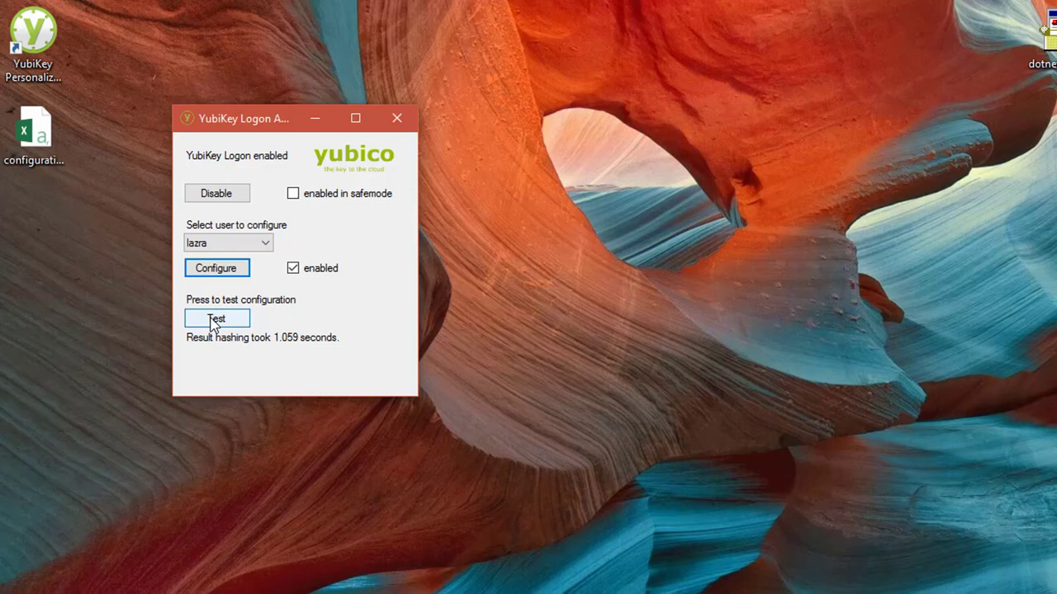
Step: Test the logon, confirm the 'Correct response!' result, and close the administration window
left_click(216, 319)
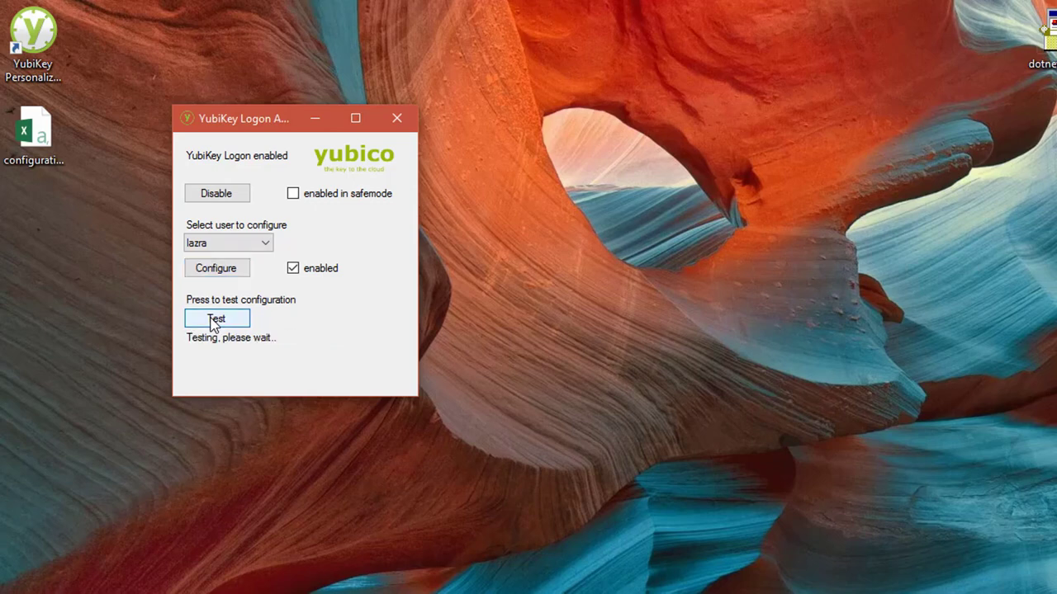
left_click(216, 319)
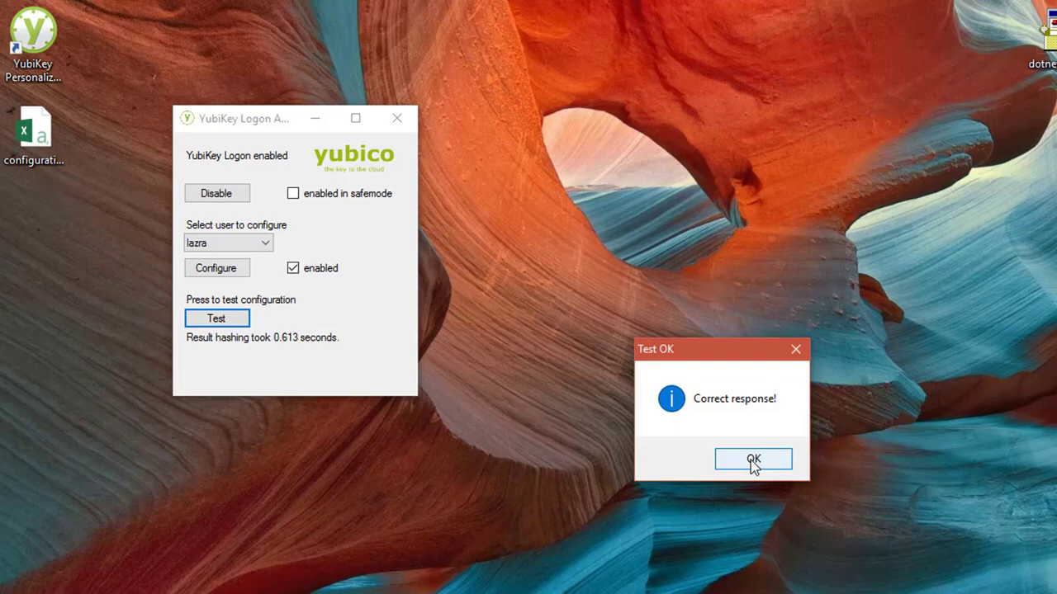
left_click(753, 459)
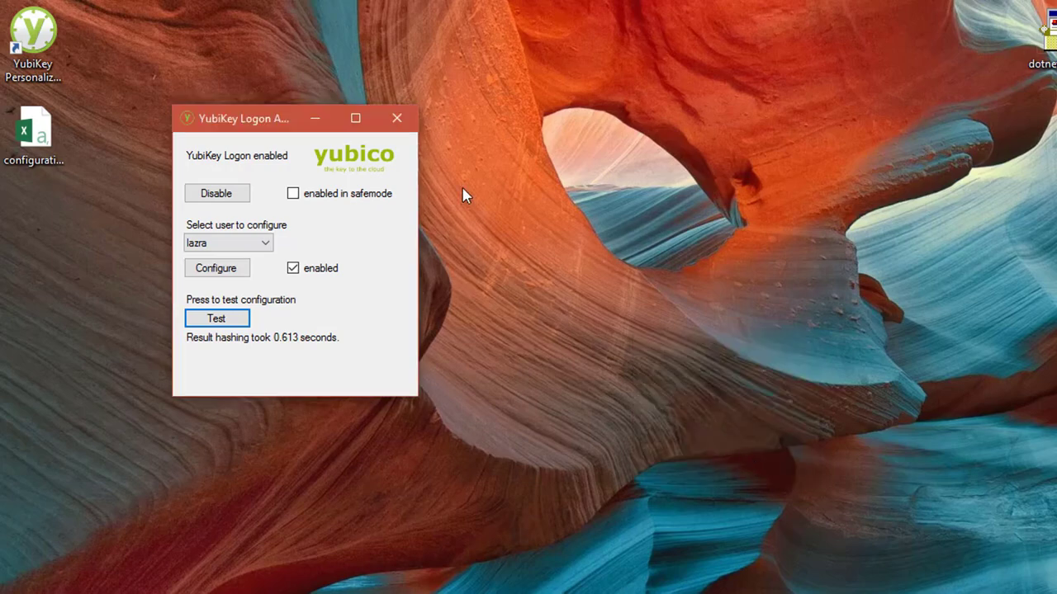
left_click(216, 319)
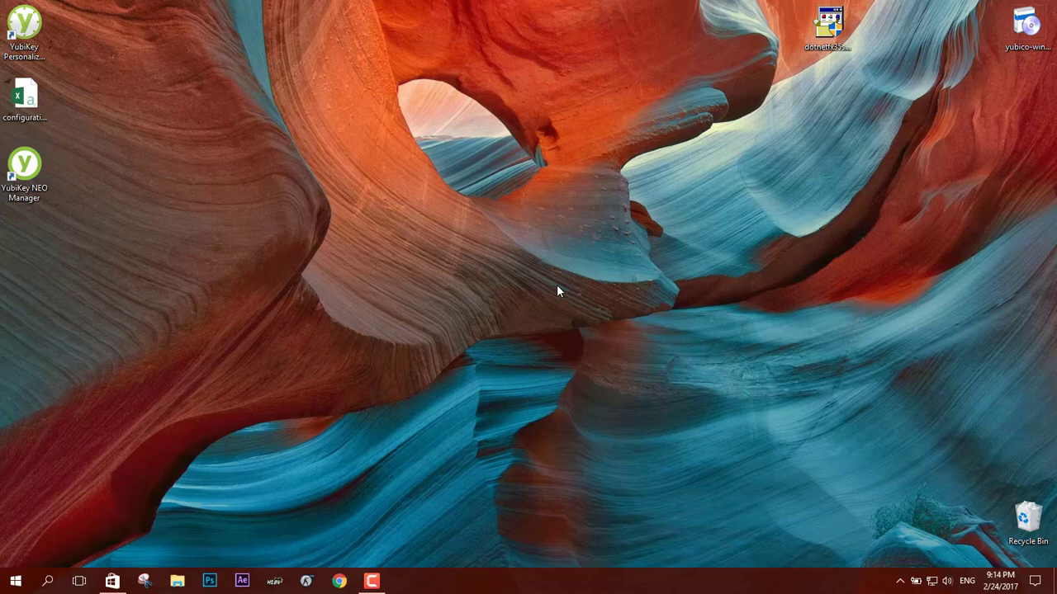
mouse_move(116, 570)
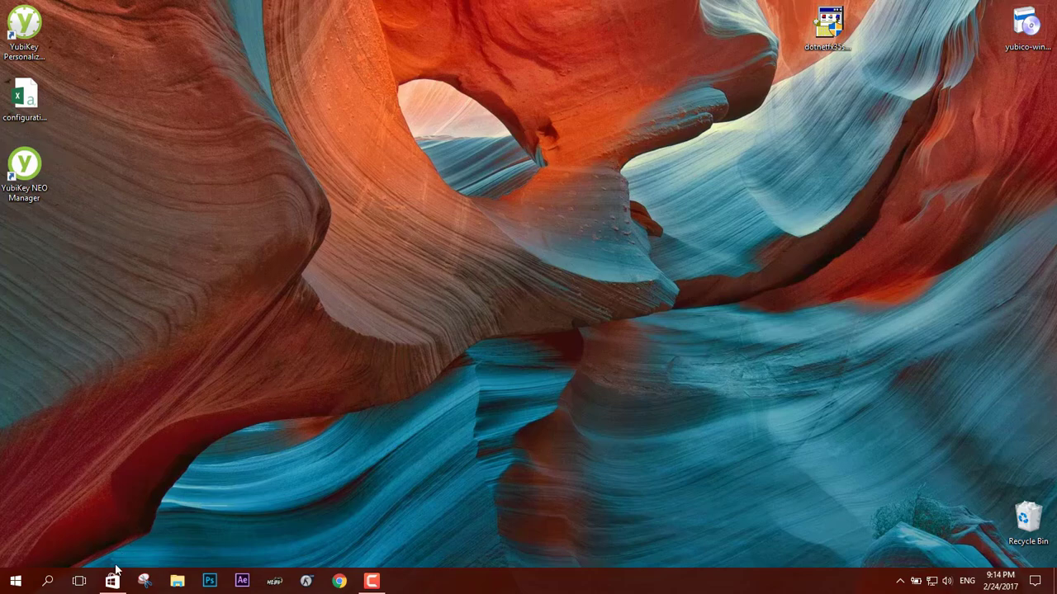
left_click(112, 581)
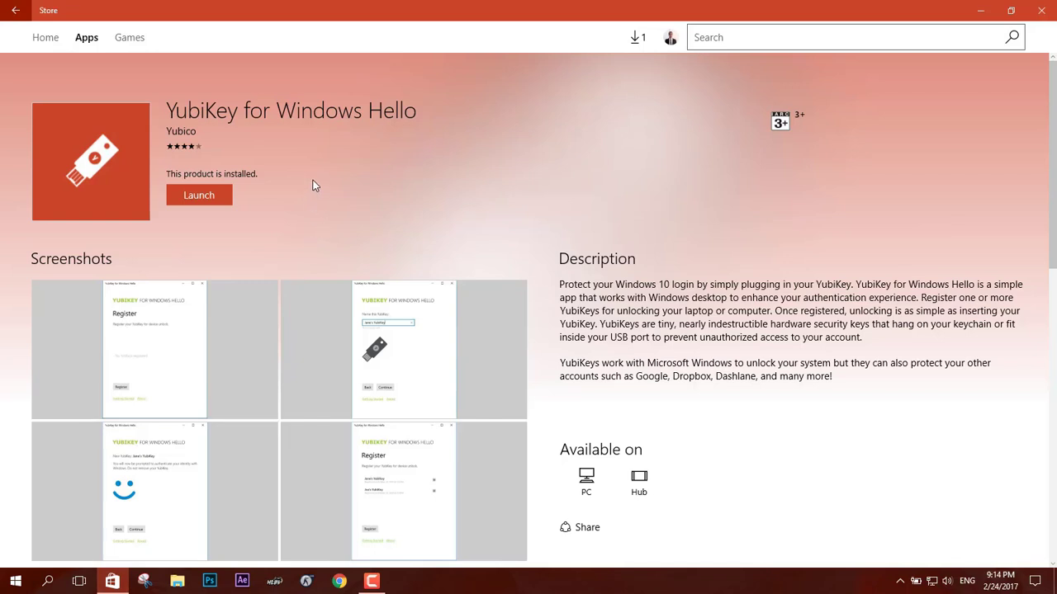
mouse_move(258, 122)
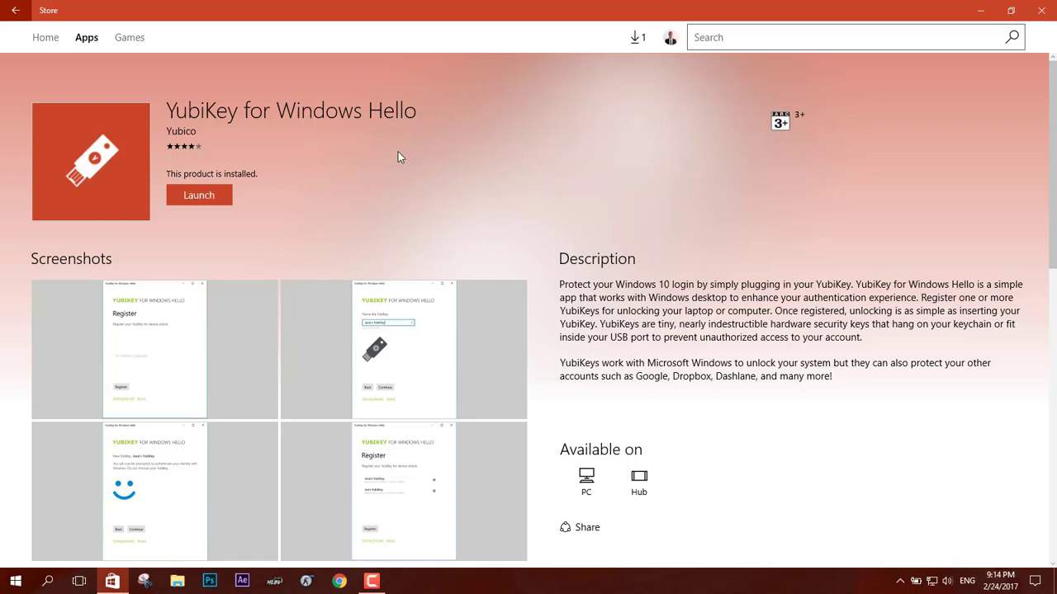
left_click(198, 195)
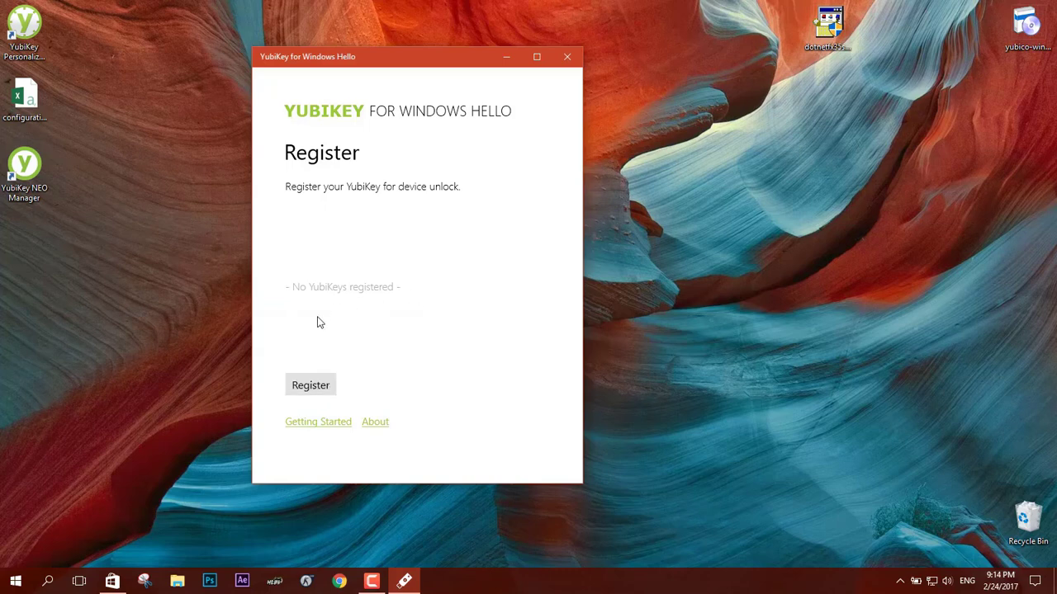
left_click(311, 385)
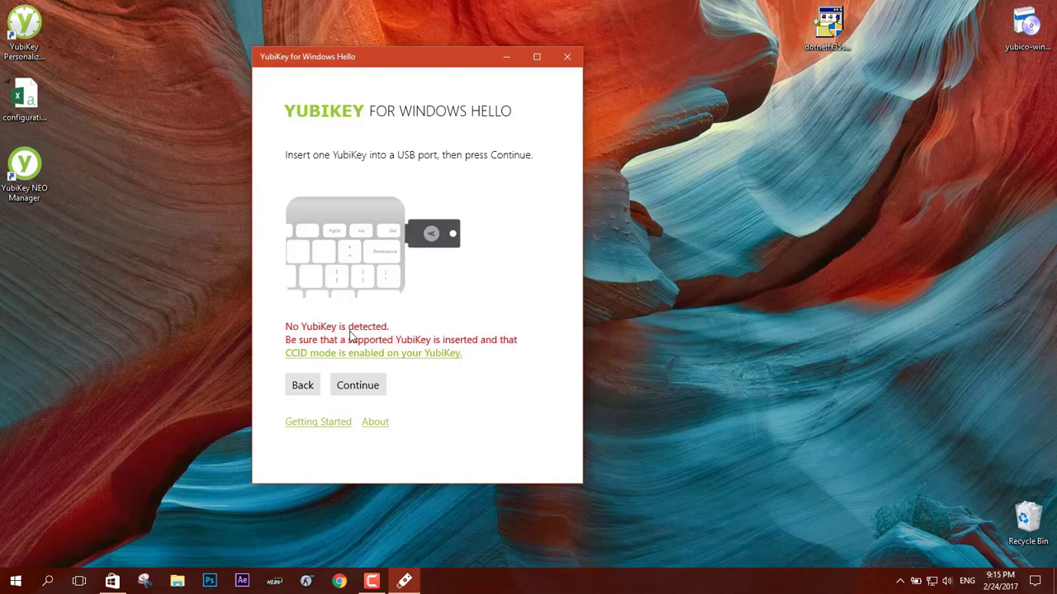
mouse_move(373, 241)
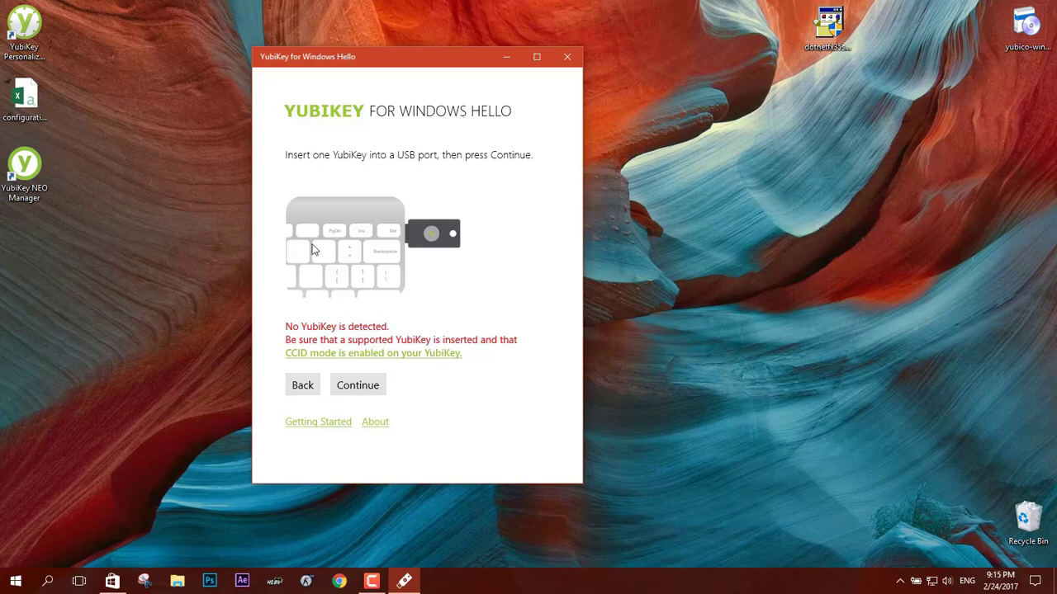
left_click(568, 56)
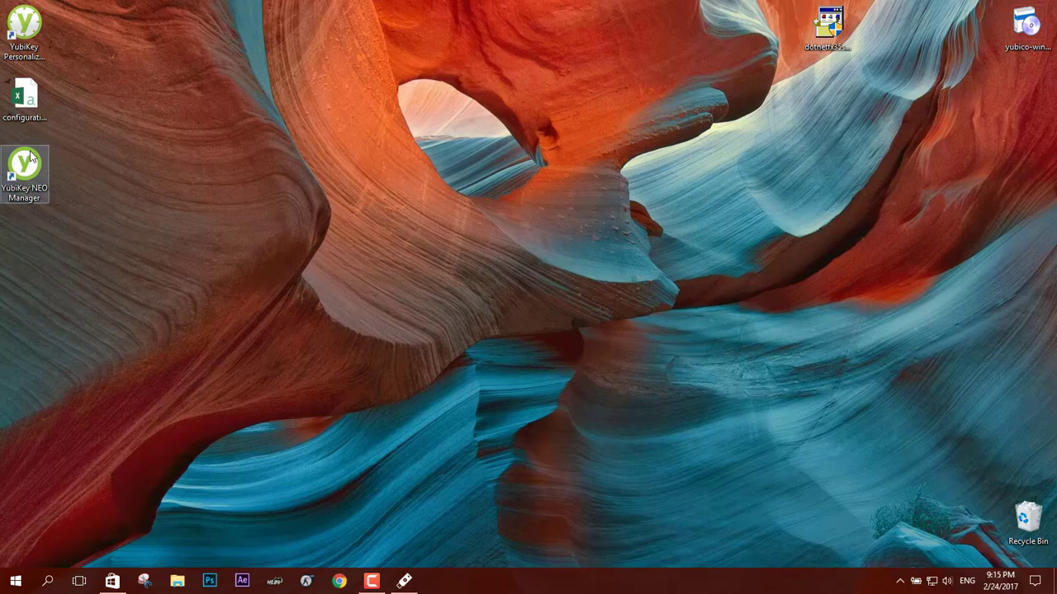
double_click(25, 165)
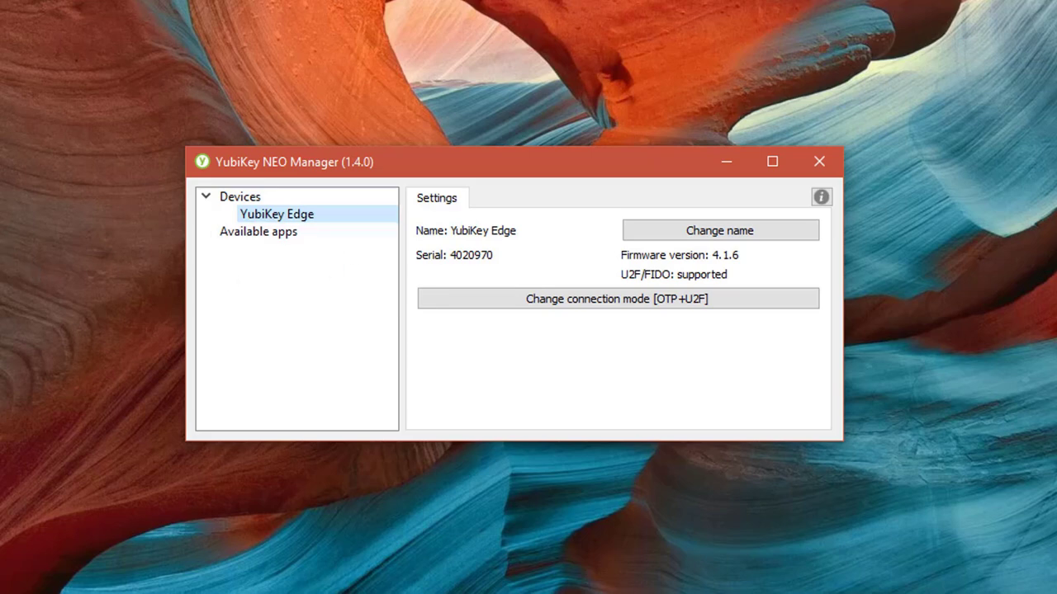
mouse_move(506, 298)
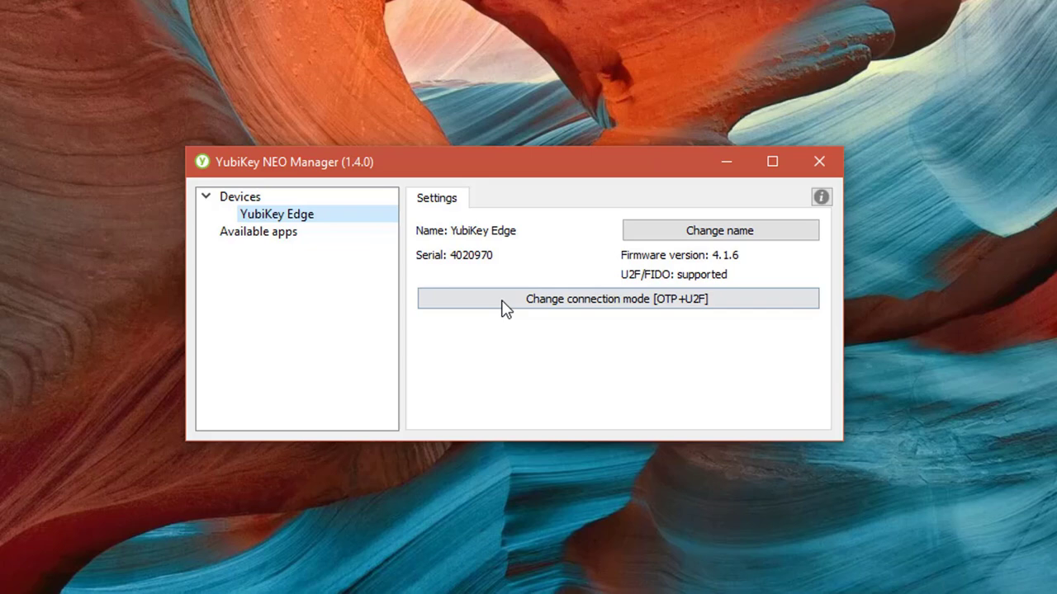
left_click(618, 298)
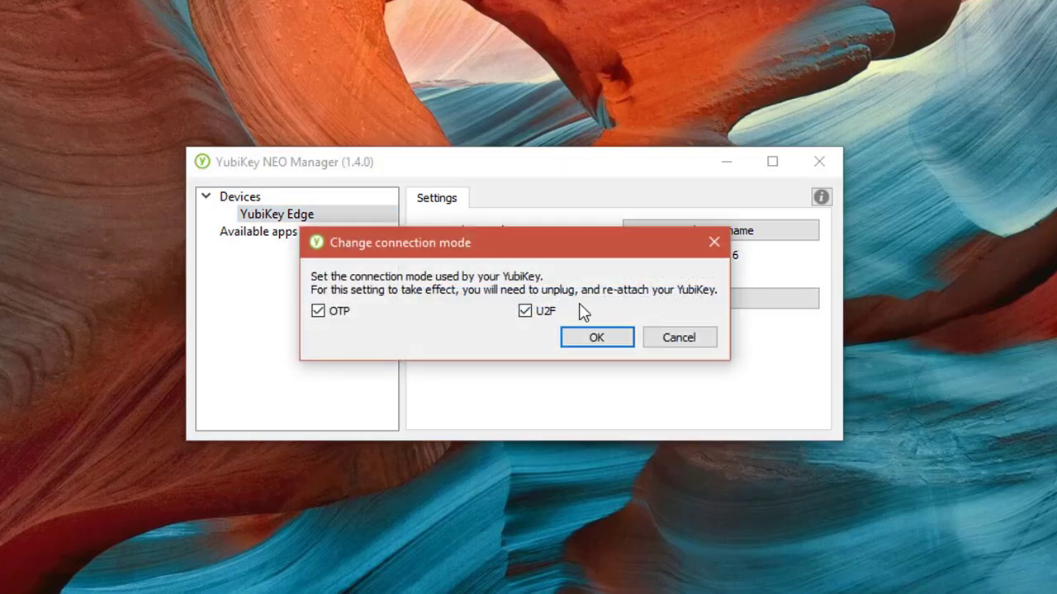
mouse_move(320, 329)
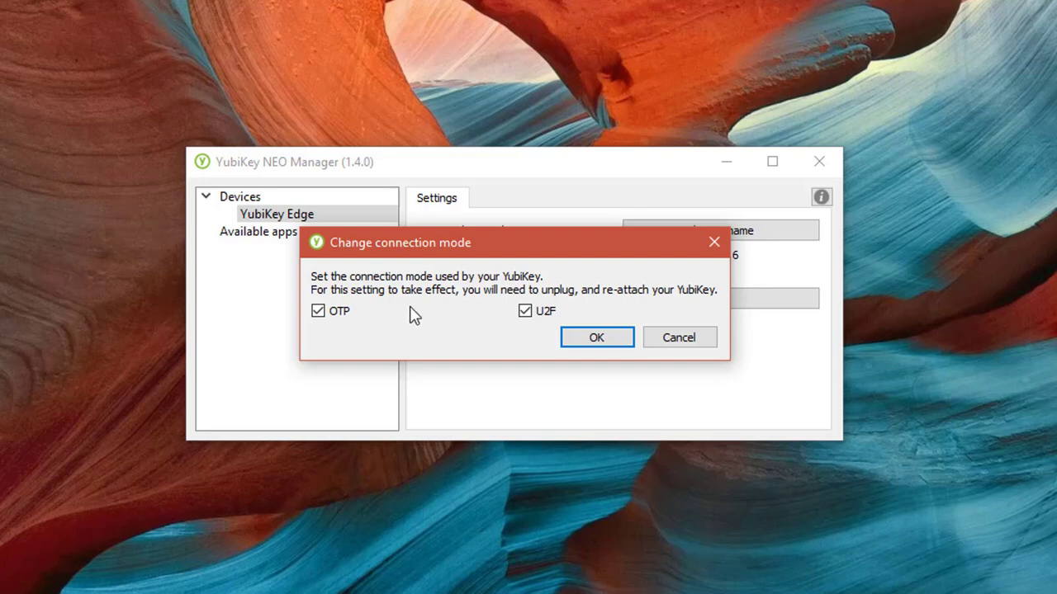
left_click(596, 337)
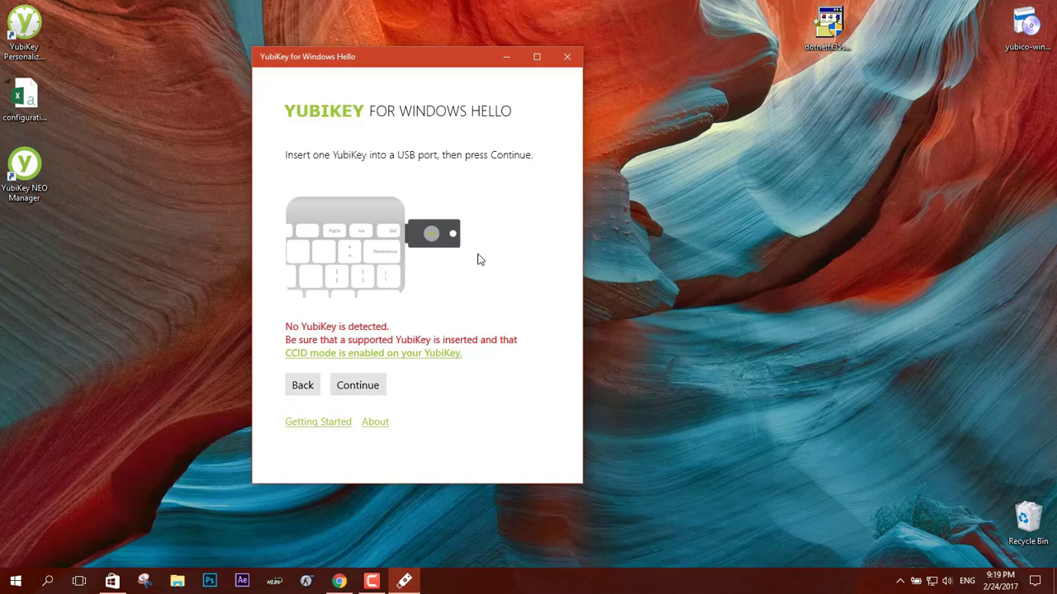
left_click(568, 56)
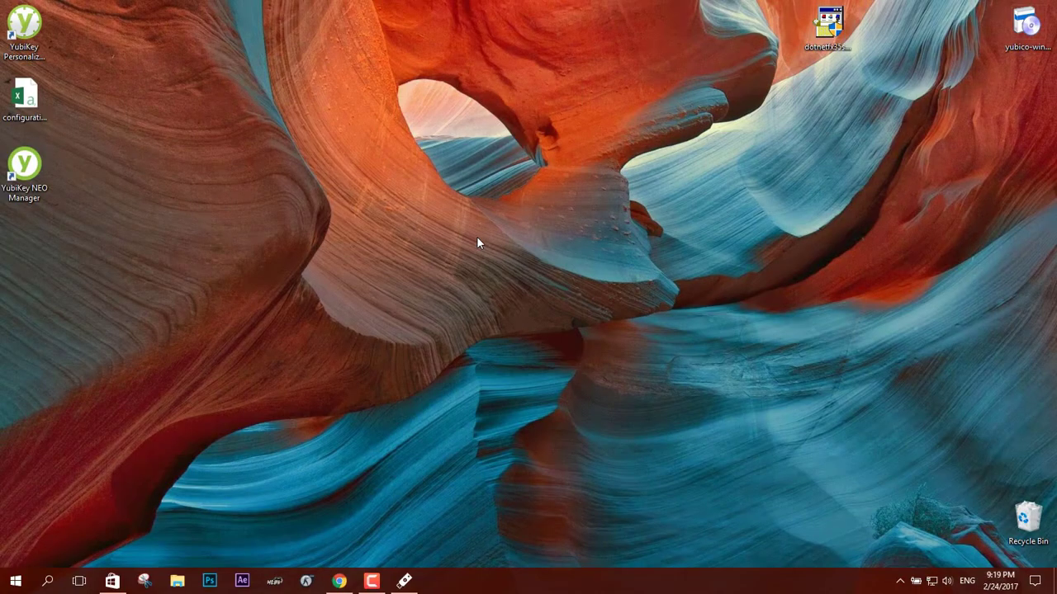